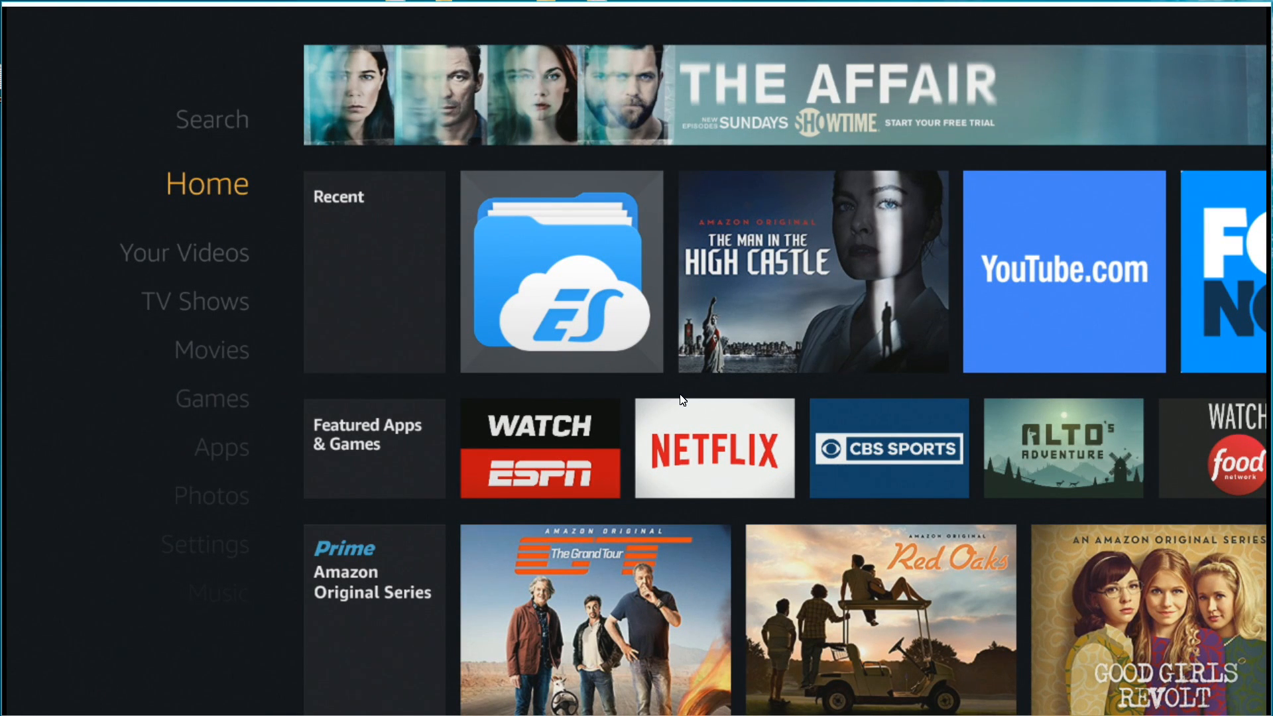
- Switch Collect App Usage Data off under Settings > Applications and confirm Turn Off
{"action": "left_click", "coordinate": [200, 329]}
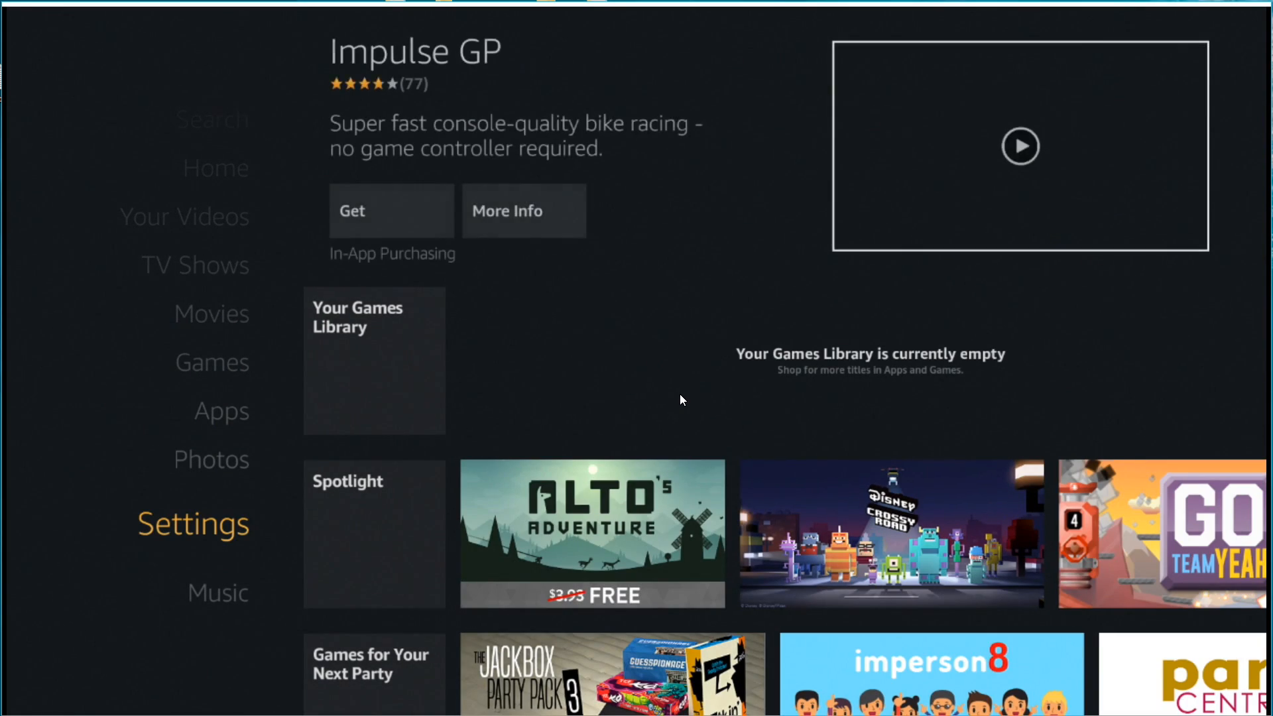
{"action": "left_click", "coordinate": [192, 522]}
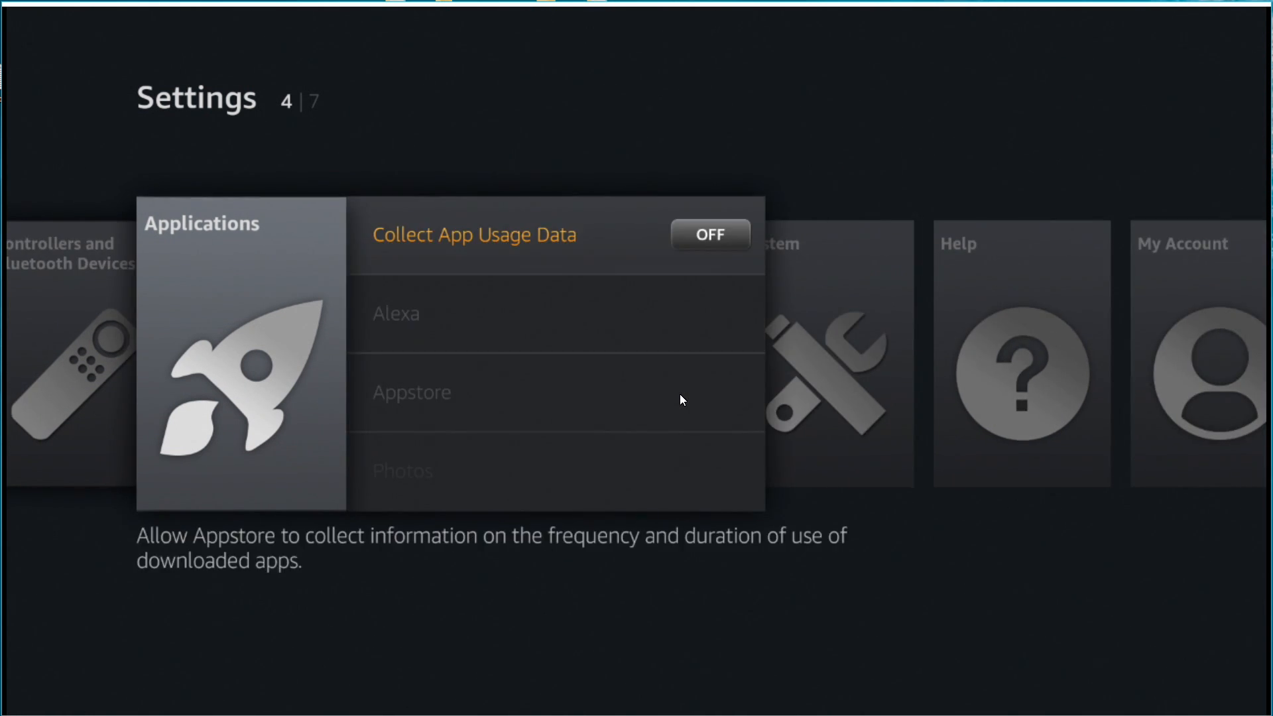
{"action": "left_click", "coordinate": [708, 235]}
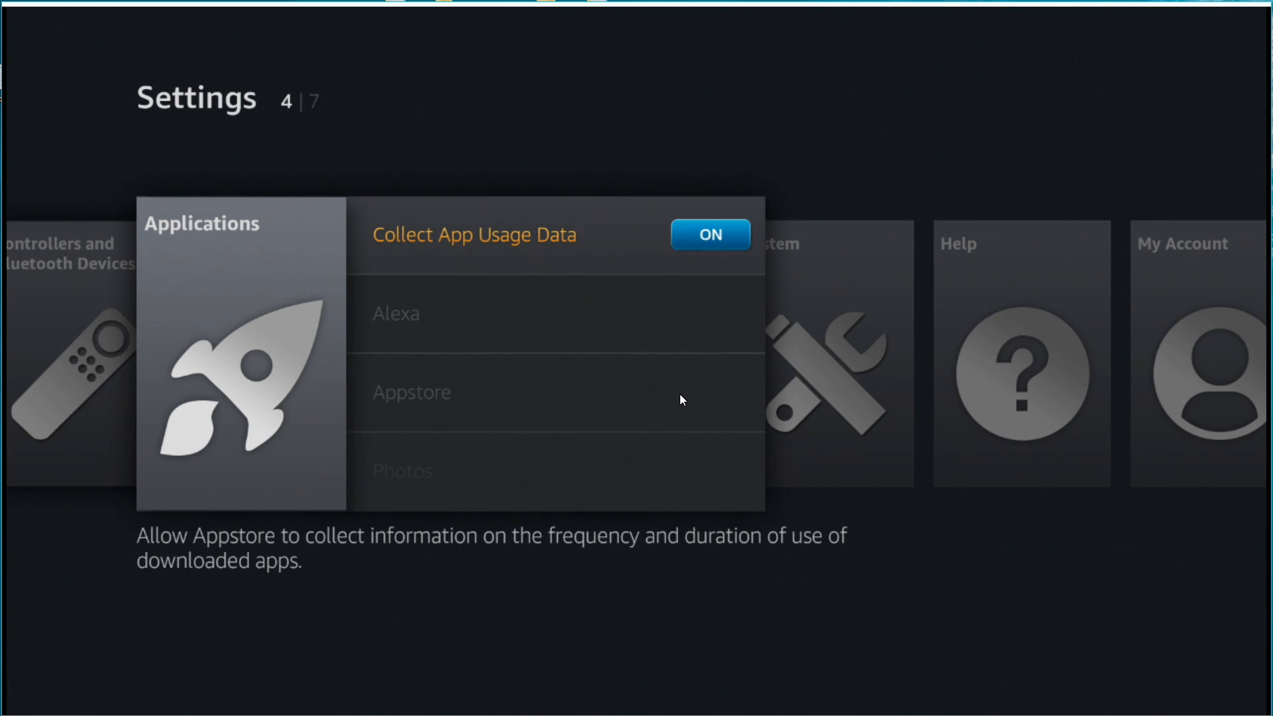
{"action": "left_click", "coordinate": [709, 234]}
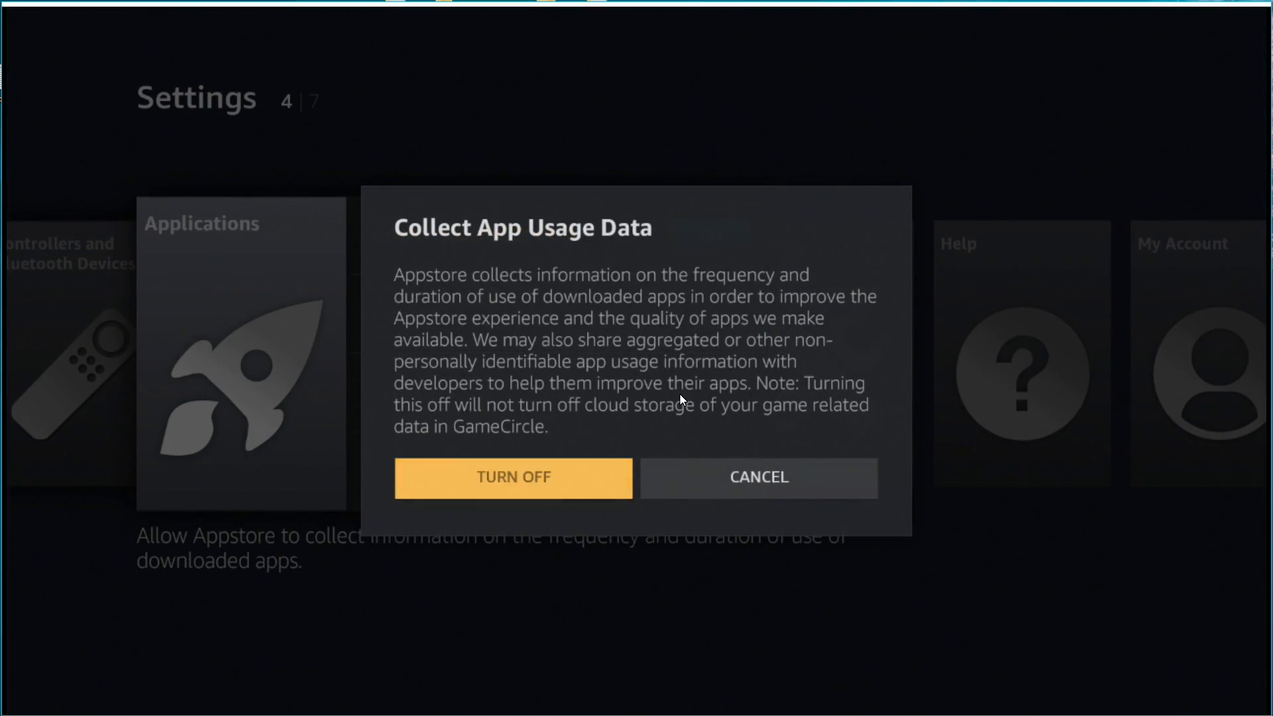
{"action": "left_click", "coordinate": [513, 477]}
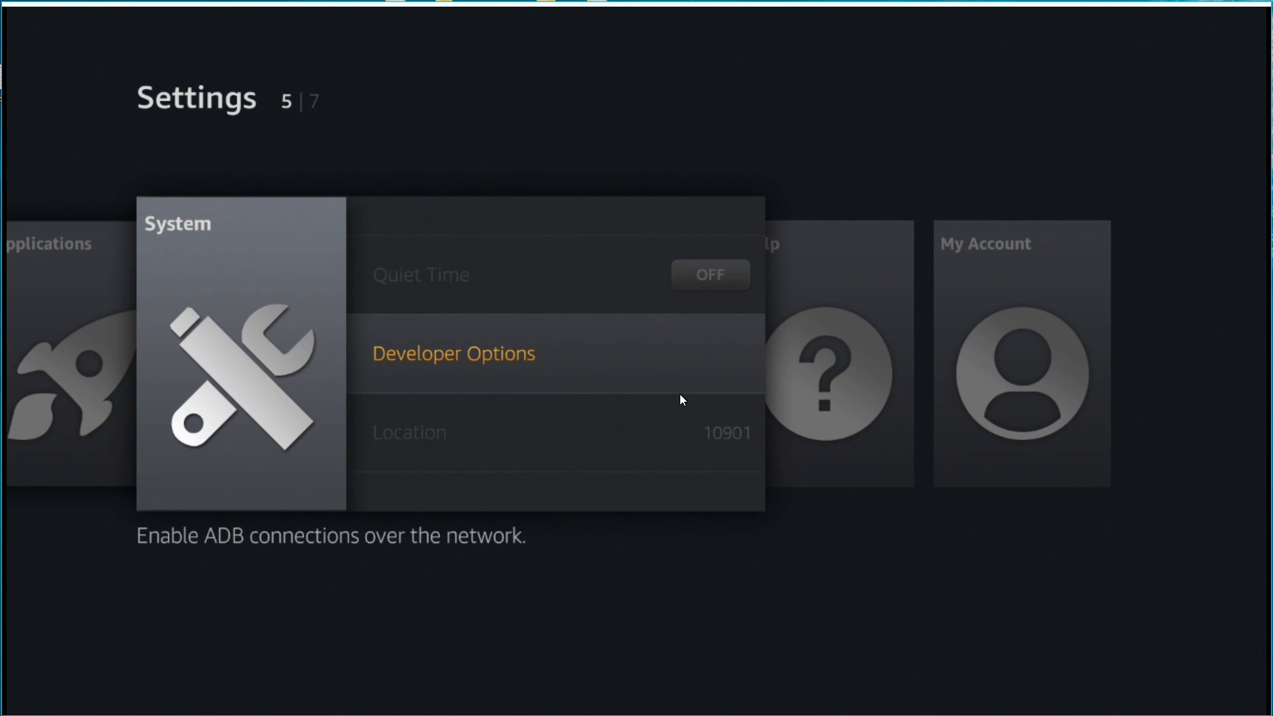
- Enable Apps from Unknown Sources in Developer Options and accept the security warning
{"action": "left_click", "coordinate": [454, 352]}
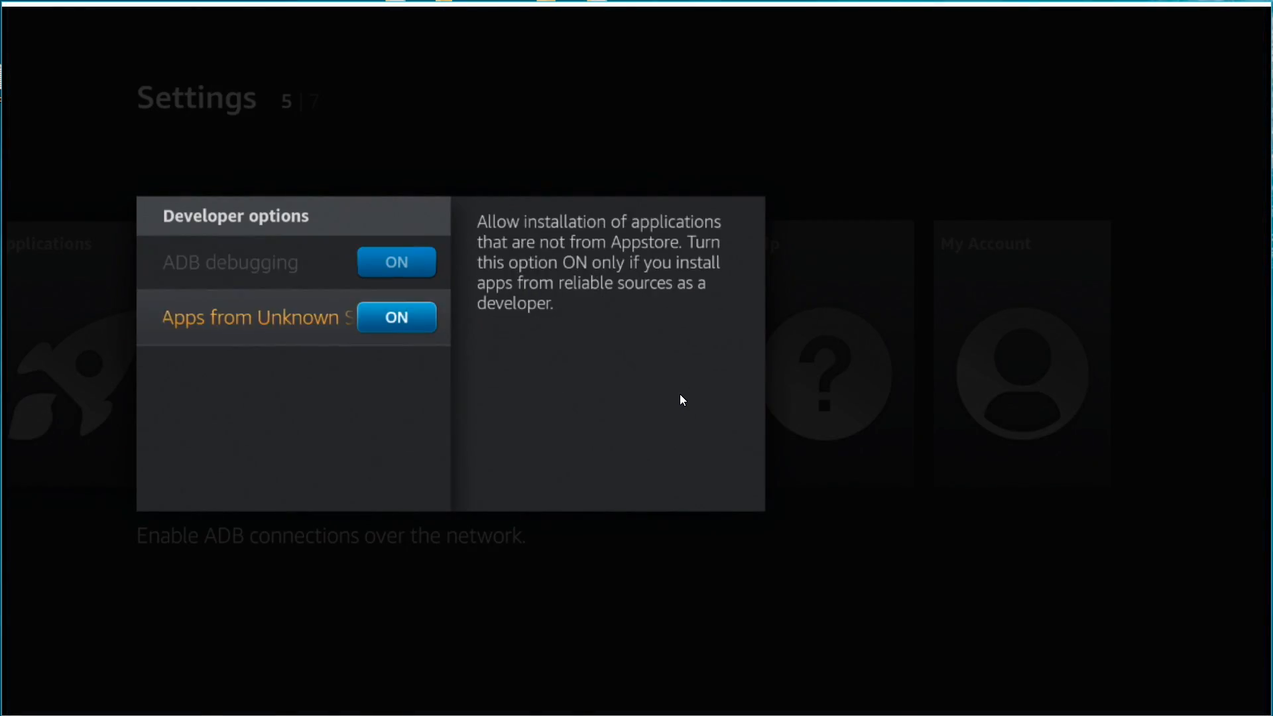
{"action": "left_click", "coordinate": [396, 261]}
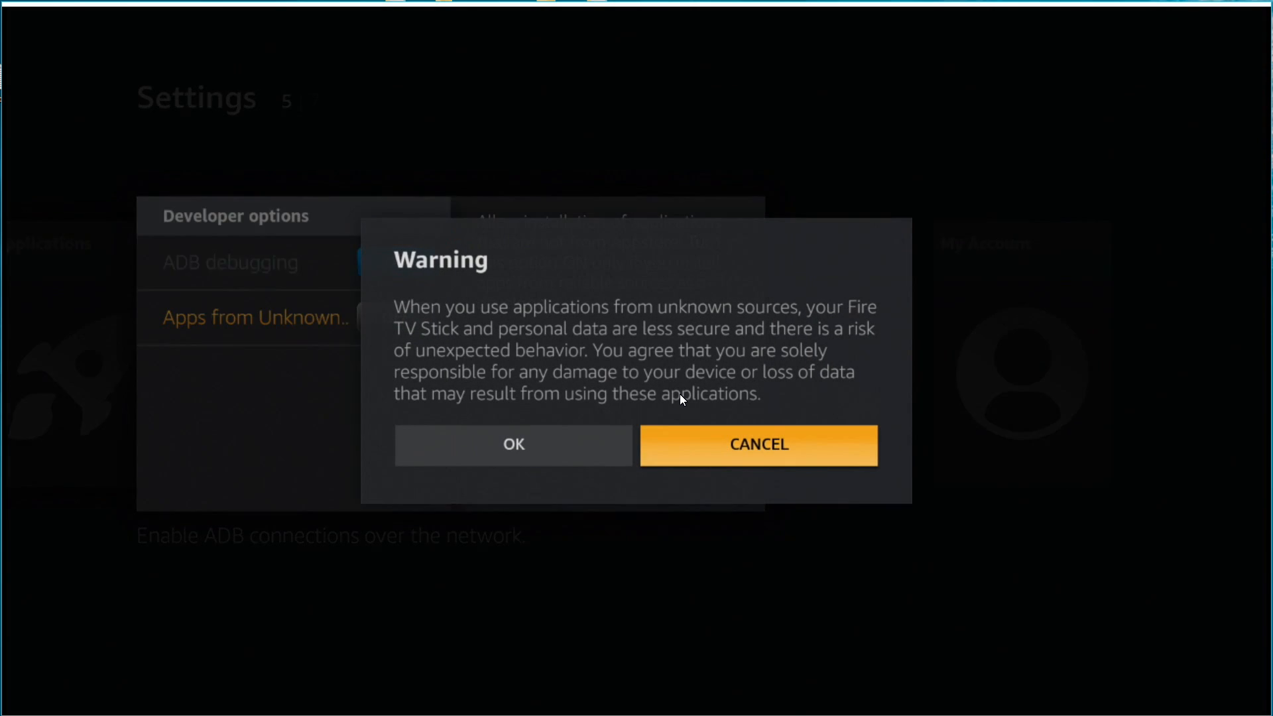
{"action": "left_click", "coordinate": [511, 445]}
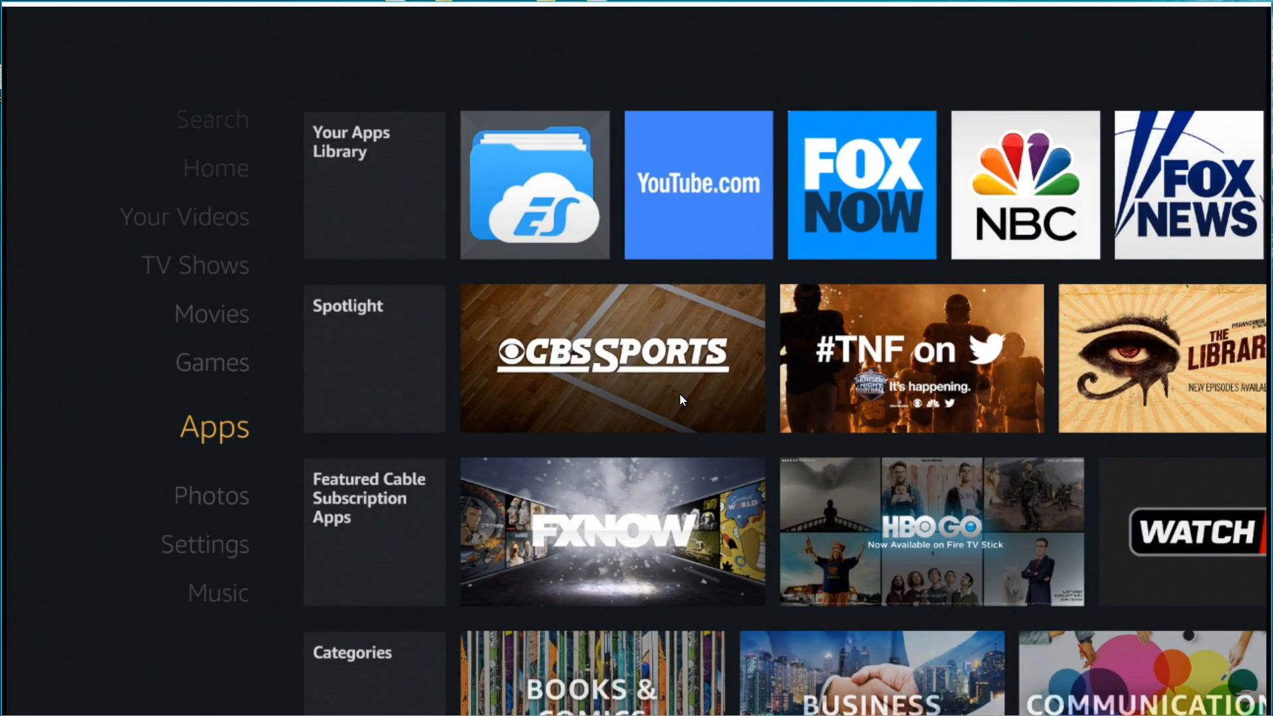
- Browse the Apps section's Top Free row and launch ES File Explorer
{"action": "left_click", "coordinate": [535, 184]}
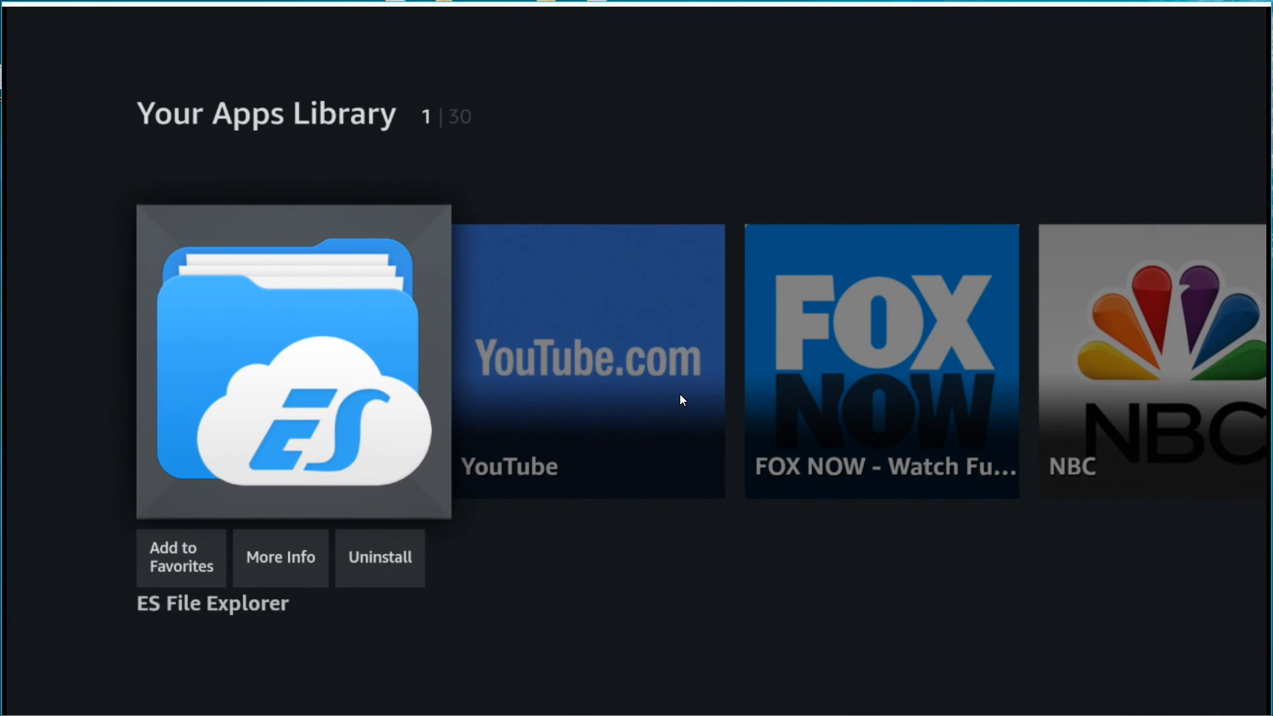
{"action": "key", "text": "Back"}
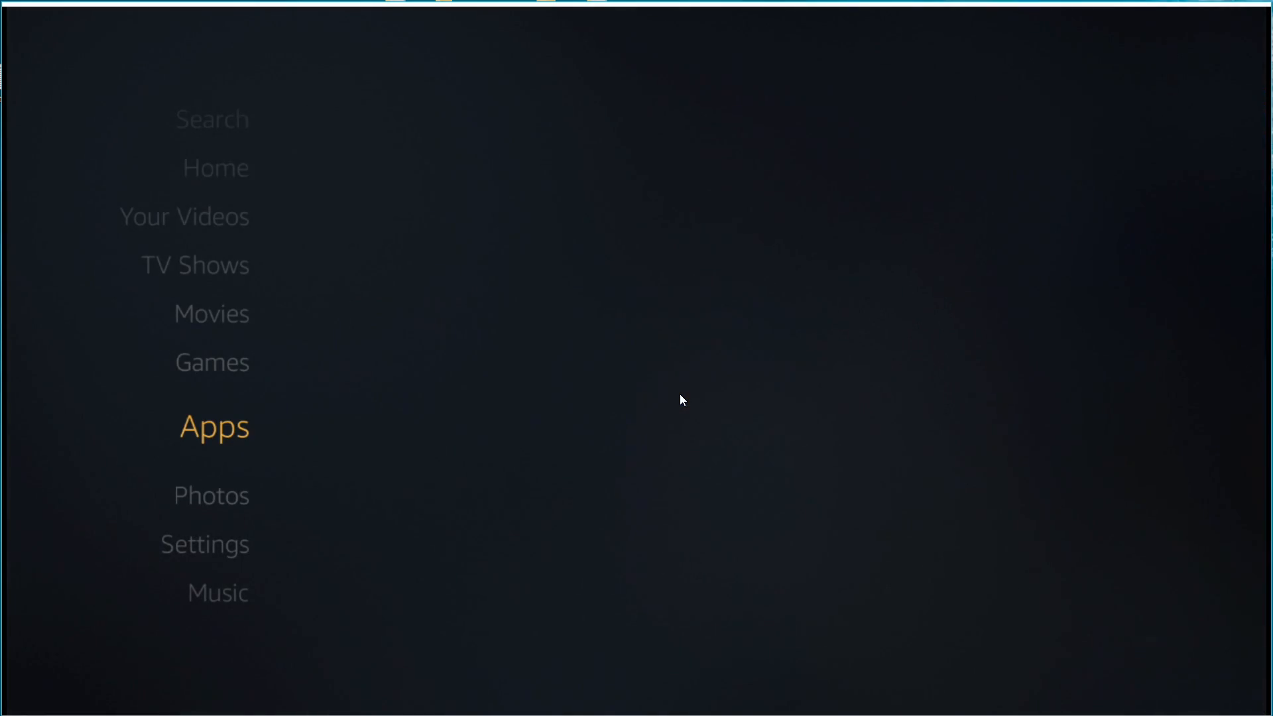
{"action": "left_click", "coordinate": [215, 427]}
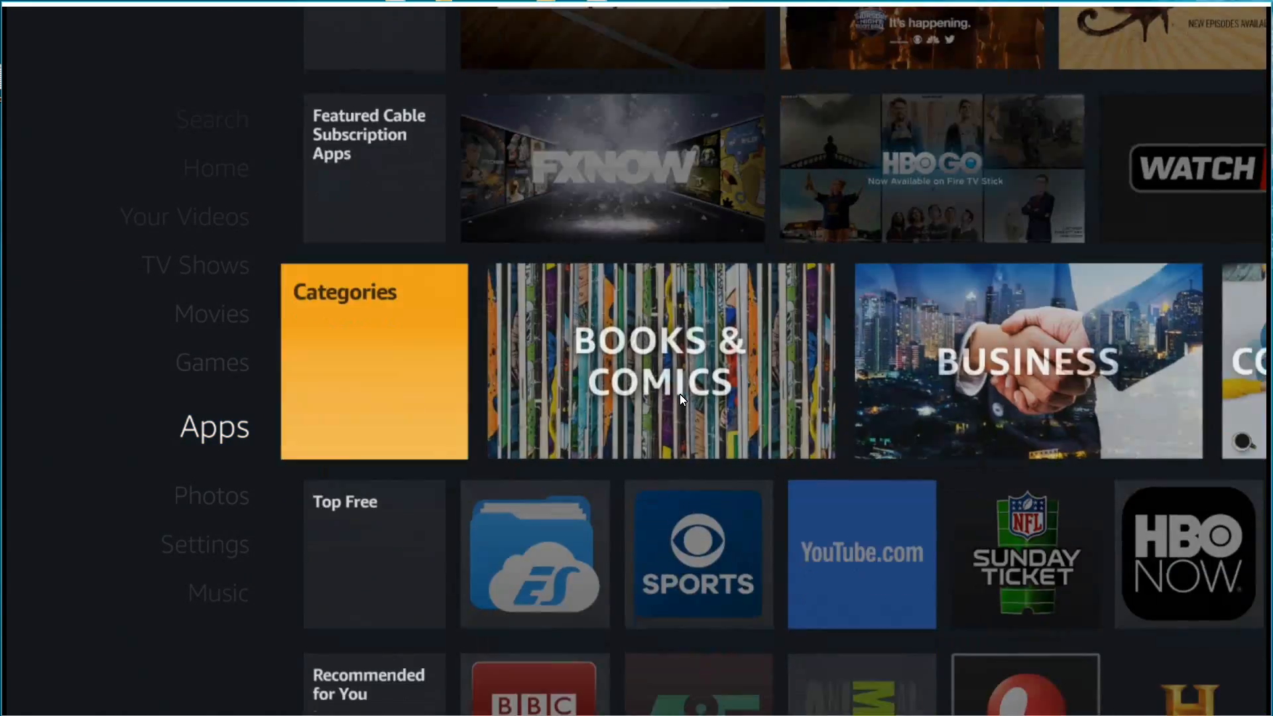
{"action": "scroll", "scroll_direction": "down", "scroll_amount": 3}
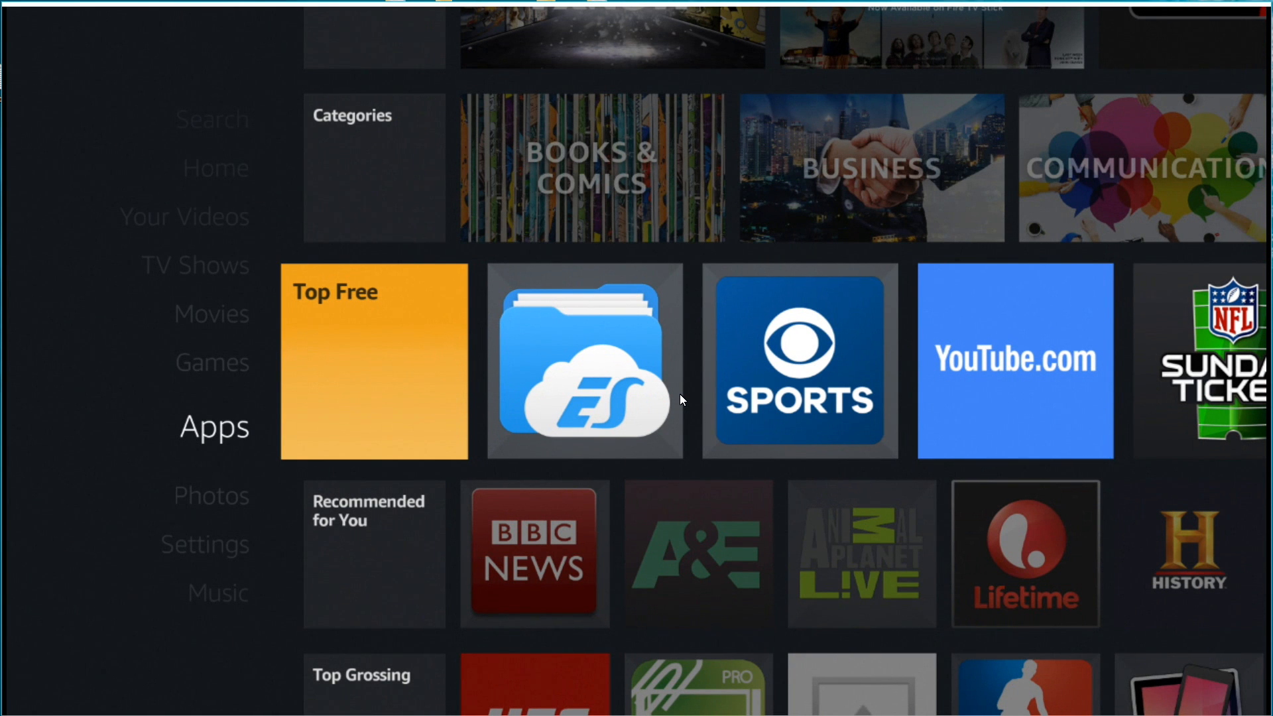
{"action": "left_click", "coordinate": [584, 360]}
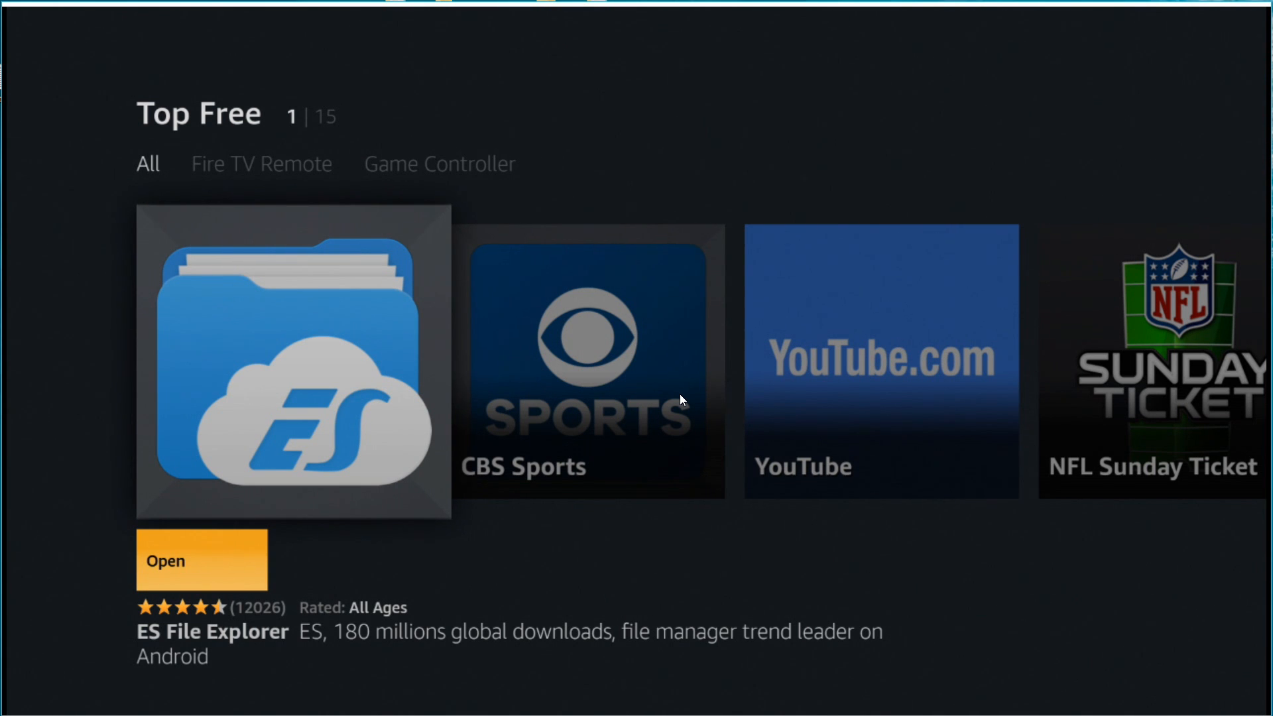
{"action": "left_click", "coordinate": [202, 559]}
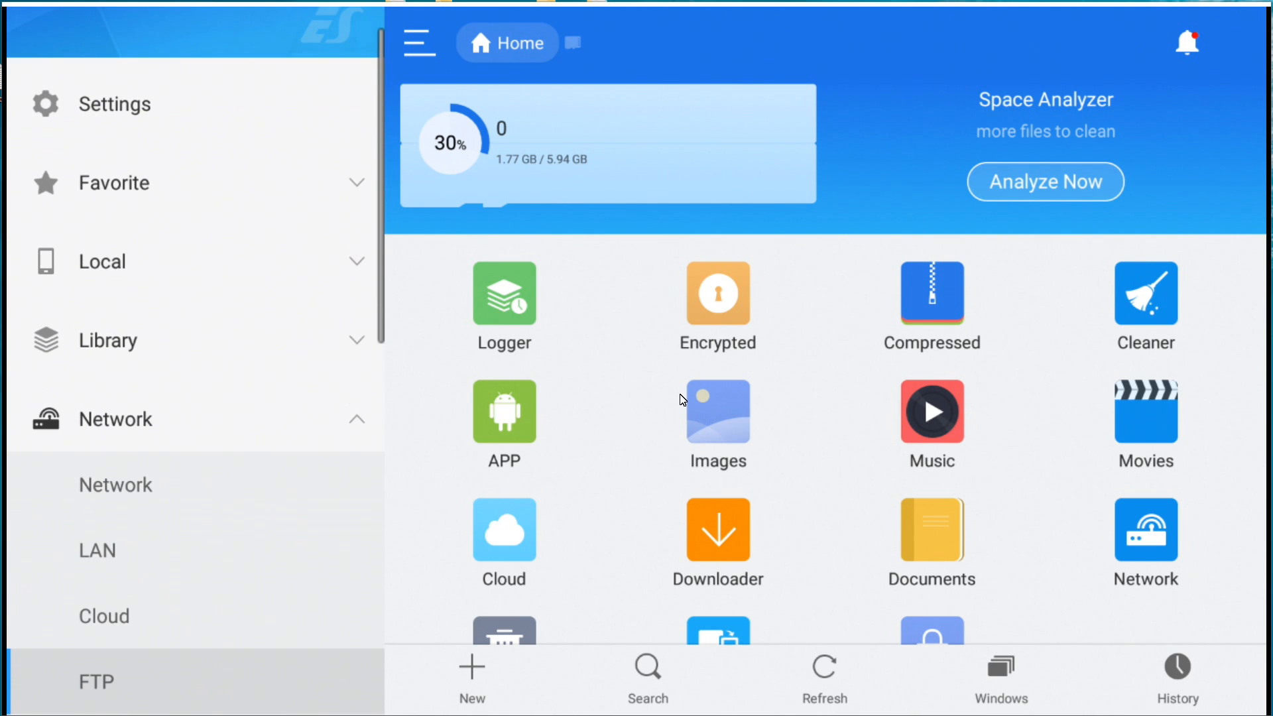
- Add a new cloud account under Network > Cloud, choosing Gdrive as the service
{"action": "left_click", "coordinate": [103, 616]}
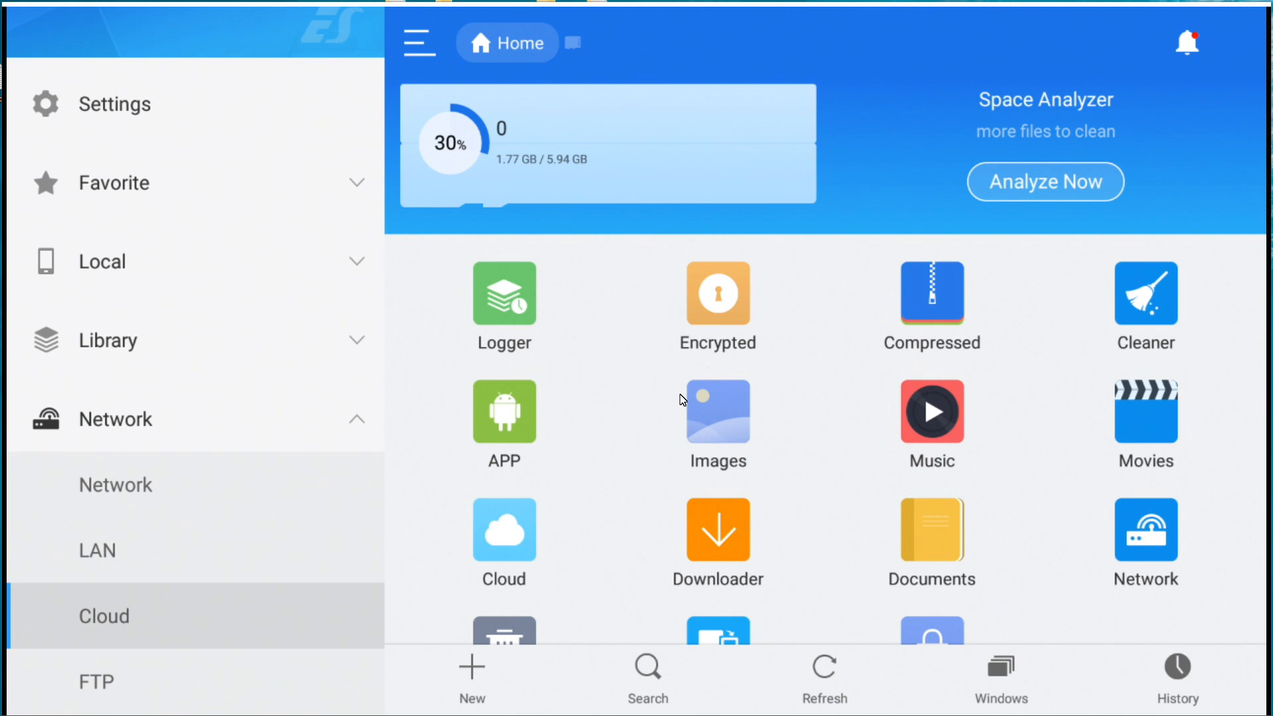
{"action": "left_click", "coordinate": [104, 616]}
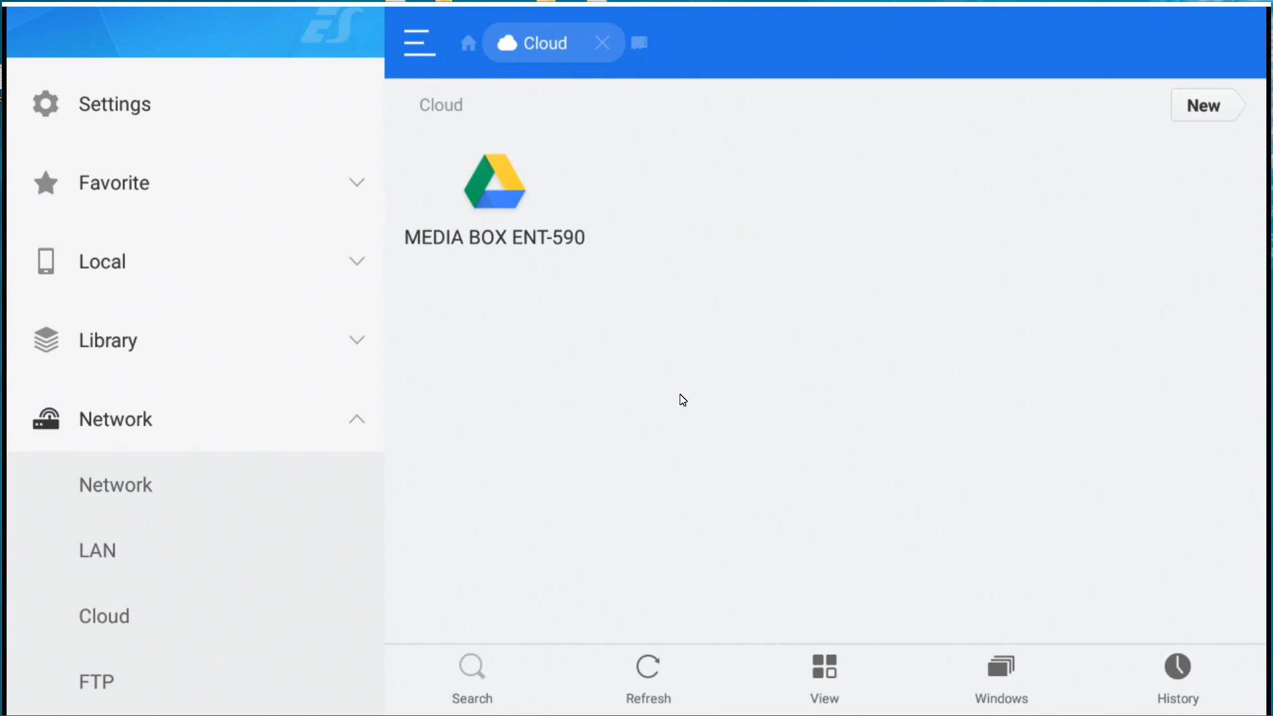
{"action": "left_click", "coordinate": [97, 550]}
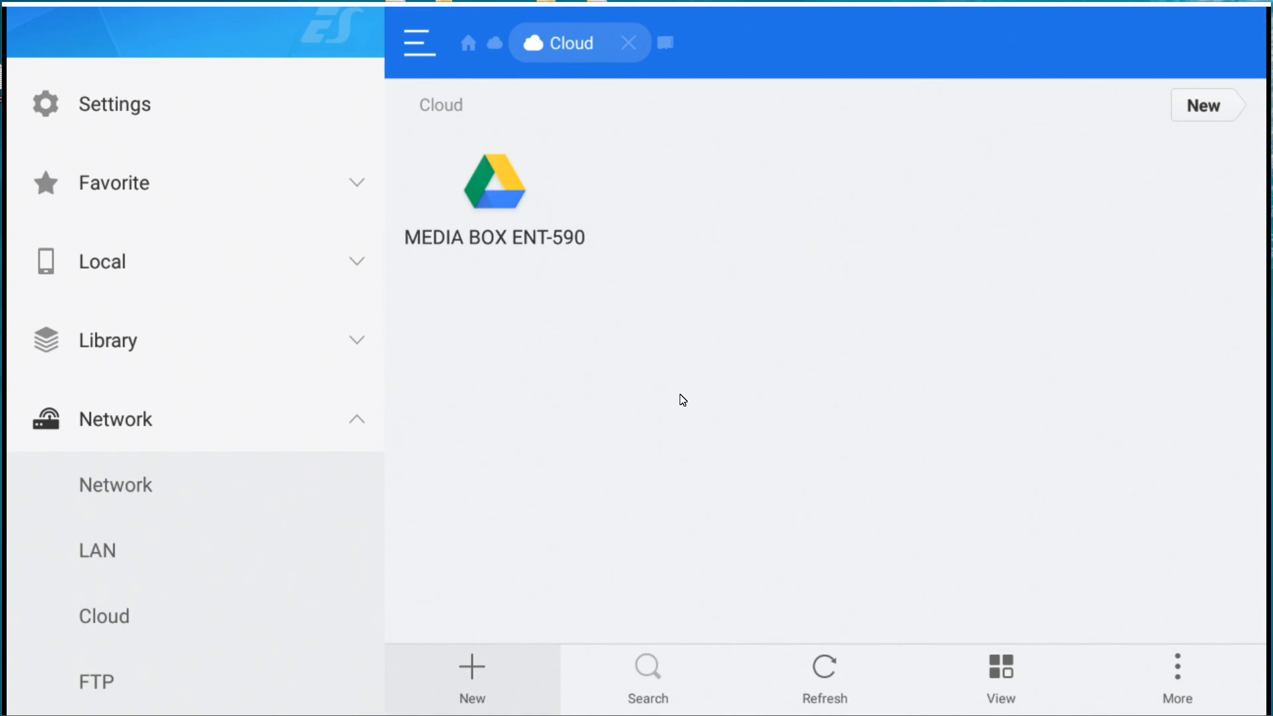
{"action": "left_click", "coordinate": [1204, 106]}
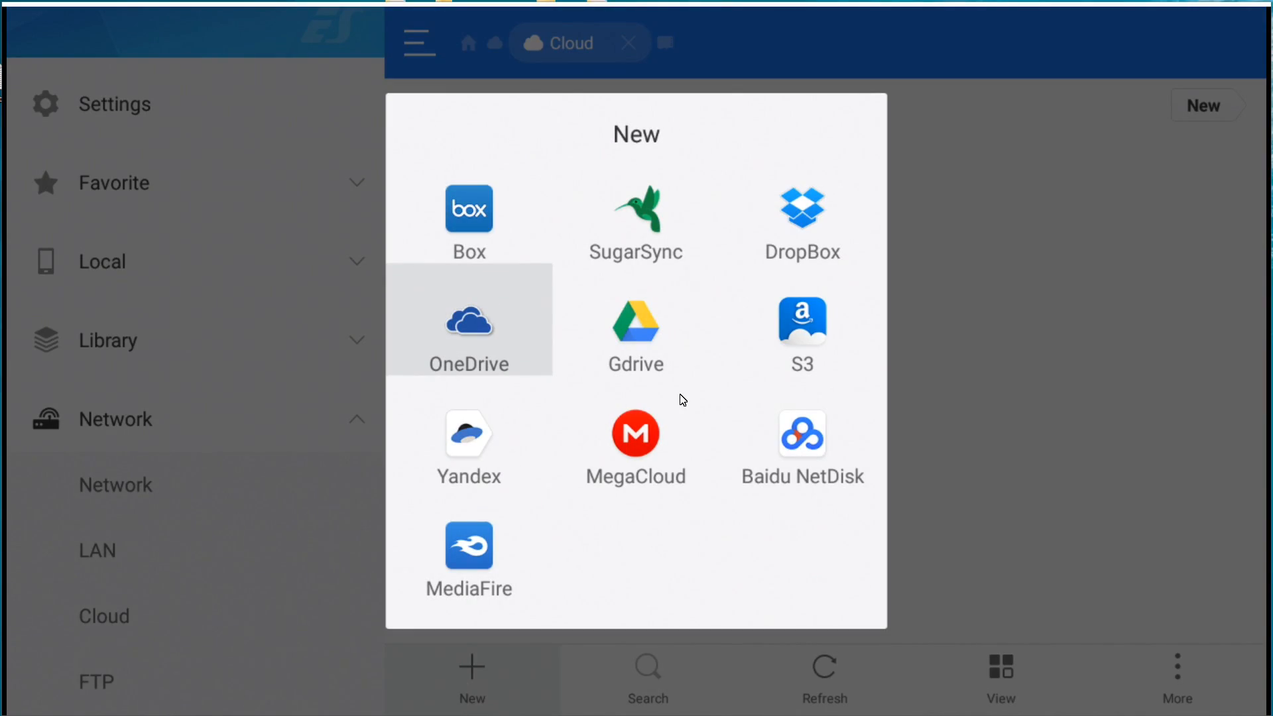
{"action": "mouse_move", "coordinate": [635, 333]}
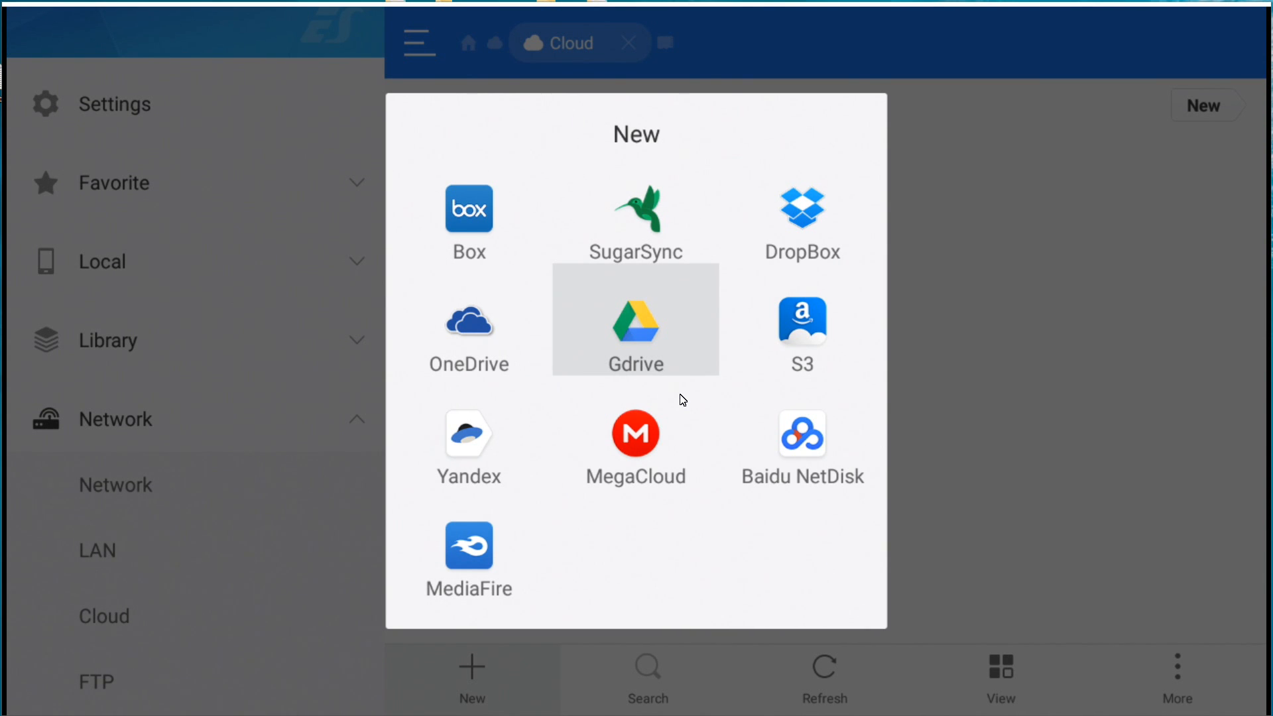
{"action": "mouse_move", "coordinate": [800, 331]}
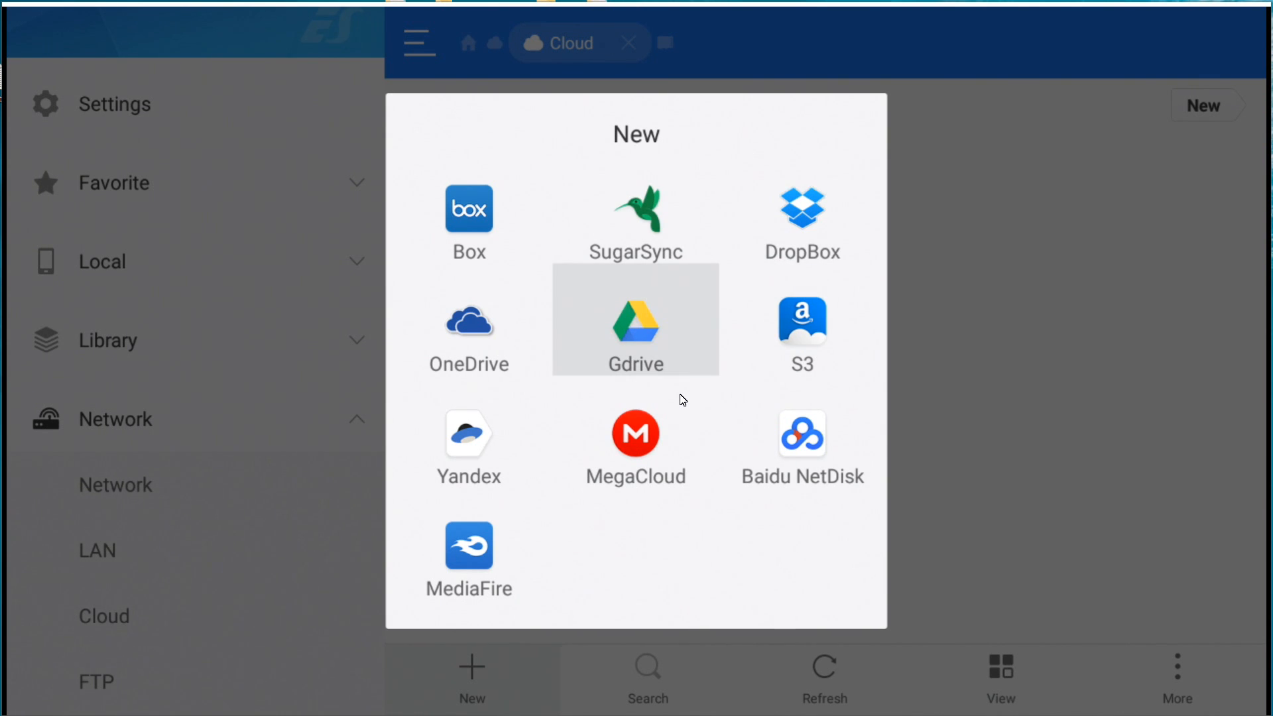
{"action": "left_click", "coordinate": [635, 318]}
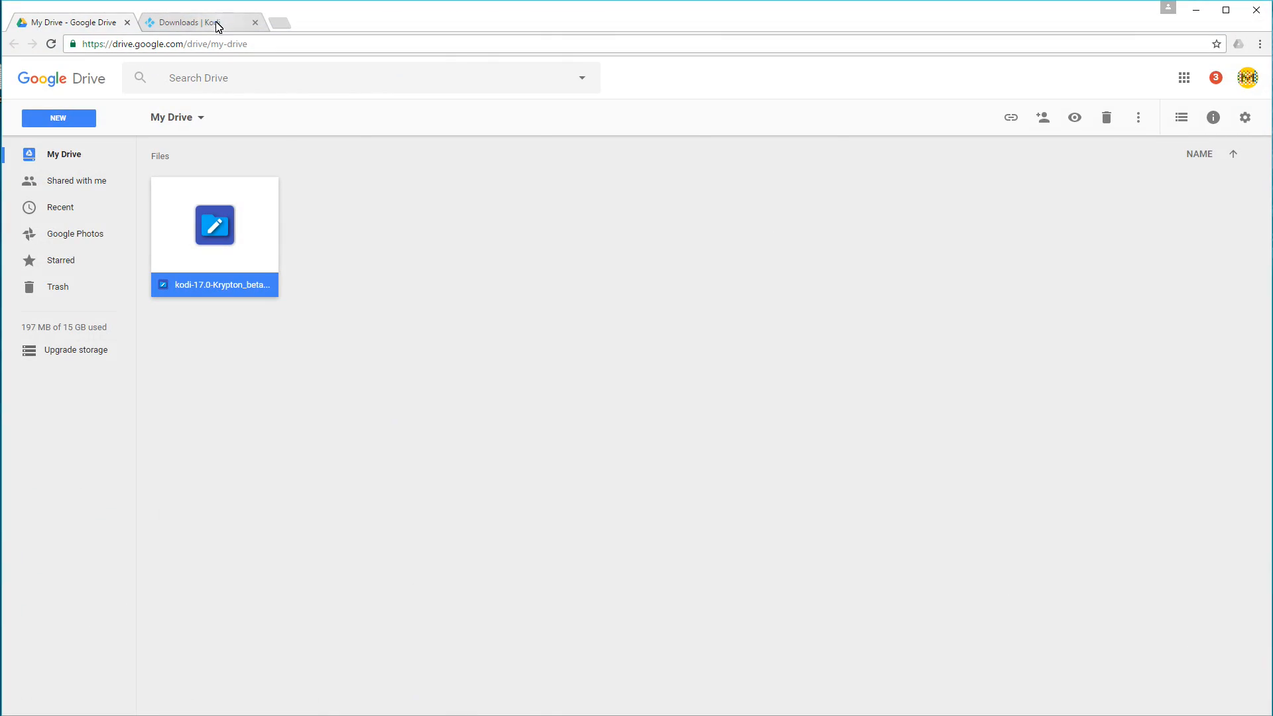
- Download the Android beta ARMv7a (32bit) build from the kodi.tv Development builds section
{"action": "left_click", "coordinate": [199, 22]}
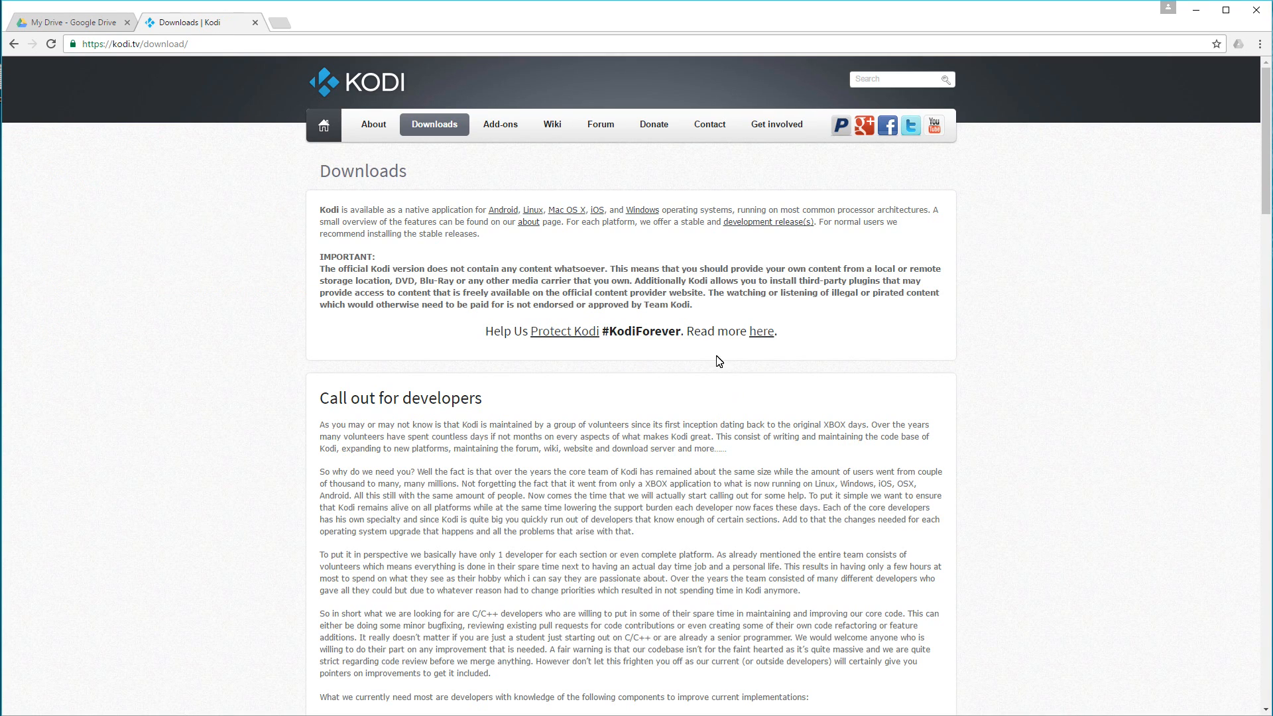
{"action": "mouse_move", "coordinate": [126, 49]}
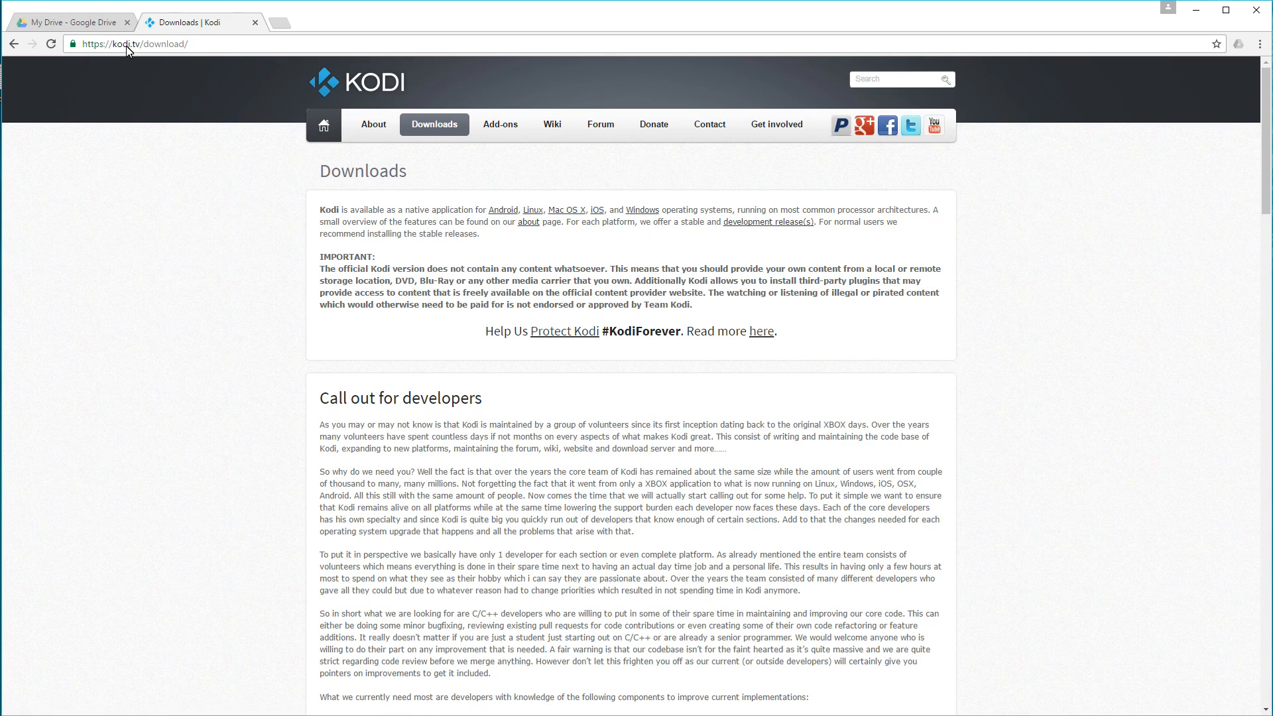
{"action": "double_click", "coordinate": [122, 44]}
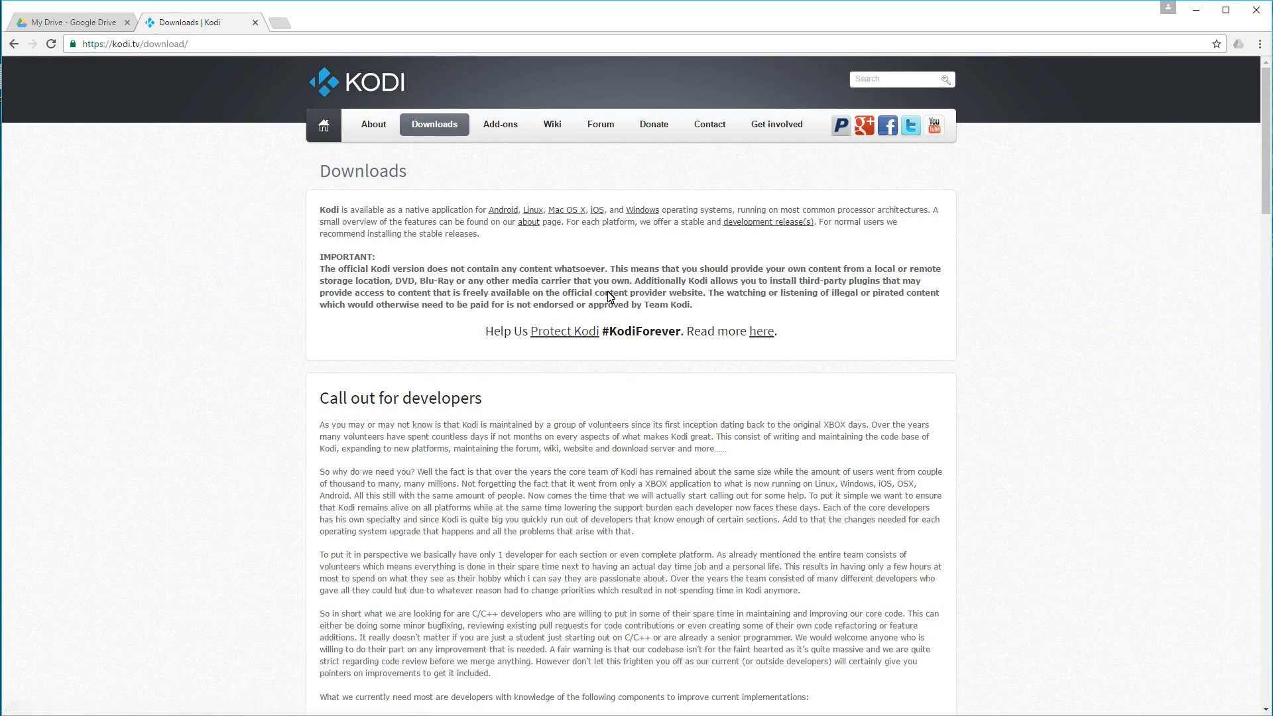
{"action": "scroll", "scroll_direction": "down", "scroll_amount": 3}
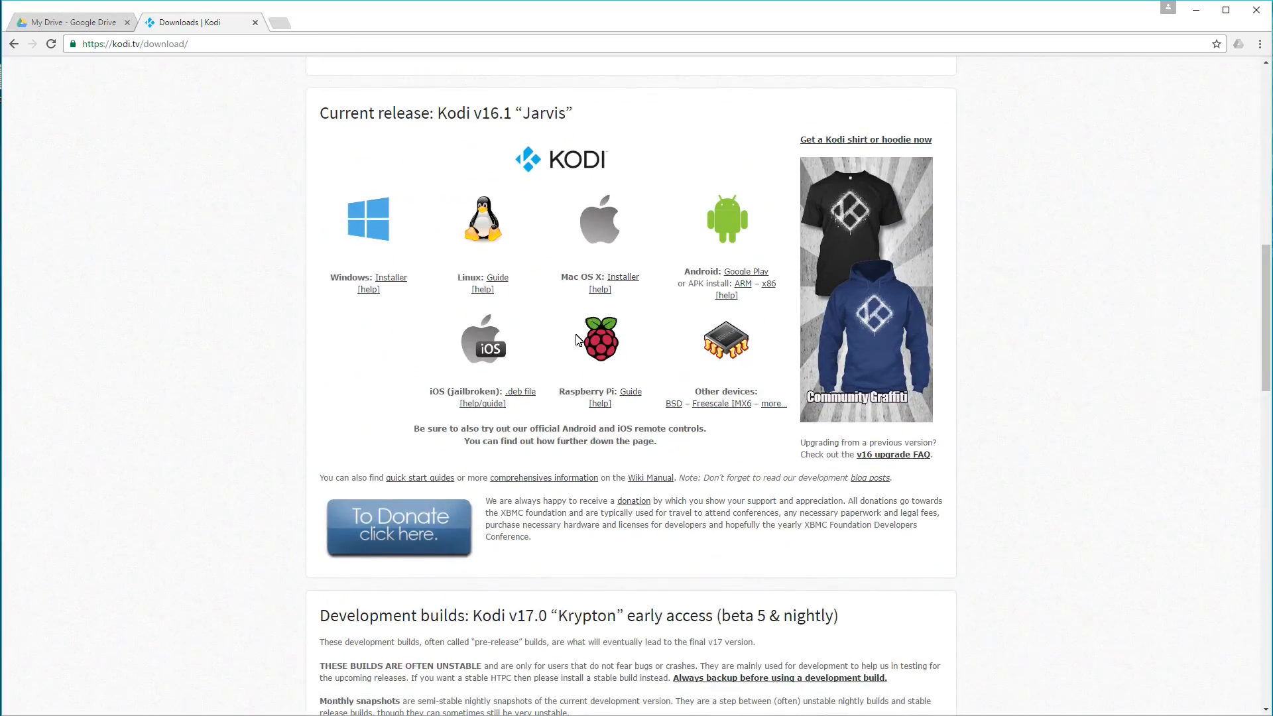
{"action": "scroll", "scroll_direction": "down", "scroll_amount": 3}
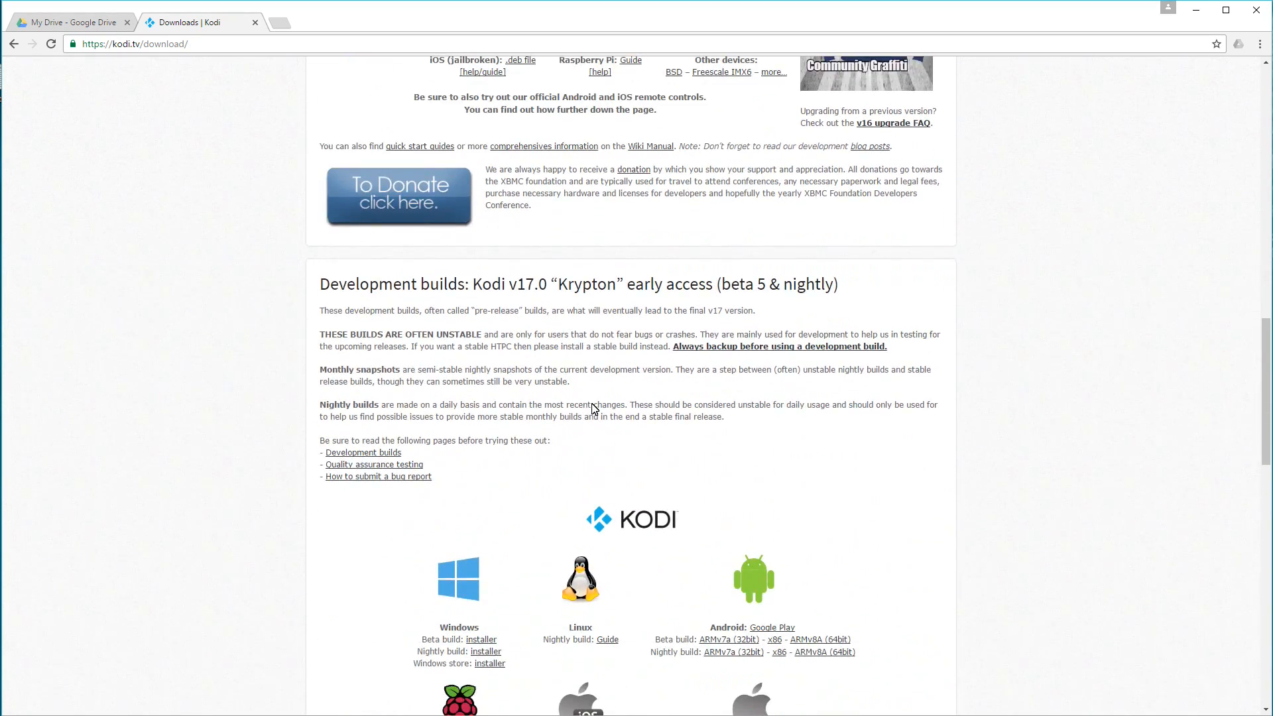
{"action": "scroll", "scroll_direction": "down", "scroll_amount": 3}
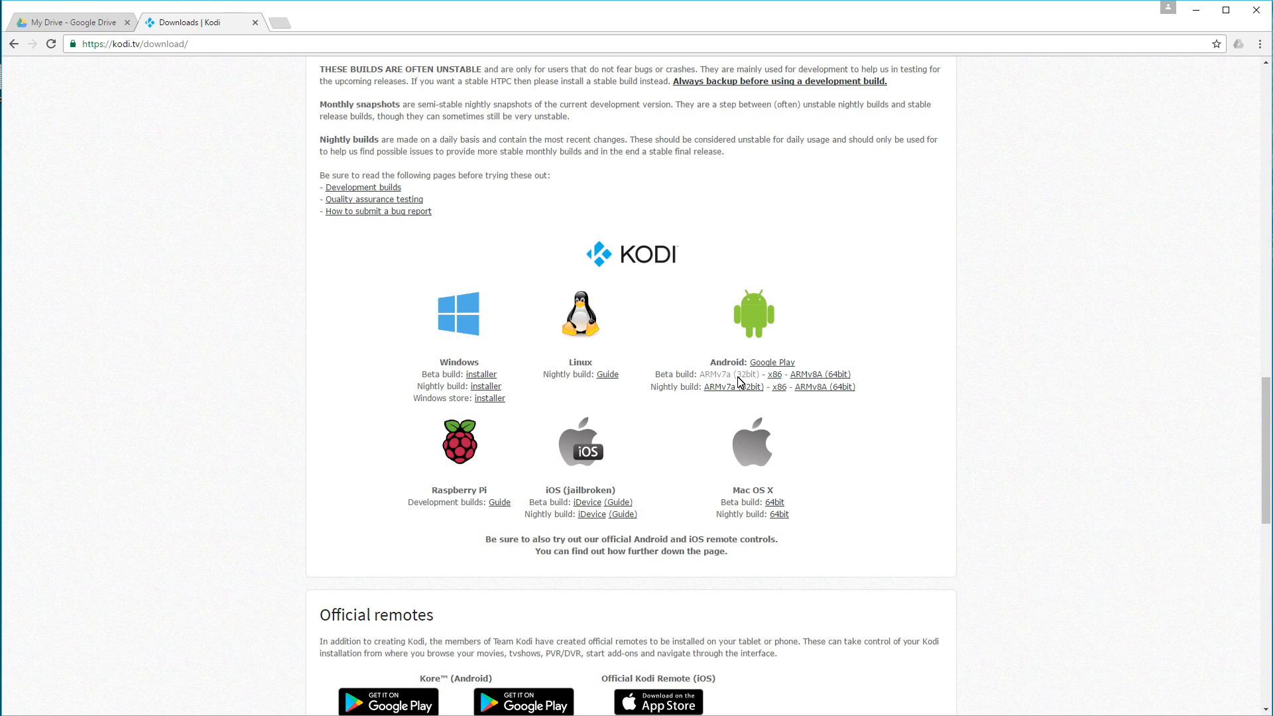
{"action": "mouse_move", "coordinate": [728, 374]}
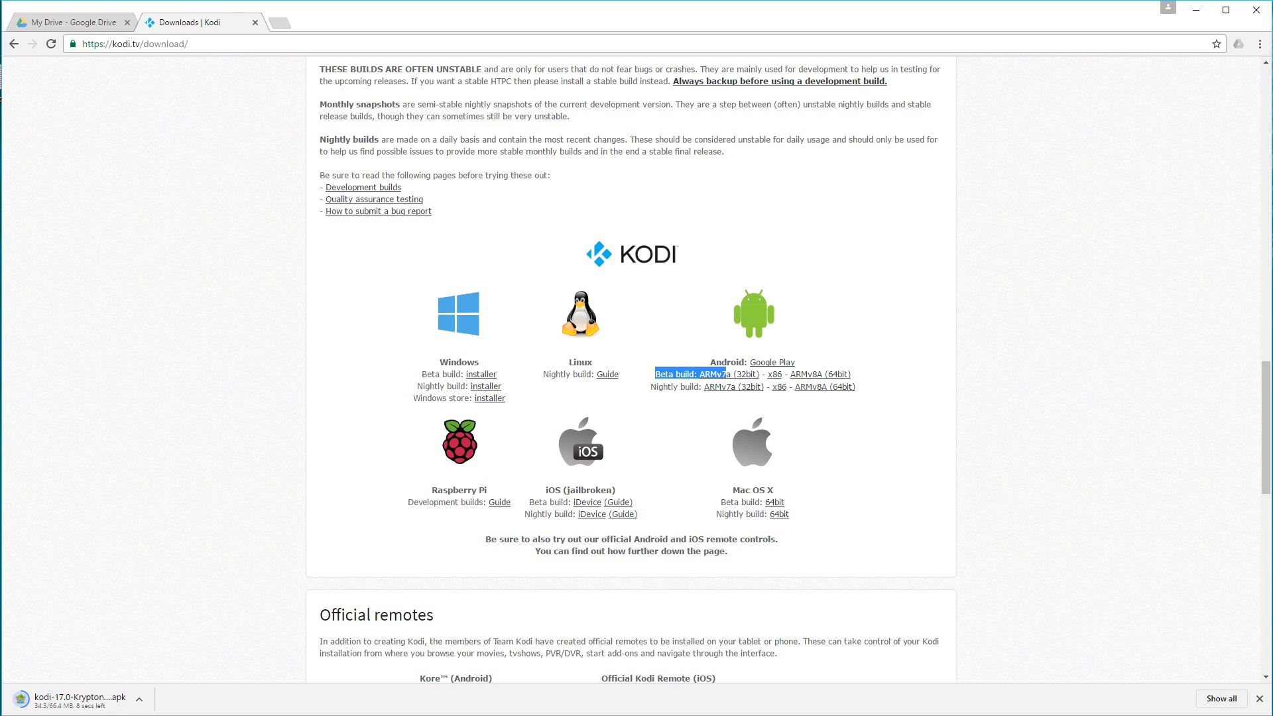
{"action": "mouse_move", "coordinate": [6, 231]}
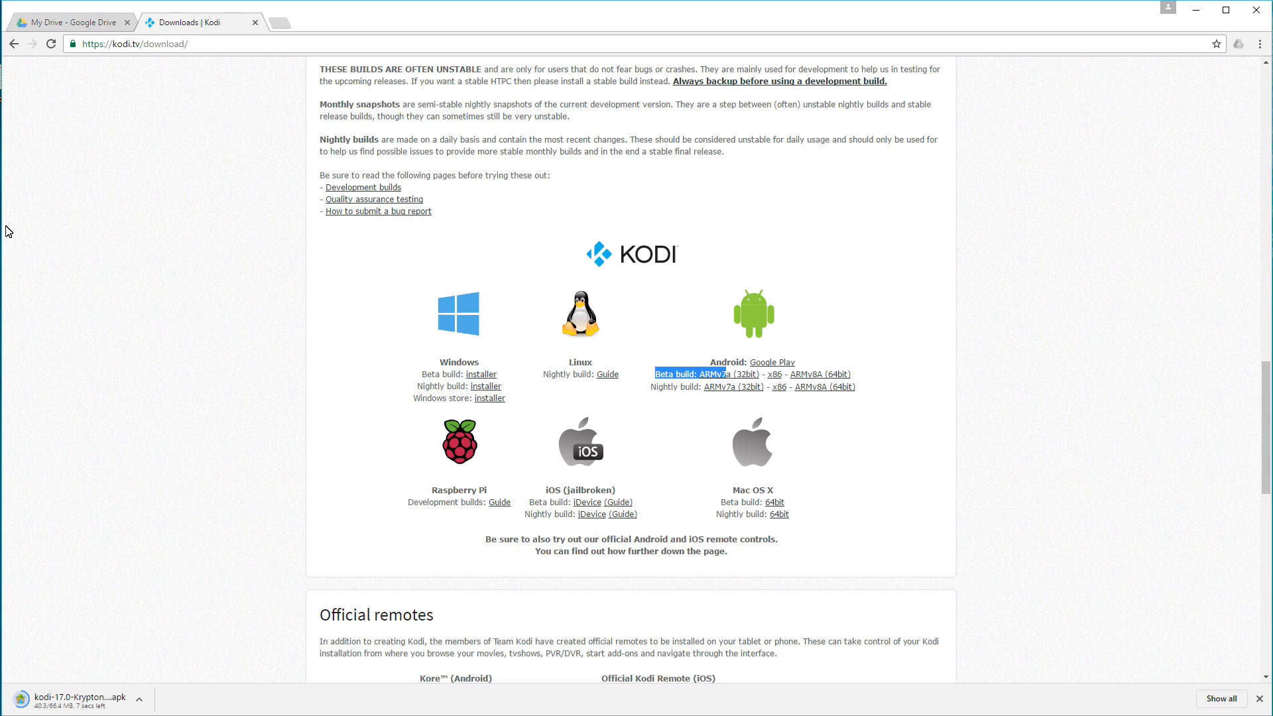
{"action": "left_click", "coordinate": [69, 23]}
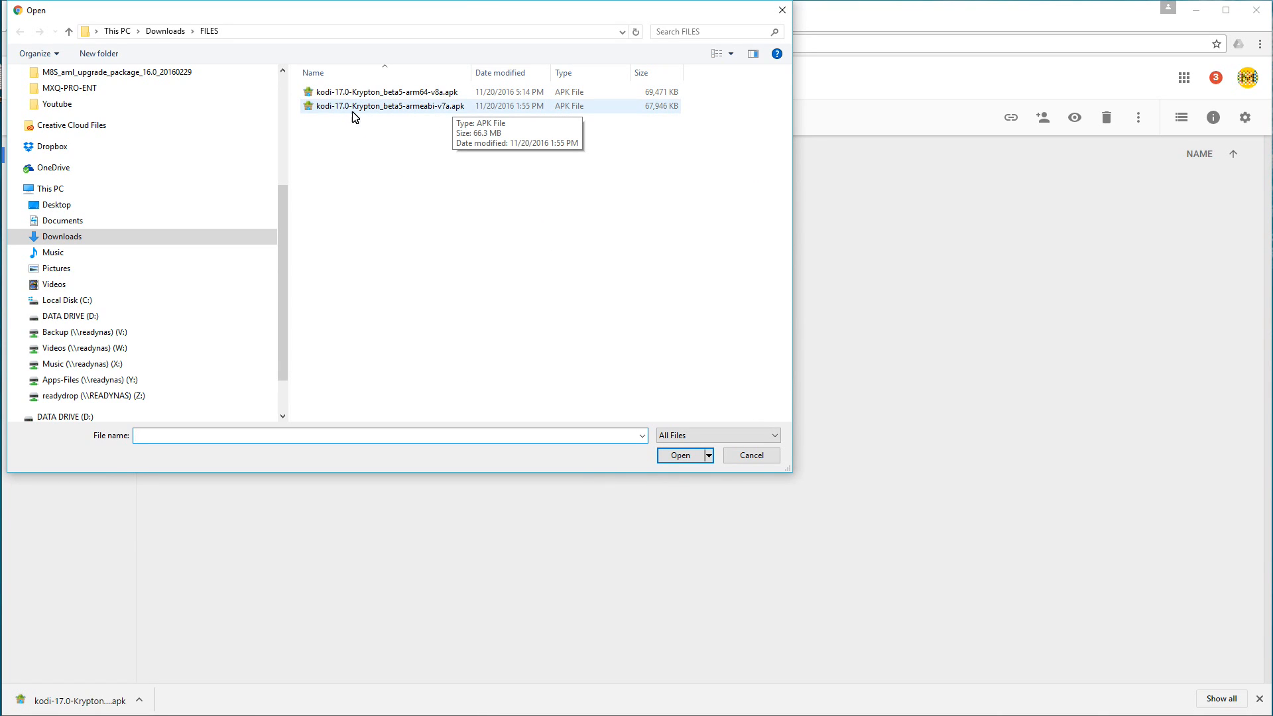
{"action": "mouse_move", "coordinate": [425, 115]}
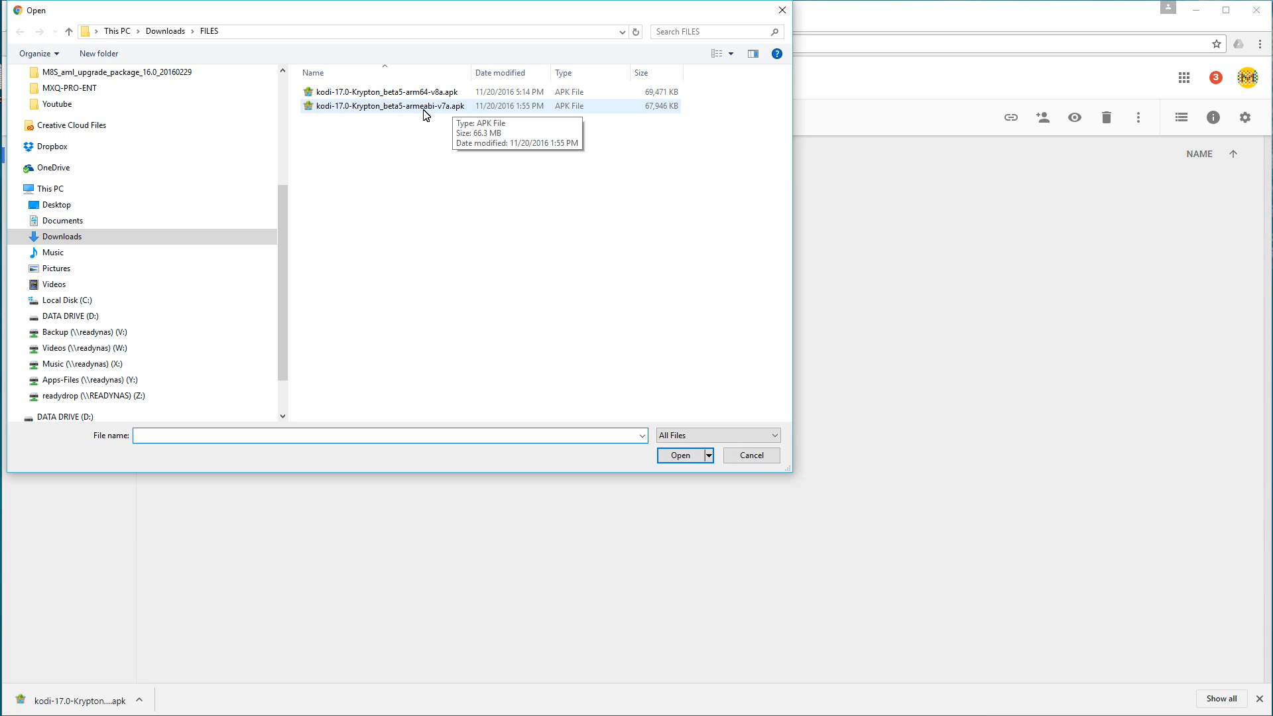
- Upload kodi-17.0-Krypton_beta5-armeabi-v7a.apk from Downloads to My Drive
{"action": "left_click", "coordinate": [680, 455]}
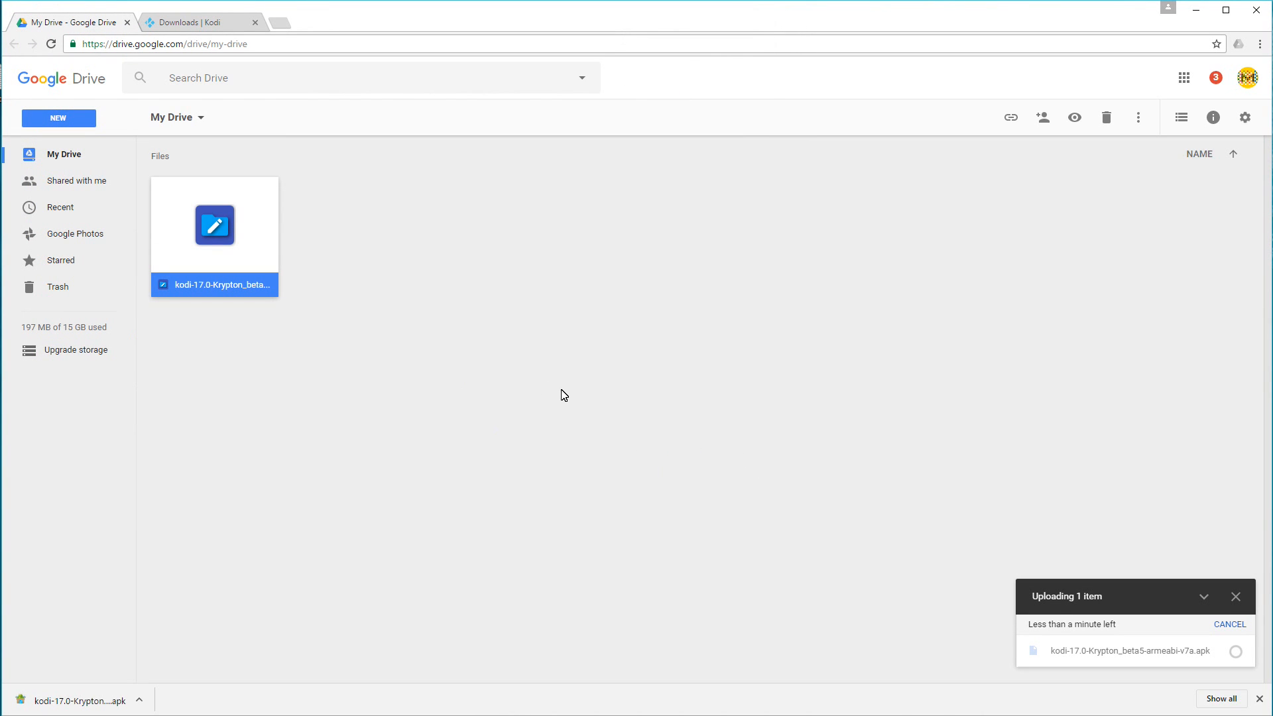
{"action": "mouse_move", "coordinate": [292, 345]}
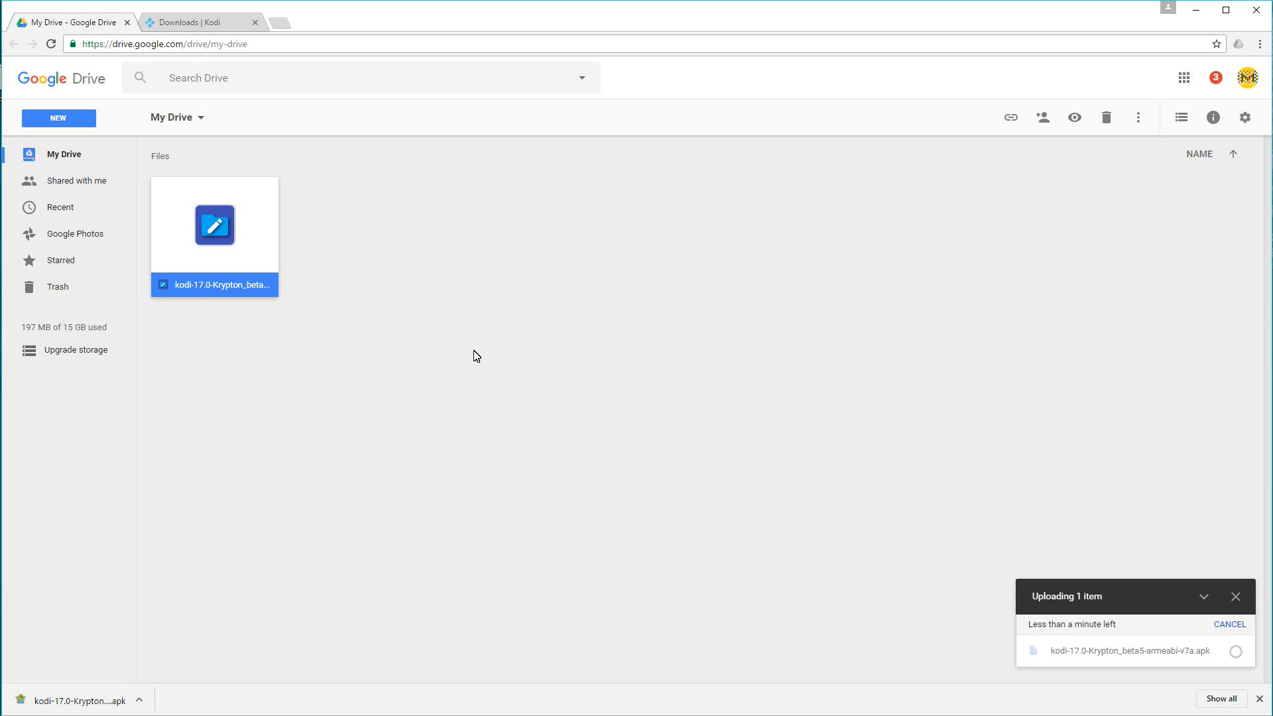
{"action": "left_click", "coordinate": [176, 116]}
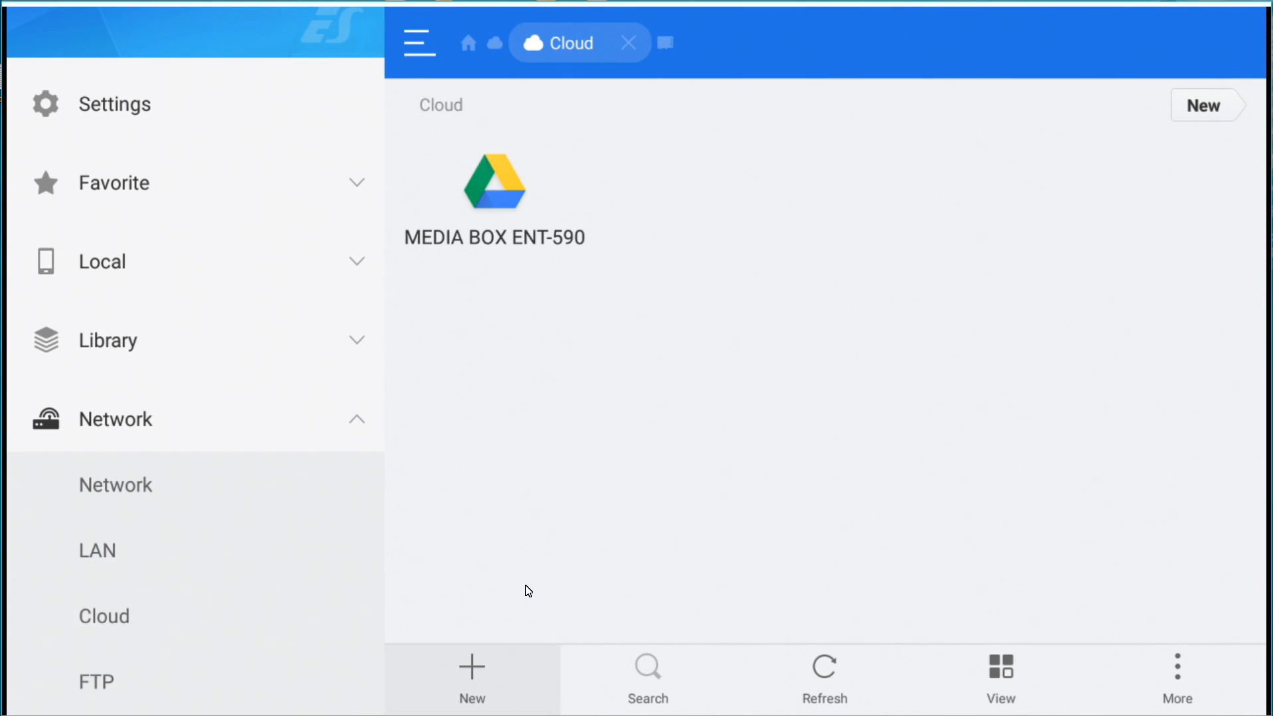
- Browse Network > Cloud into the Google Drive account to reach the Krypton beta5 APK
{"action": "left_click", "coordinate": [472, 678]}
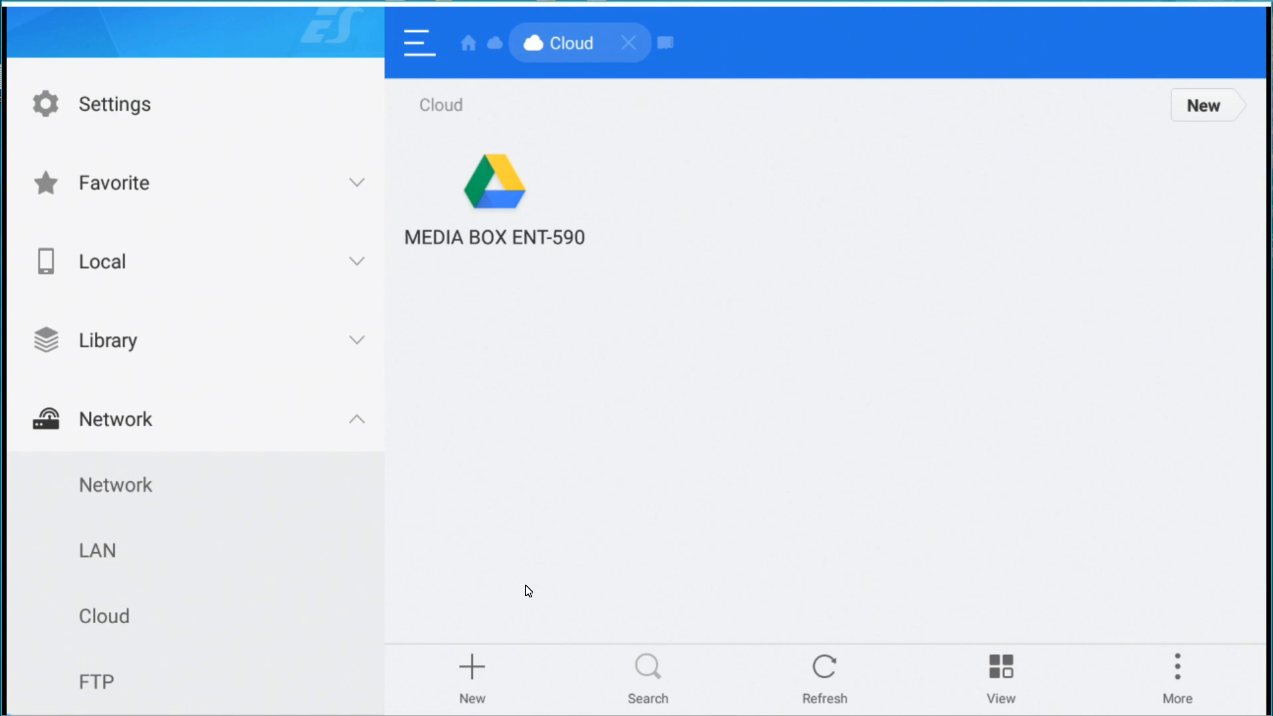
{"action": "left_click", "coordinate": [103, 616]}
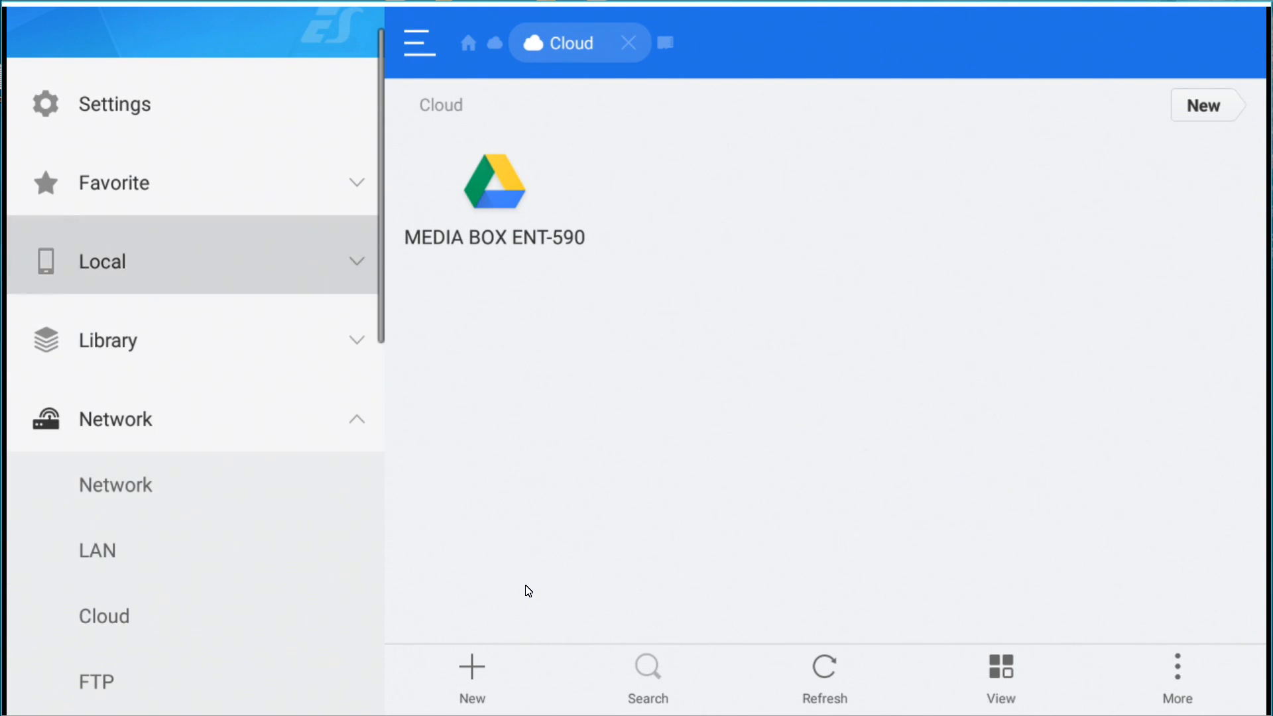
{"action": "left_click", "coordinate": [493, 194]}
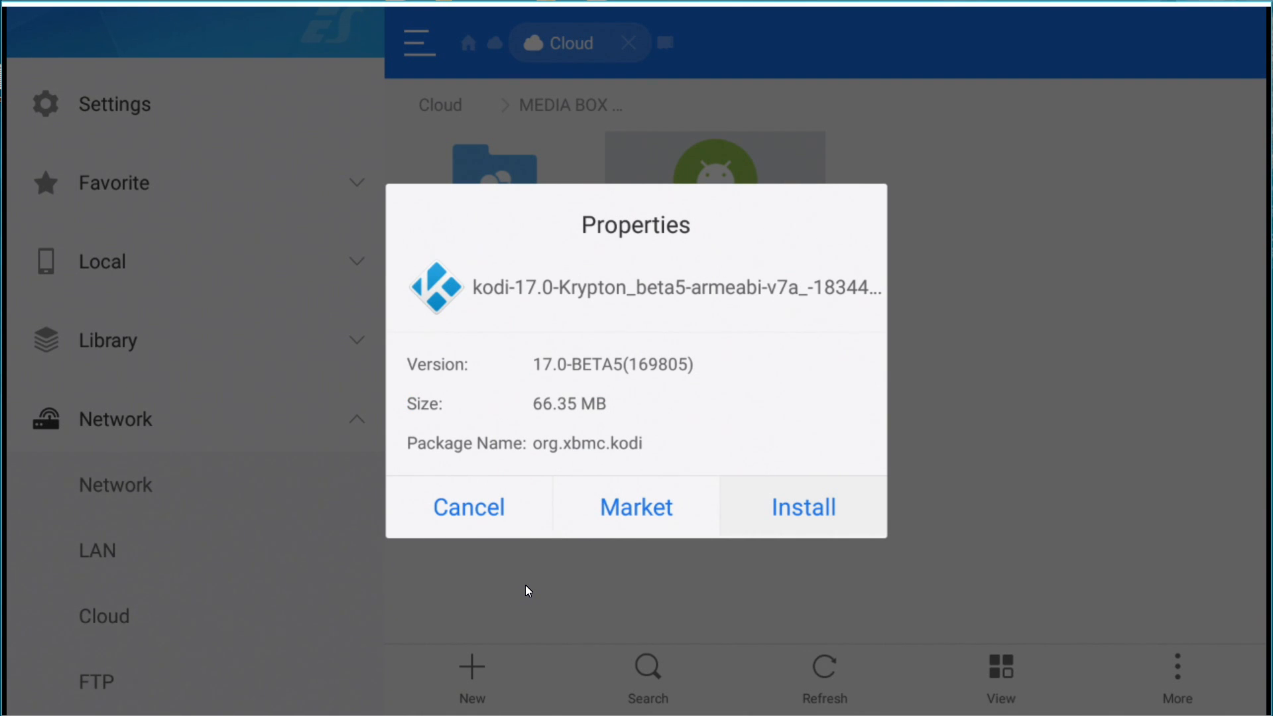
- Install the Kodi APK with its permissions, then view it in Your Apps Library from Home
{"action": "left_click", "coordinate": [802, 507]}
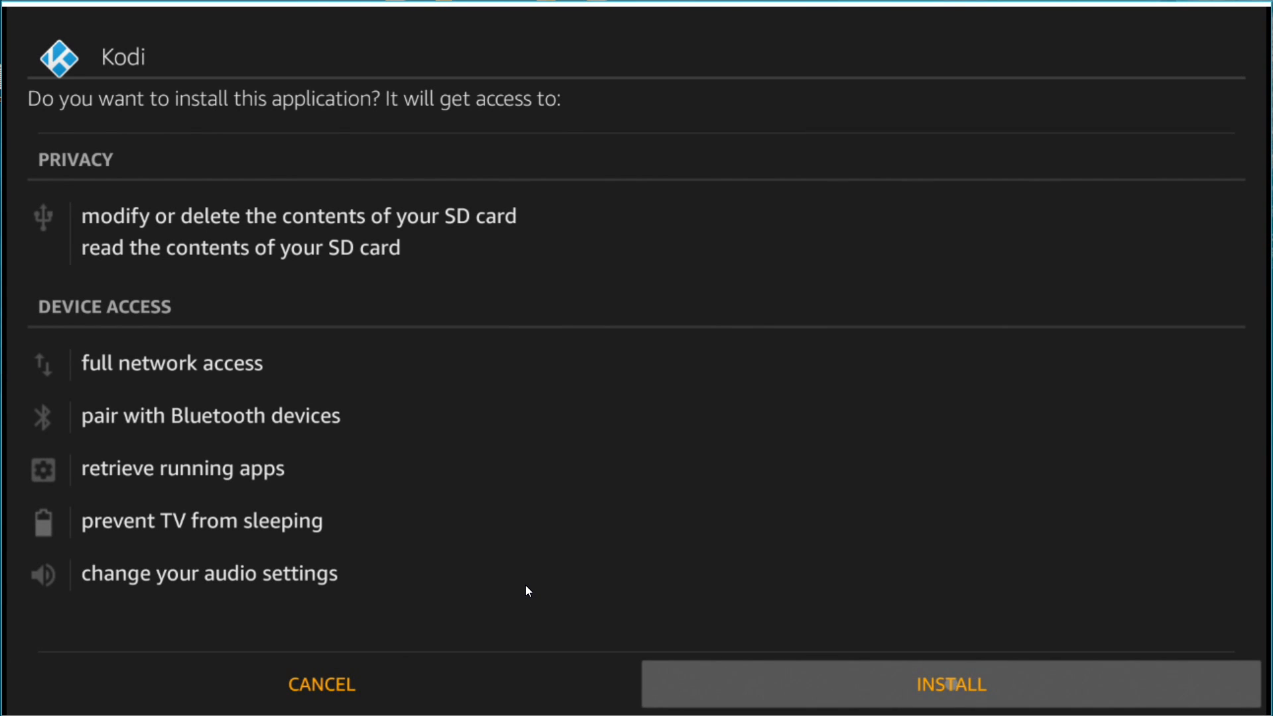
{"action": "left_click", "coordinate": [949, 684]}
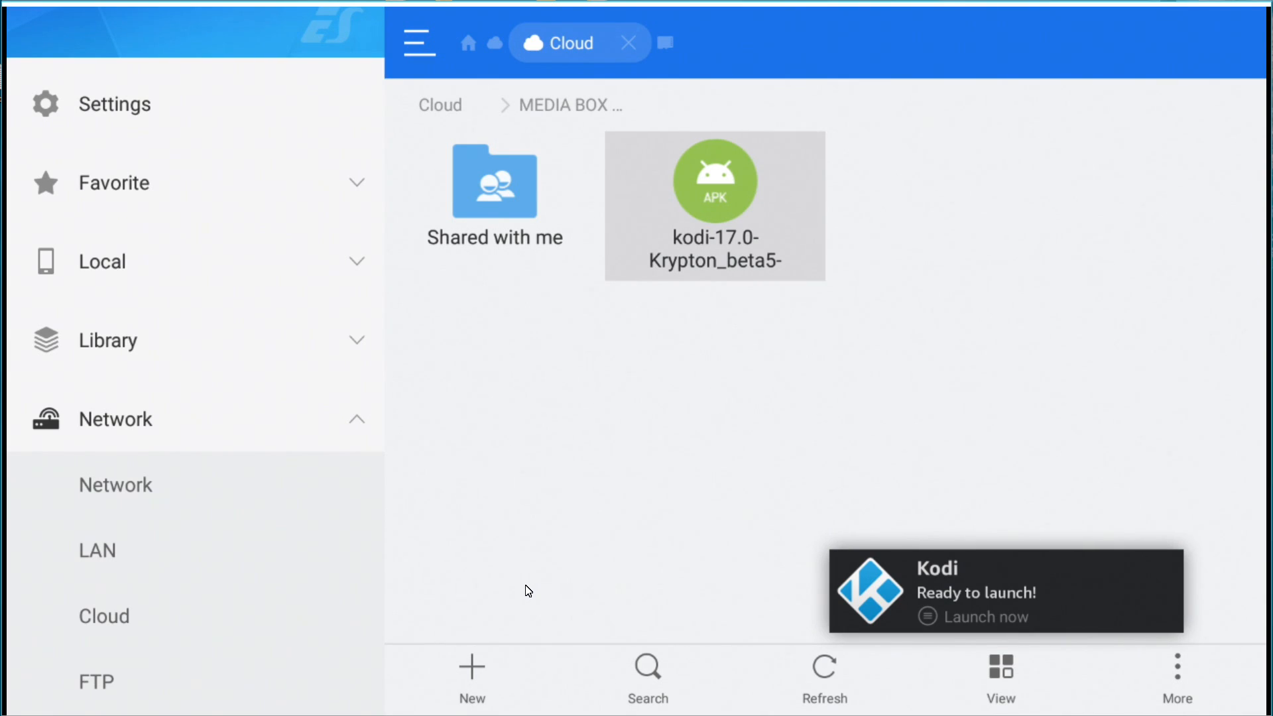
{"action": "left_click", "coordinate": [438, 105]}
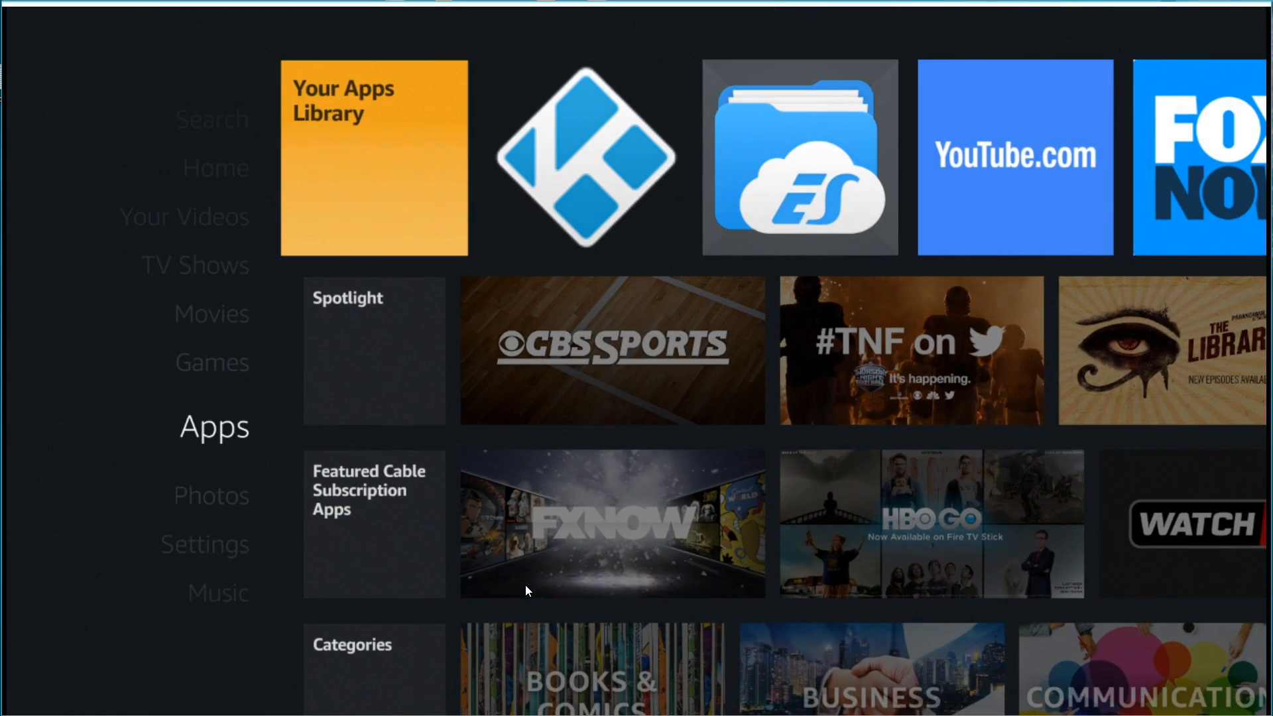
{"action": "left_click", "coordinate": [372, 158]}
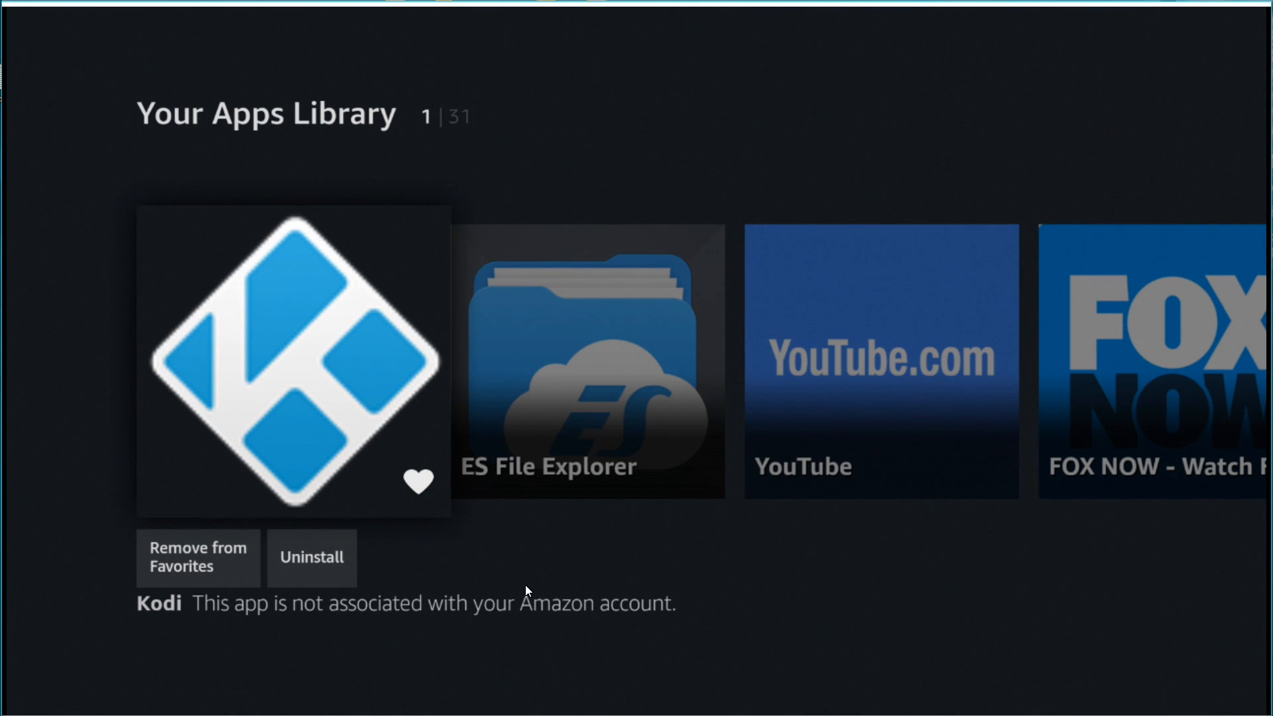
{"action": "mouse_move", "coordinate": [198, 558]}
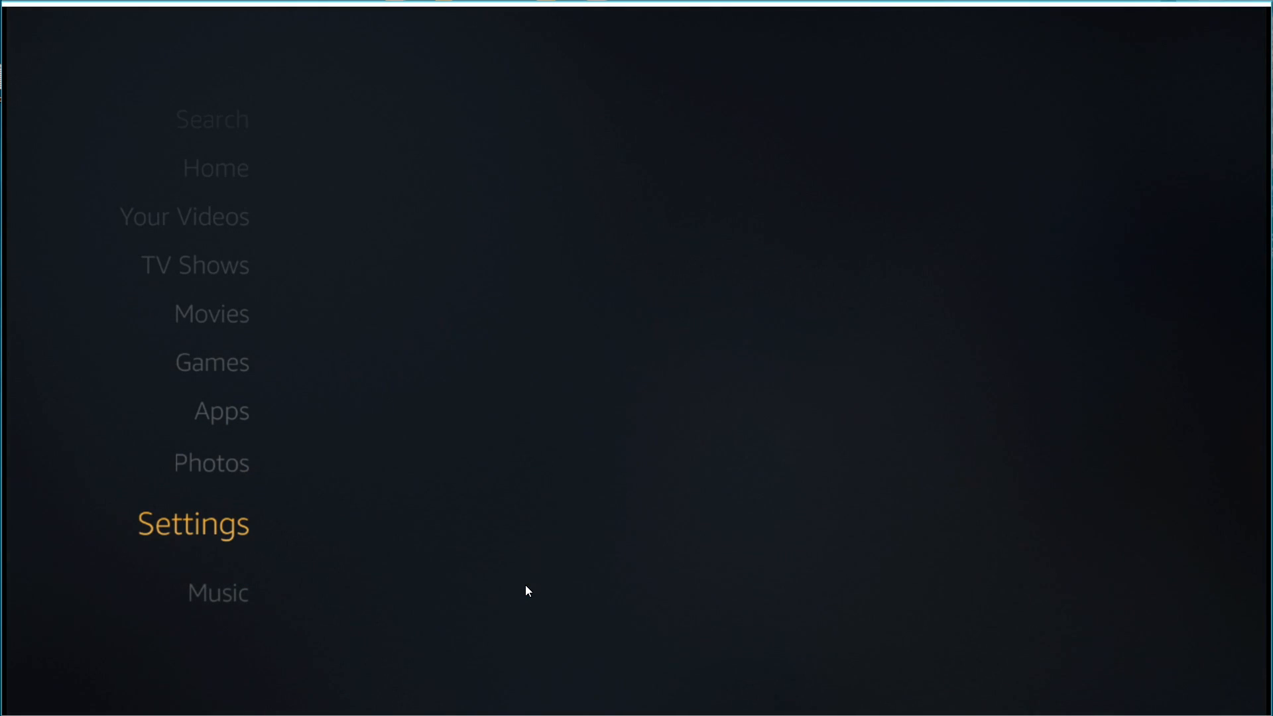
- Browse Manage Installed Applications under Settings > Applications, then back out to home
{"action": "left_click", "coordinate": [193, 522]}
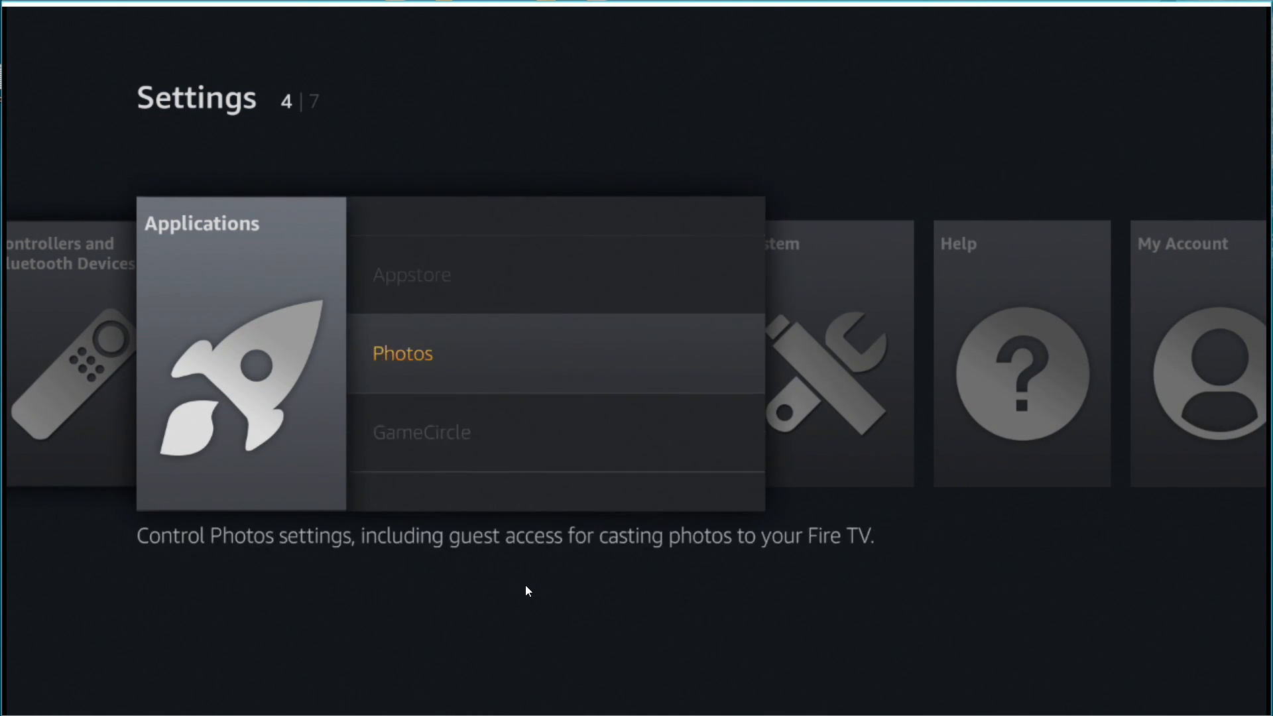
{"action": "key", "text": "Down"}
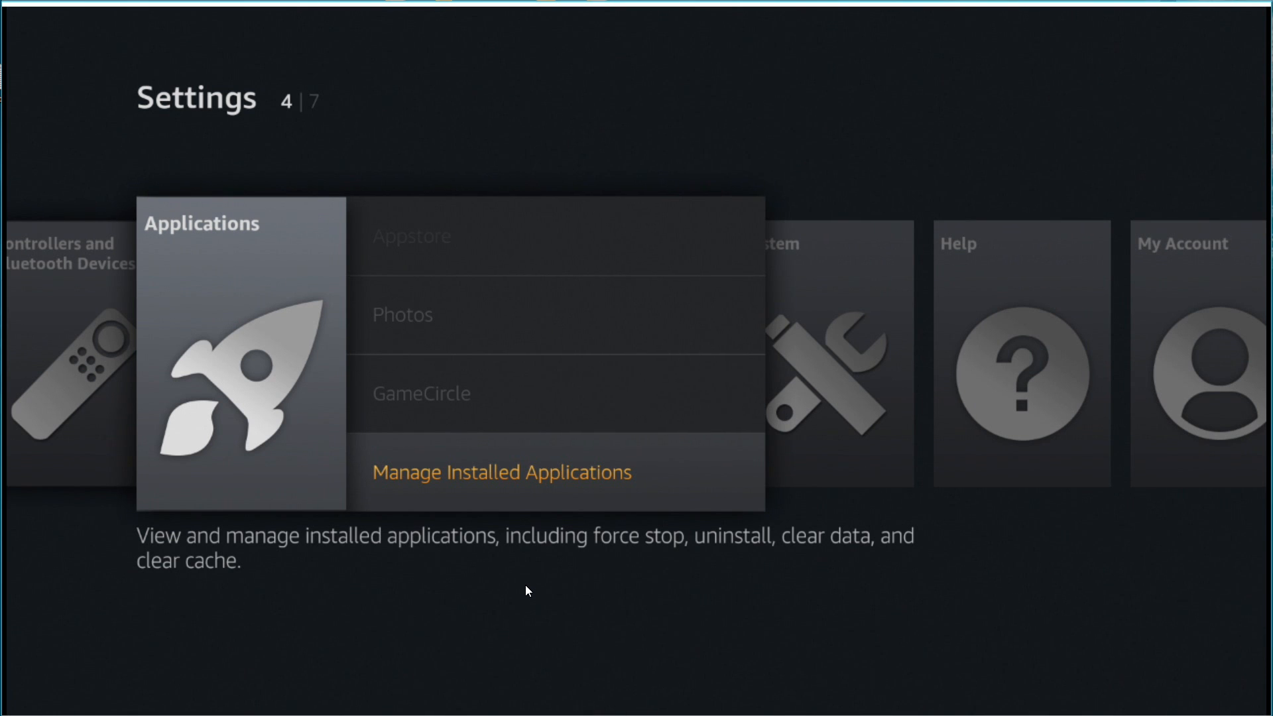
{"action": "left_click", "coordinate": [501, 472]}
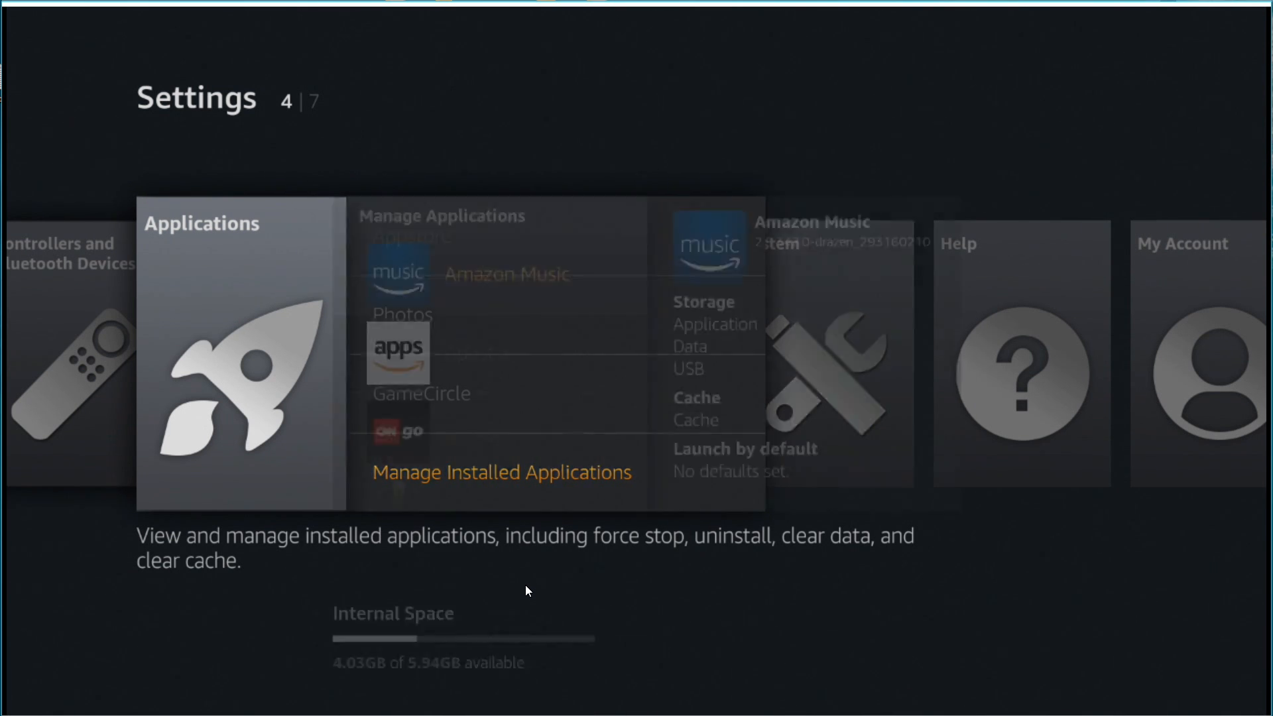
{"action": "left_click", "coordinate": [501, 472]}
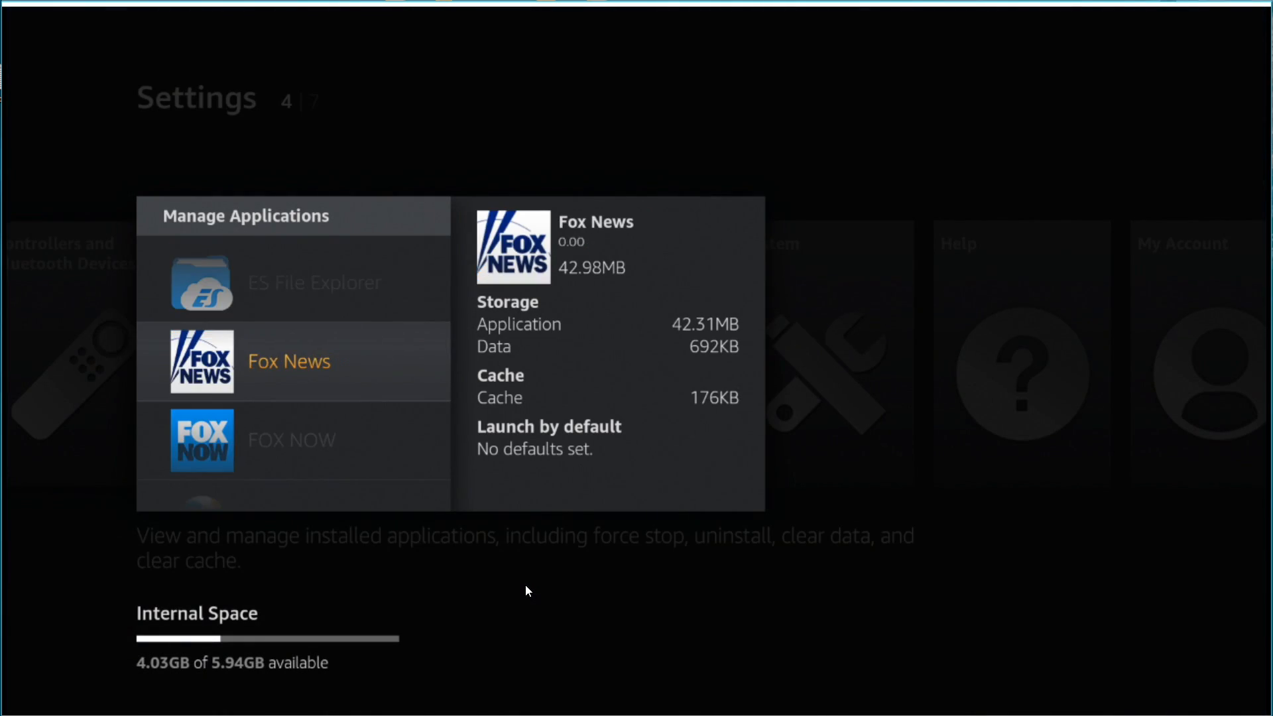
{"action": "scroll", "scroll_direction": "down", "scroll_amount": 3}
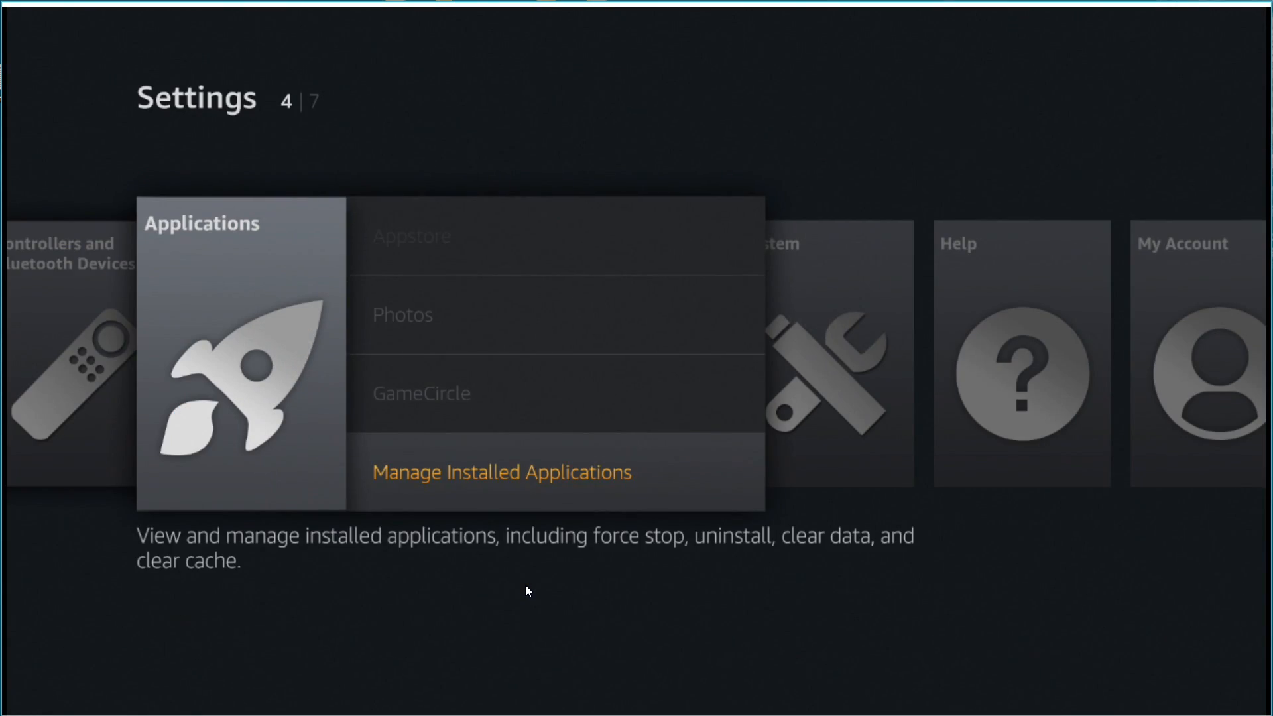
{"action": "key", "text": "Back"}
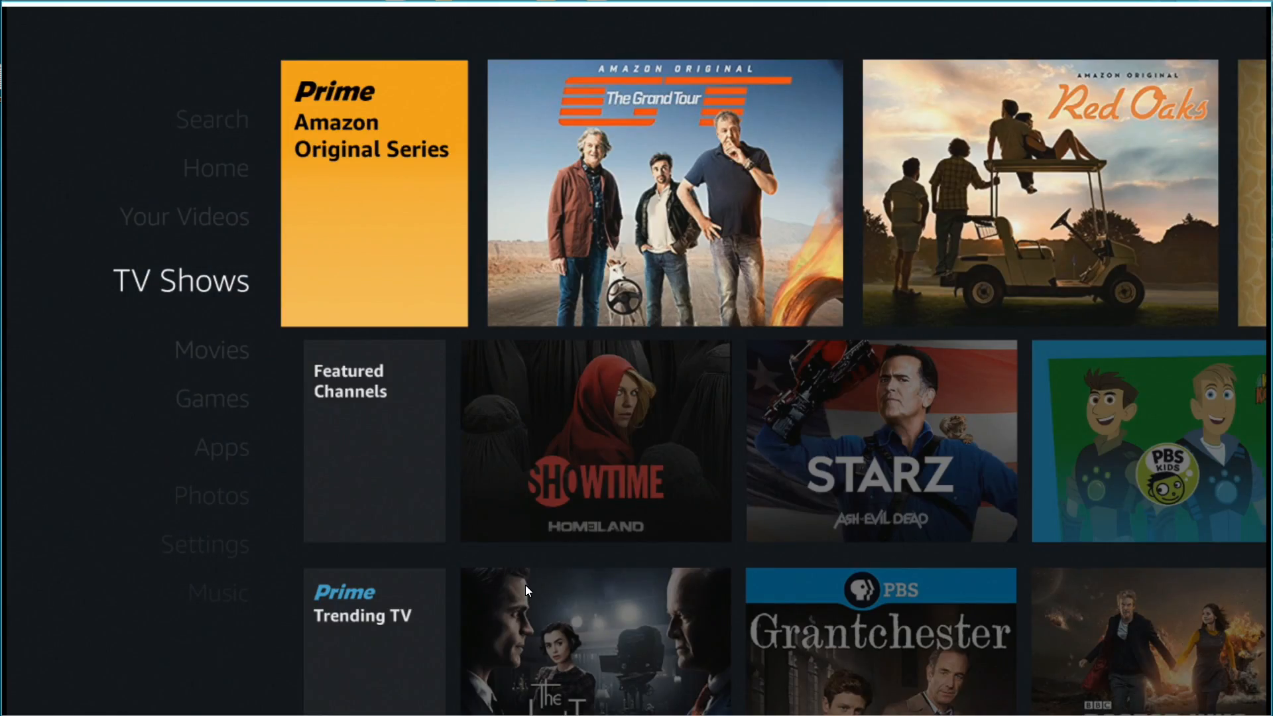
- Scroll the Fire TV home toward the apps row to launch Kodi
{"action": "scroll", "scroll_direction": "down", "scroll_amount": 3}
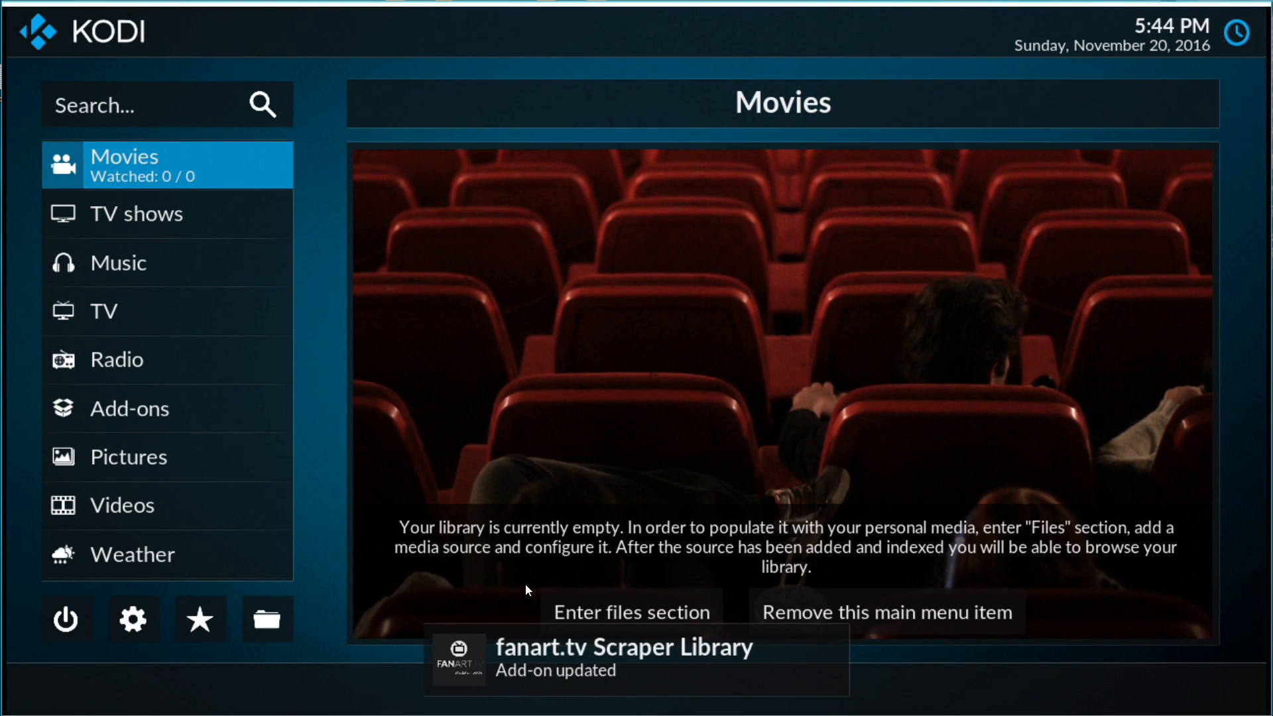
- Navigate from the main menu into Kodi's System settings
{"action": "left_click", "coordinate": [130, 407]}
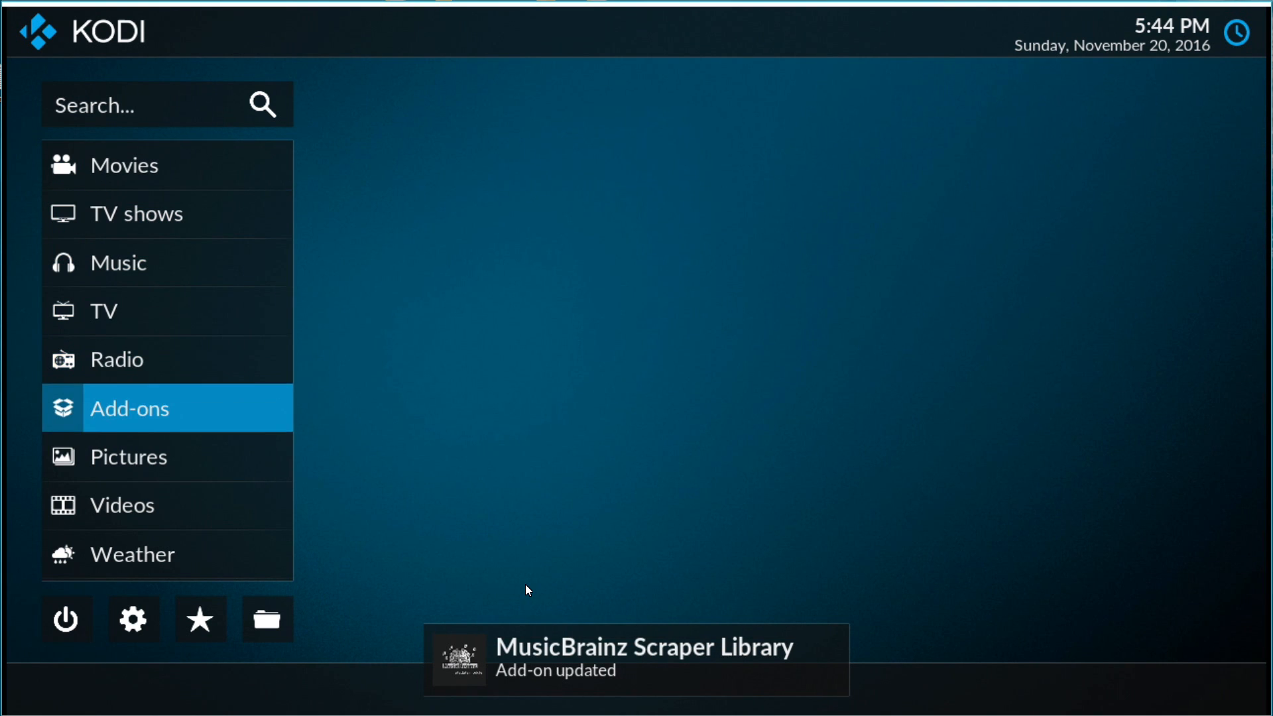
{"action": "left_click", "coordinate": [132, 554]}
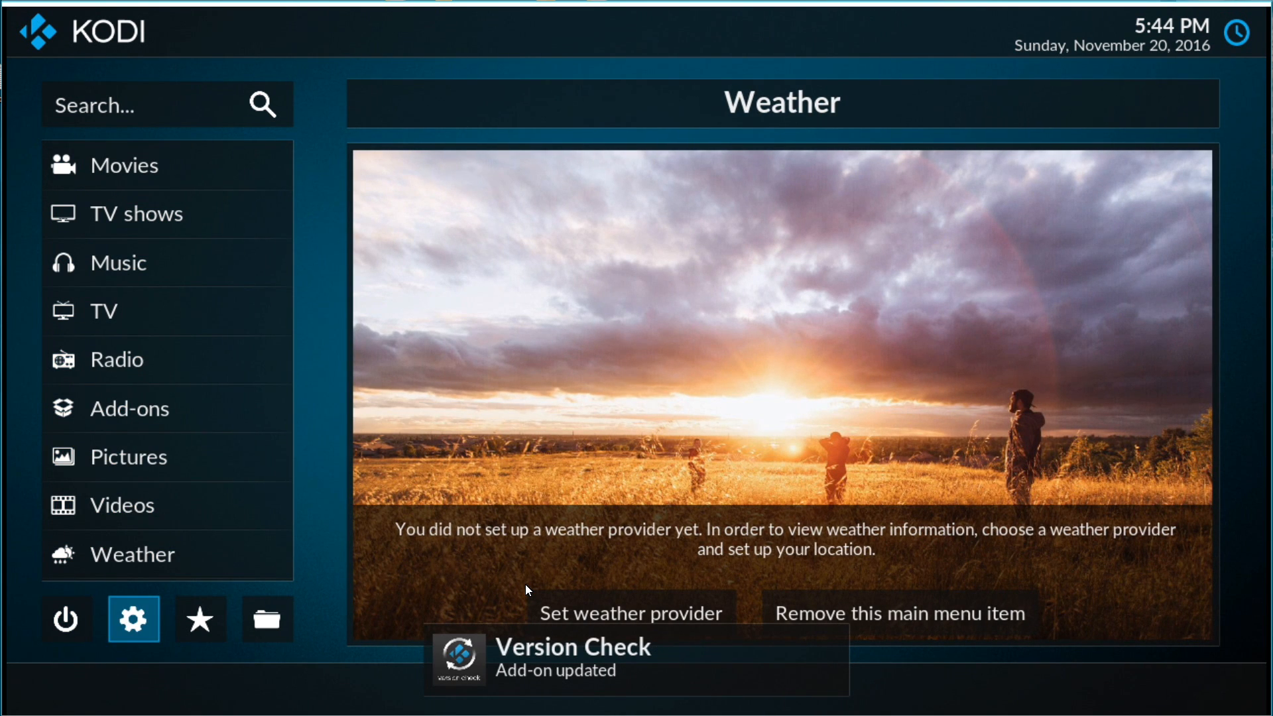
{"action": "left_click", "coordinate": [133, 619]}
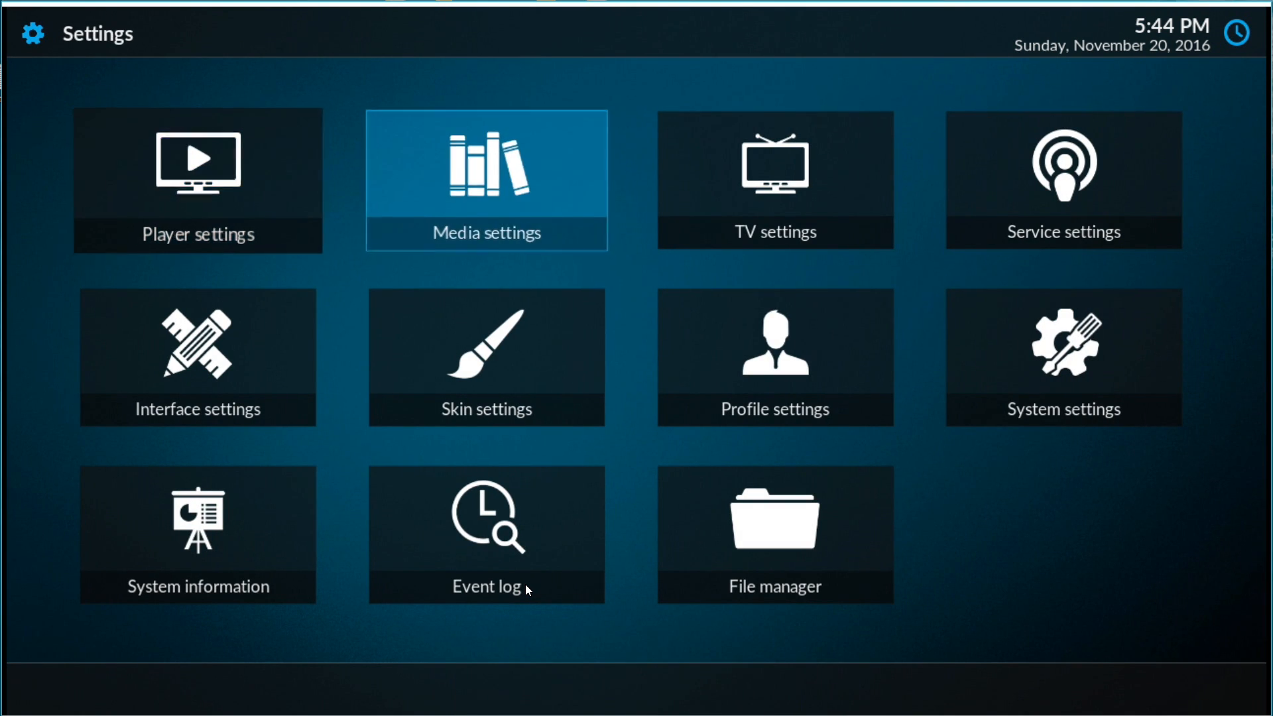
{"action": "mouse_move", "coordinate": [1062, 357]}
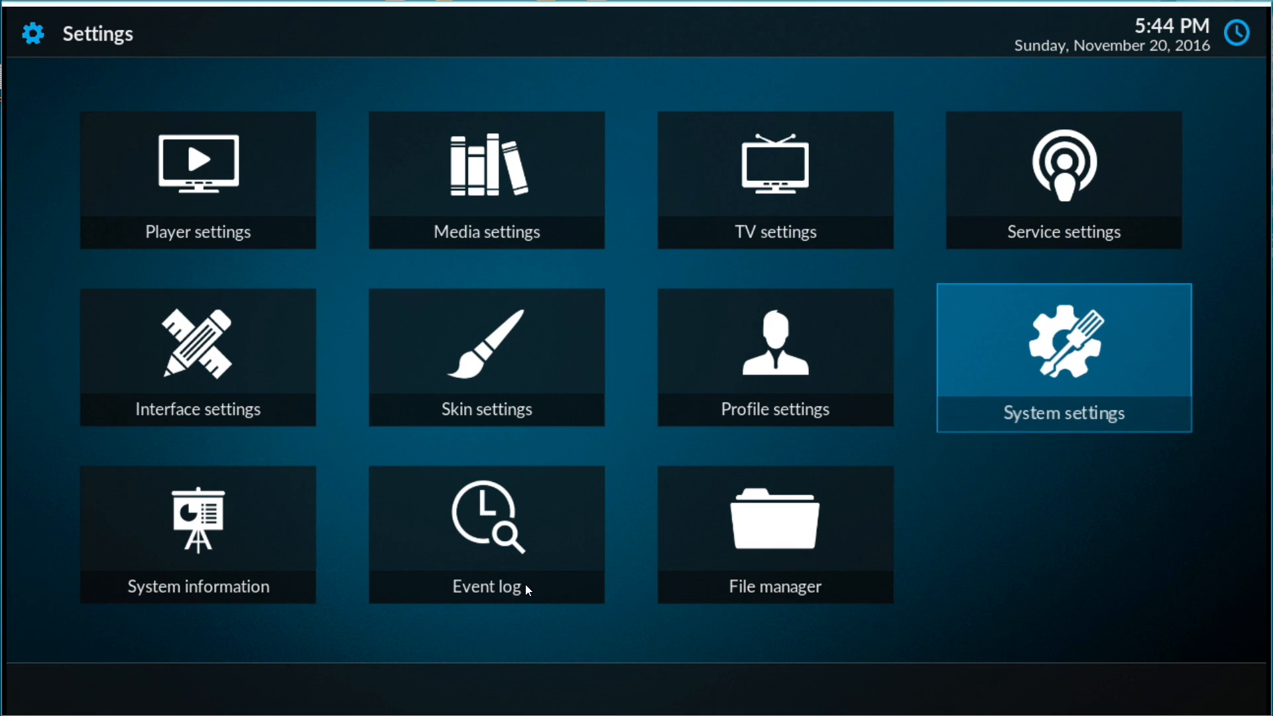
{"action": "left_click", "coordinate": [1062, 357]}
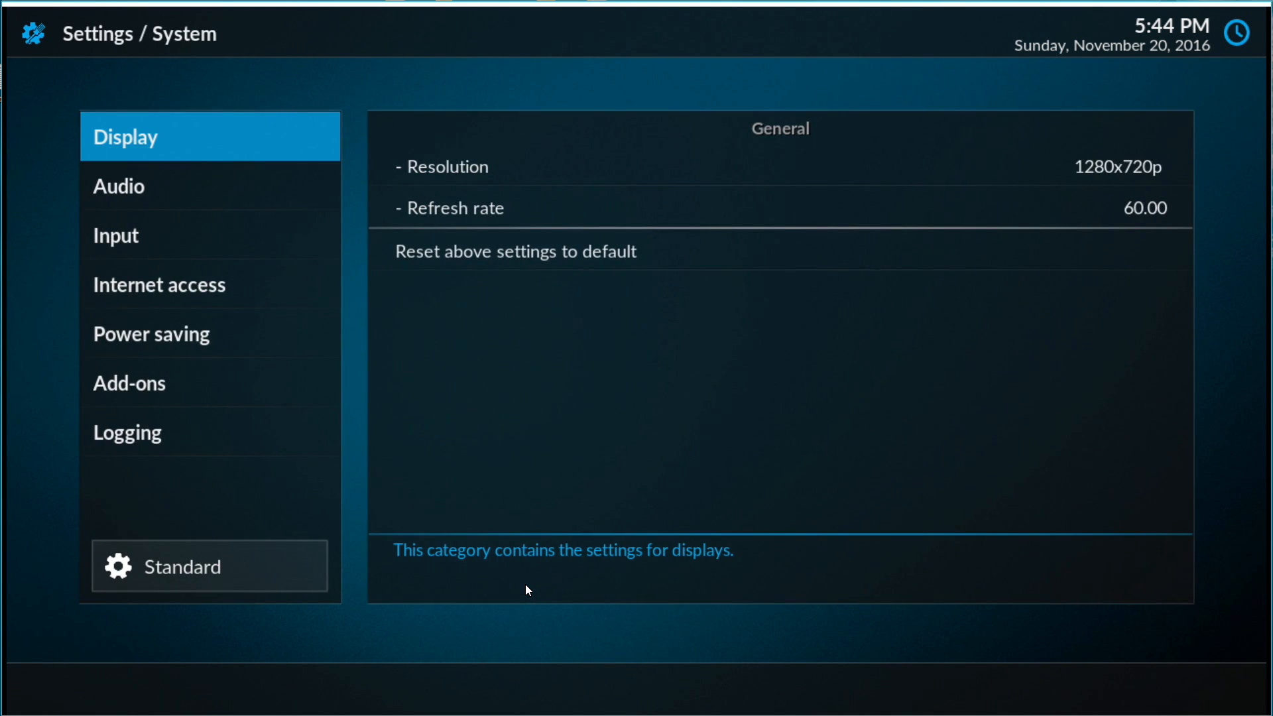
- In the Add-ons category, enable Unknown sources and accept the warning
{"action": "left_click", "coordinate": [160, 284]}
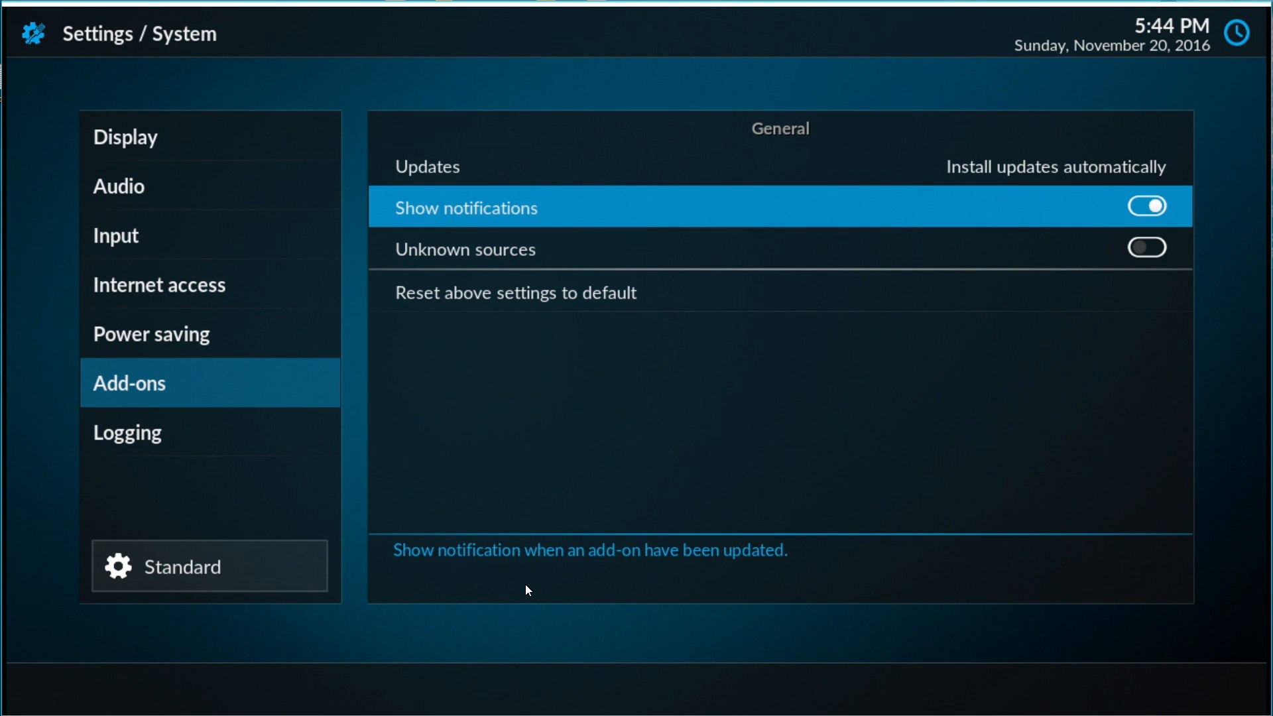
{"action": "left_click", "coordinate": [1146, 247]}
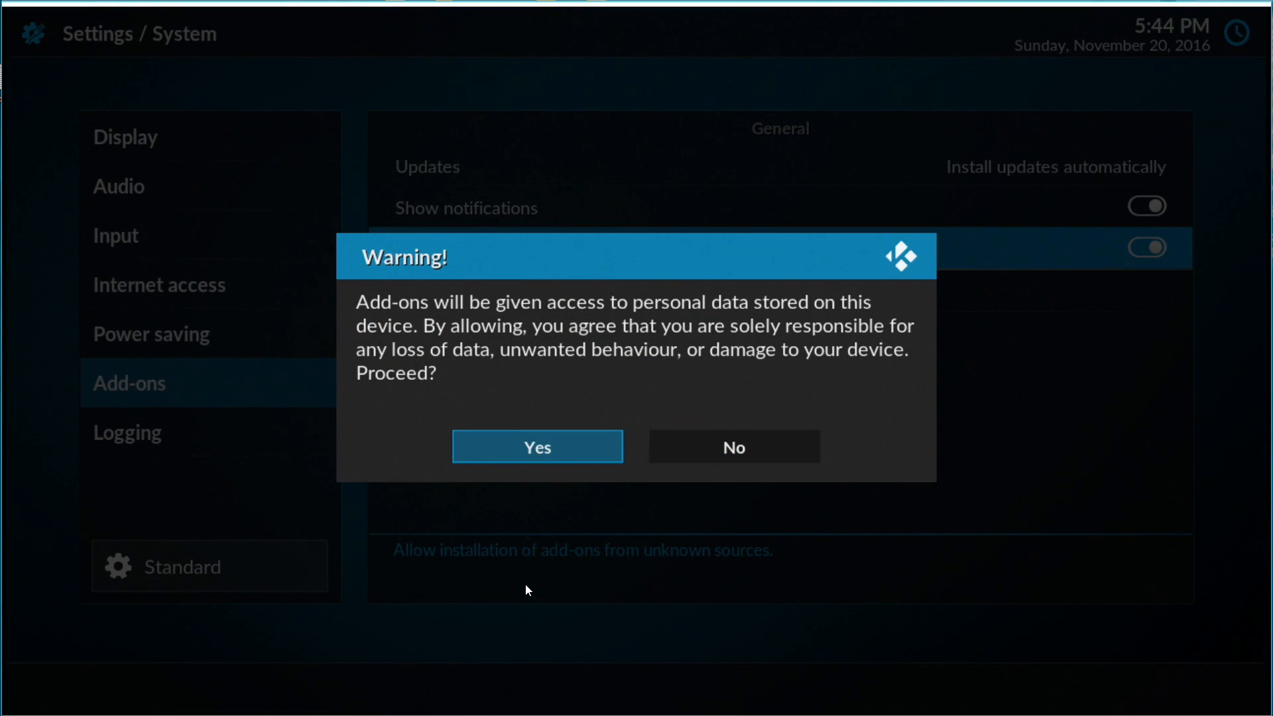
{"action": "left_click", "coordinate": [536, 447]}
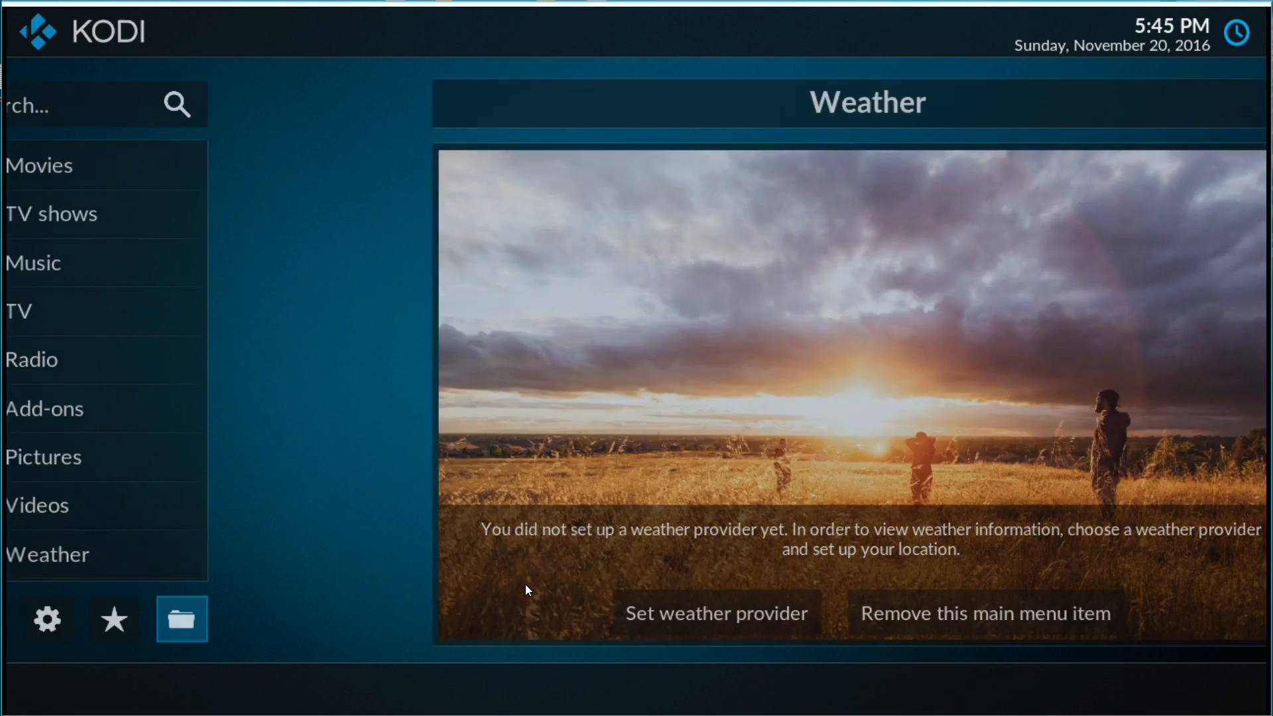
{"action": "left_click", "coordinate": [181, 619]}
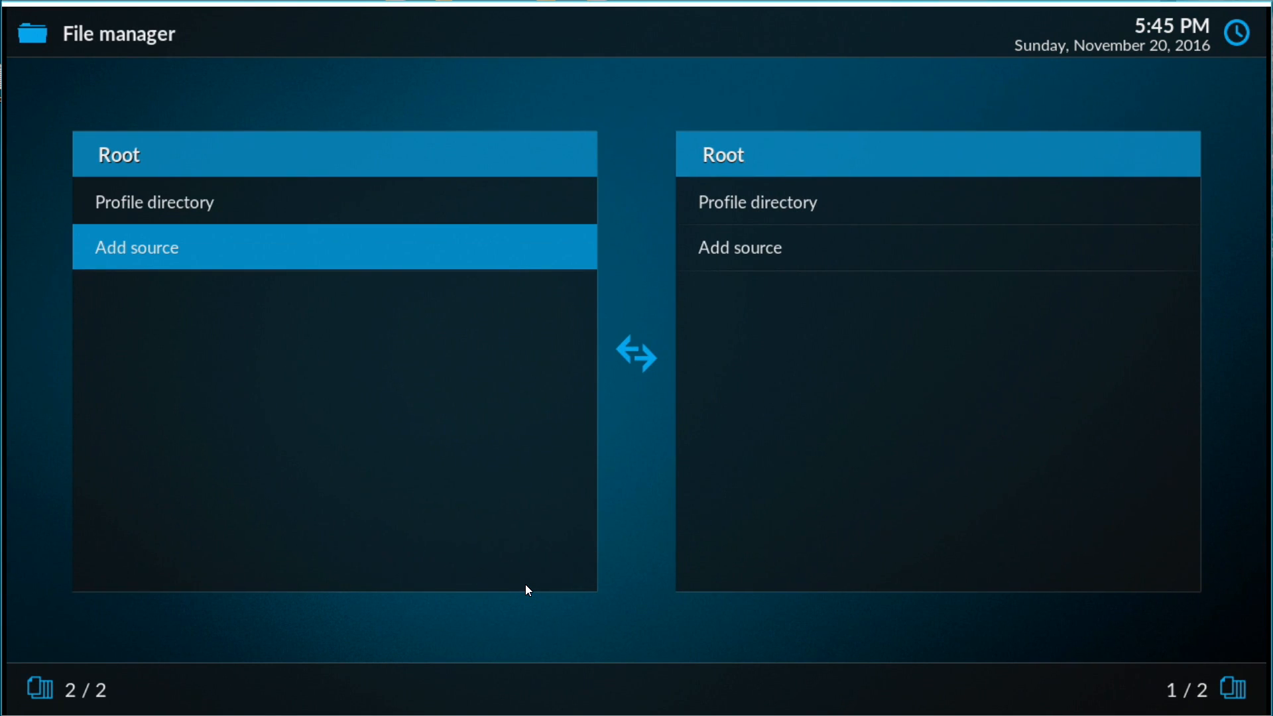
{"action": "left_click", "coordinate": [137, 248]}
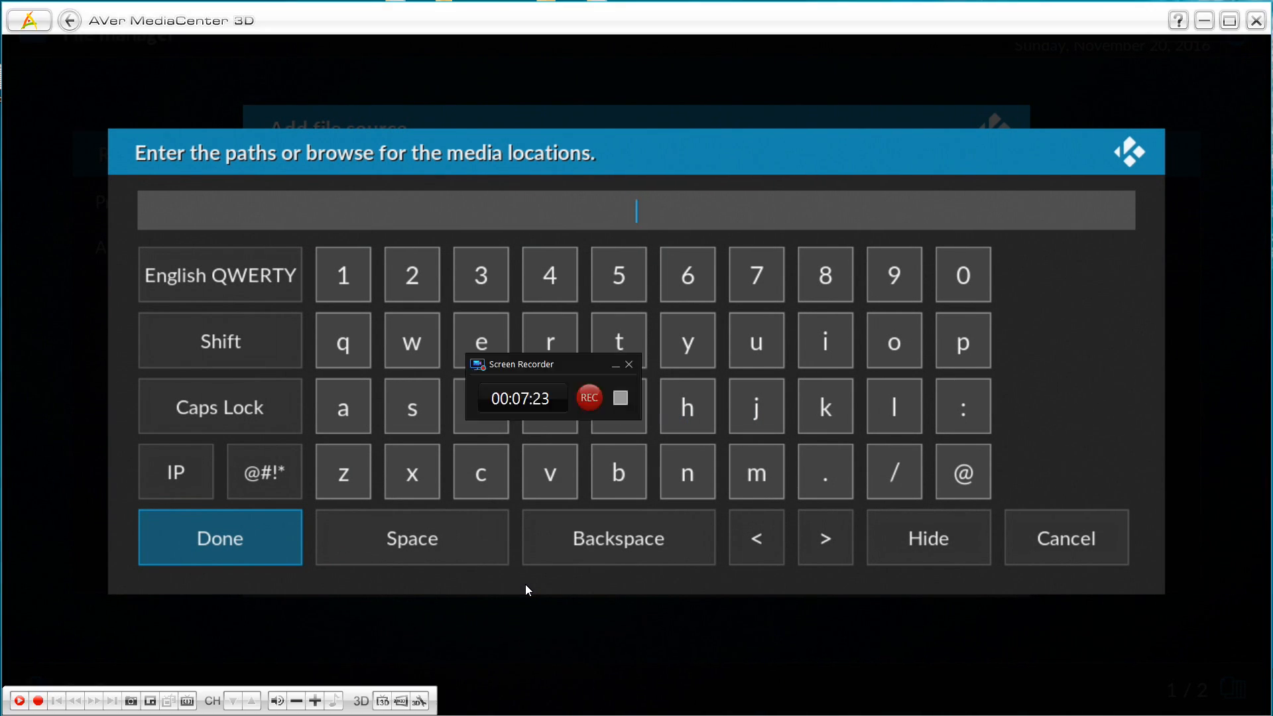
{"action": "left_click", "coordinate": [686, 406]}
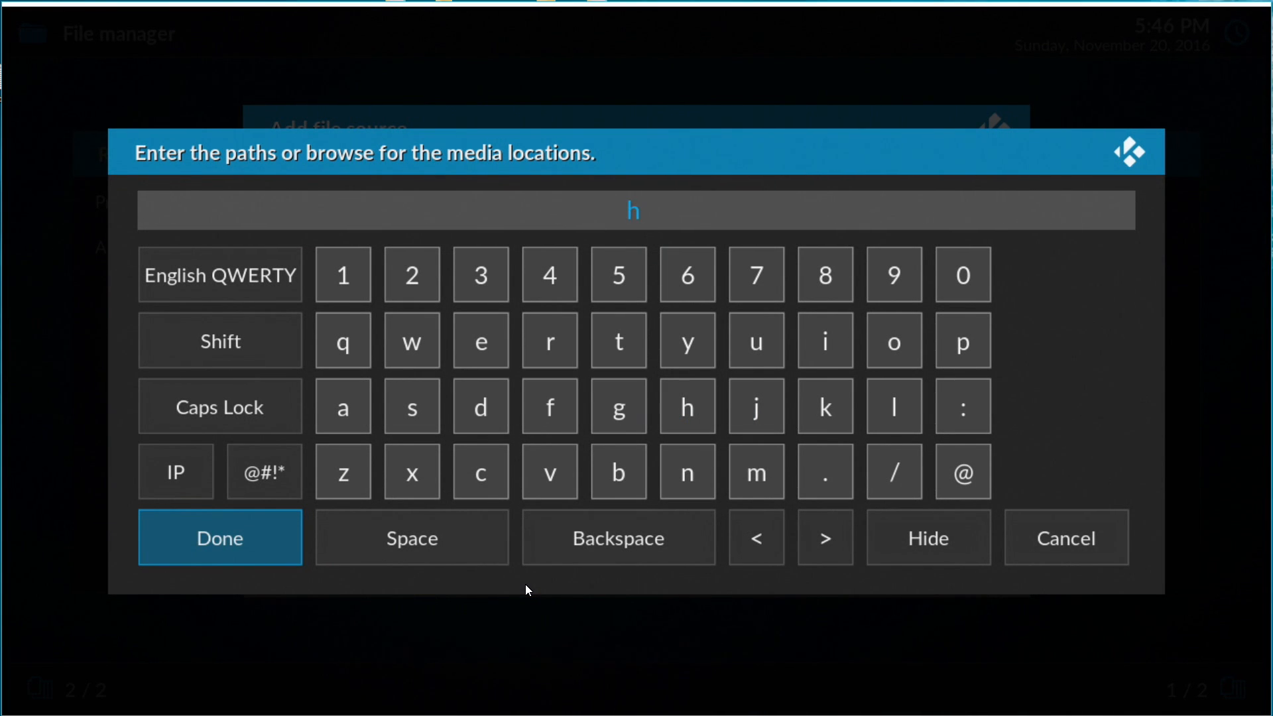
{"action": "left_click", "coordinate": [618, 340]}
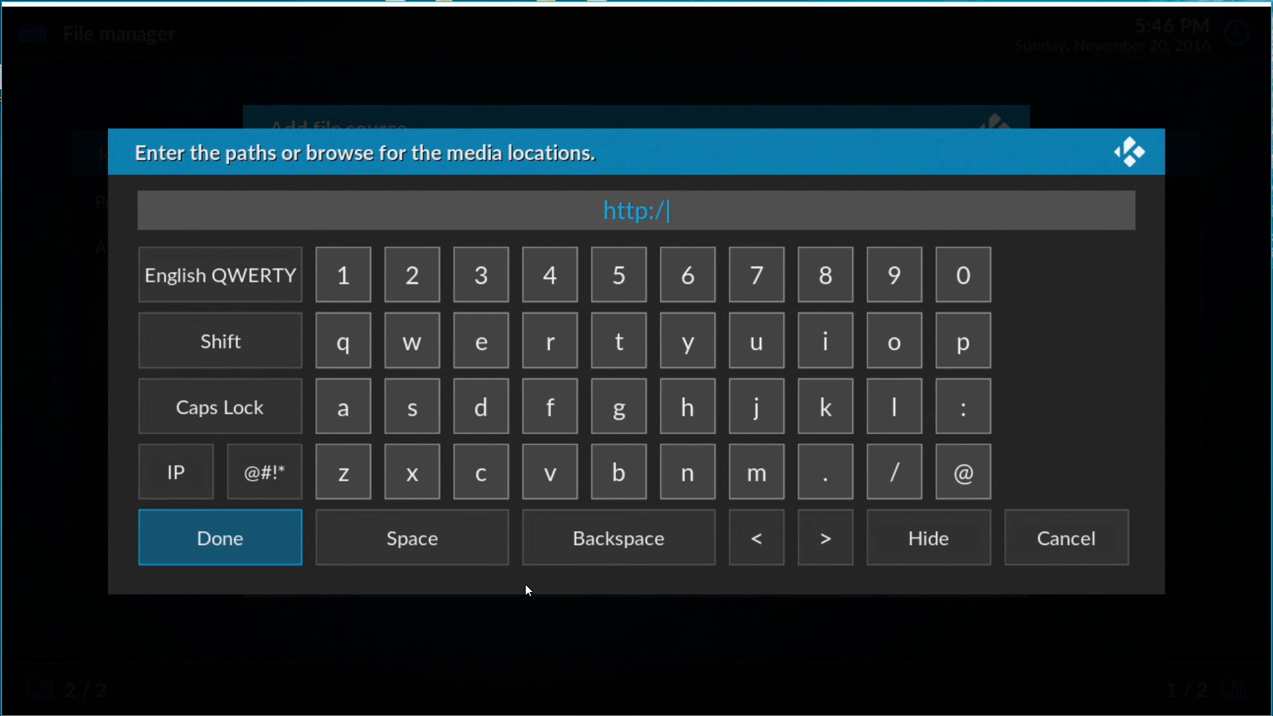
{"action": "left_click", "coordinate": [892, 471]}
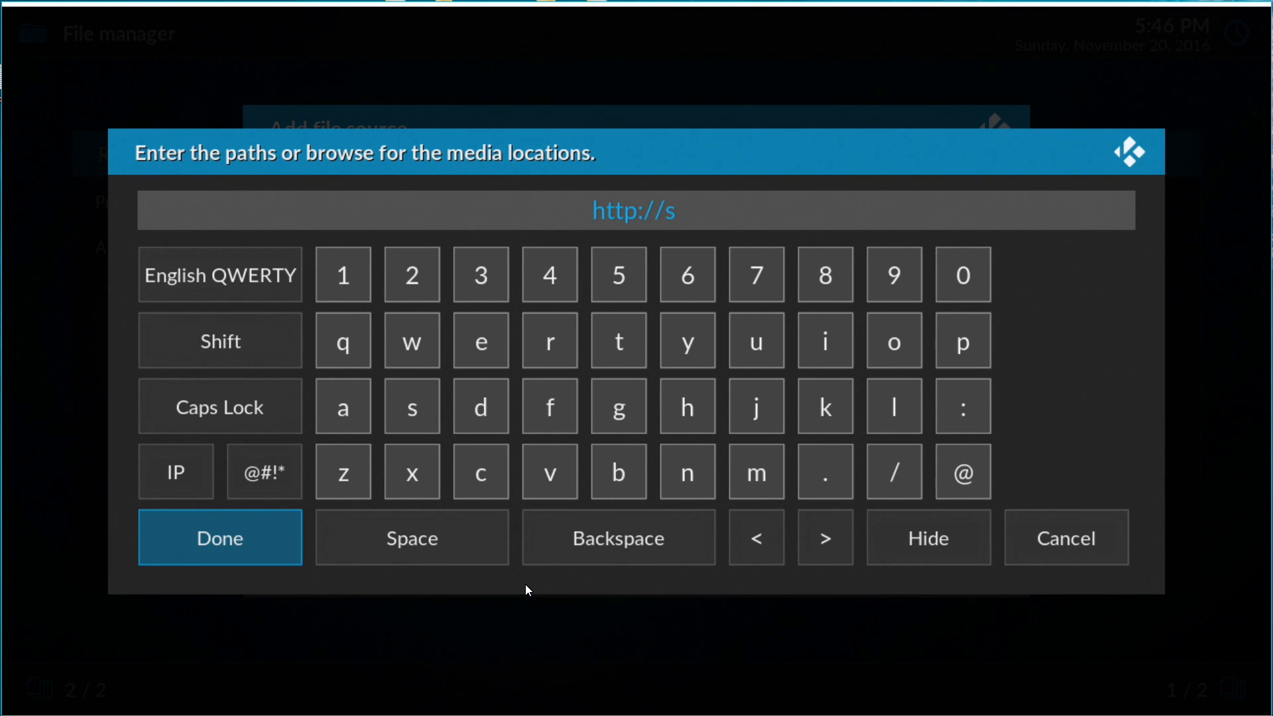
{"action": "left_click", "coordinate": [478, 472]}
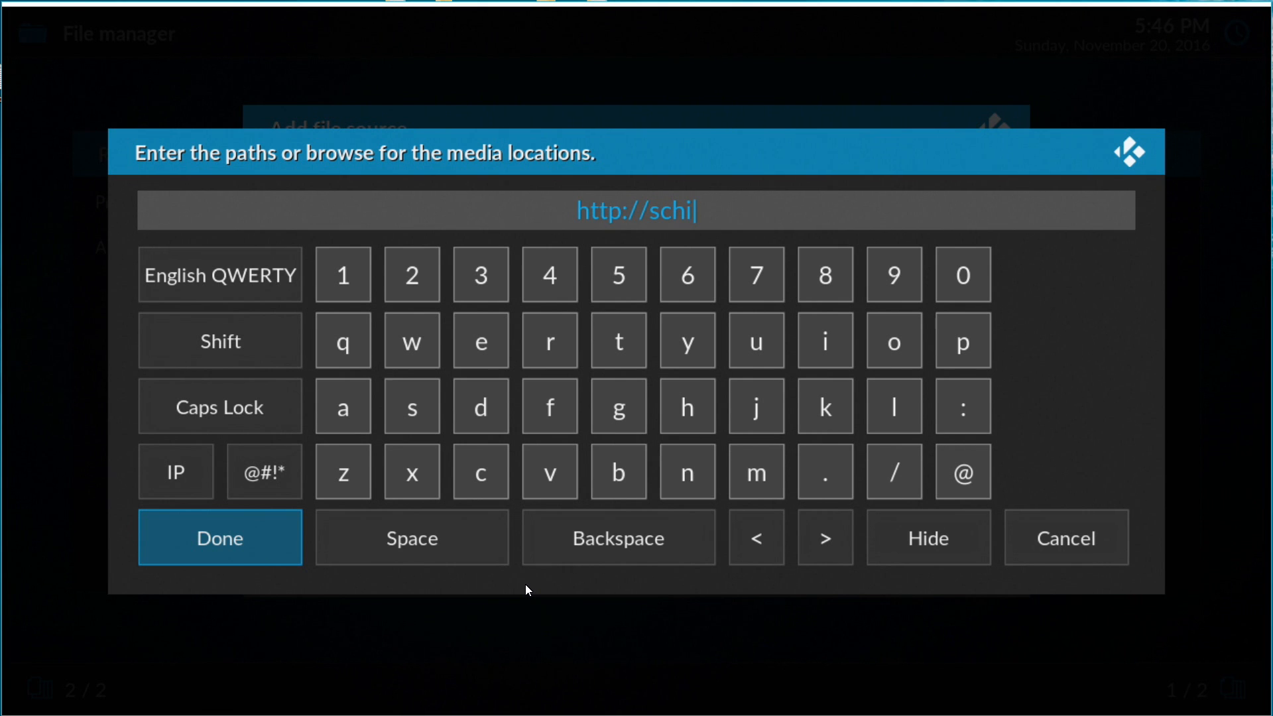
{"action": "left_click", "coordinate": [753, 472]}
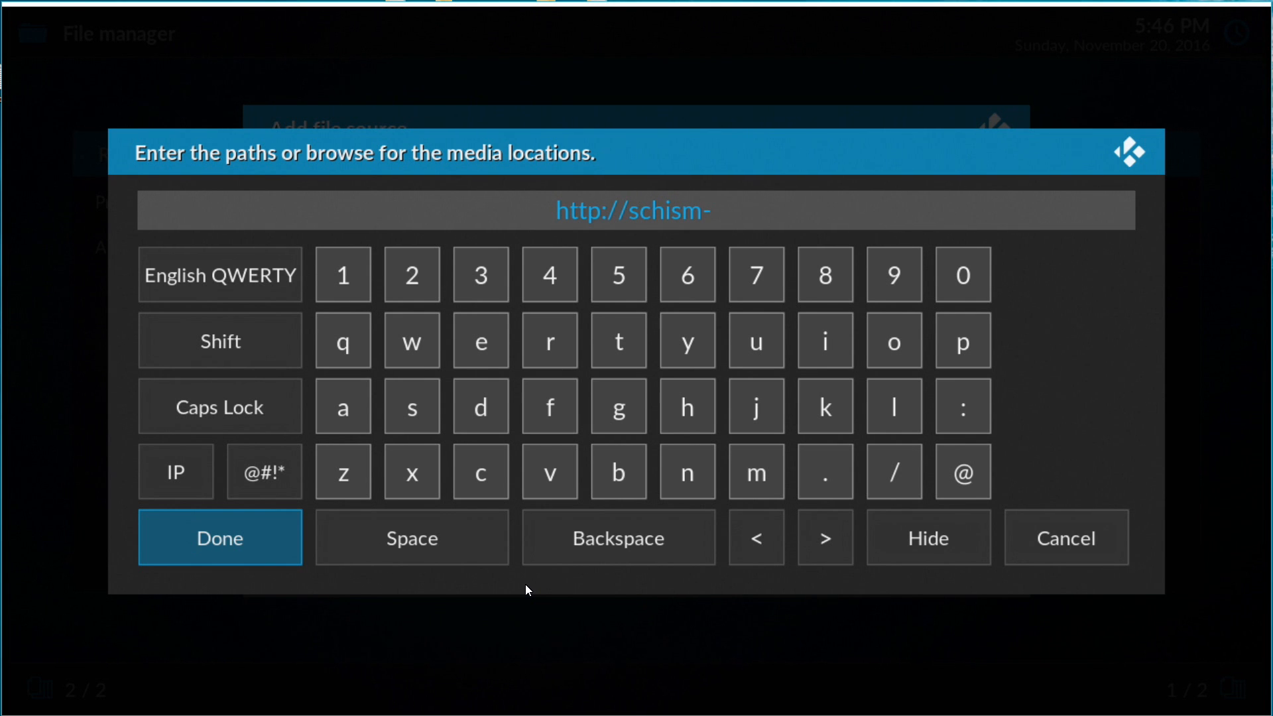
{"action": "type", "text": "tv.n"}
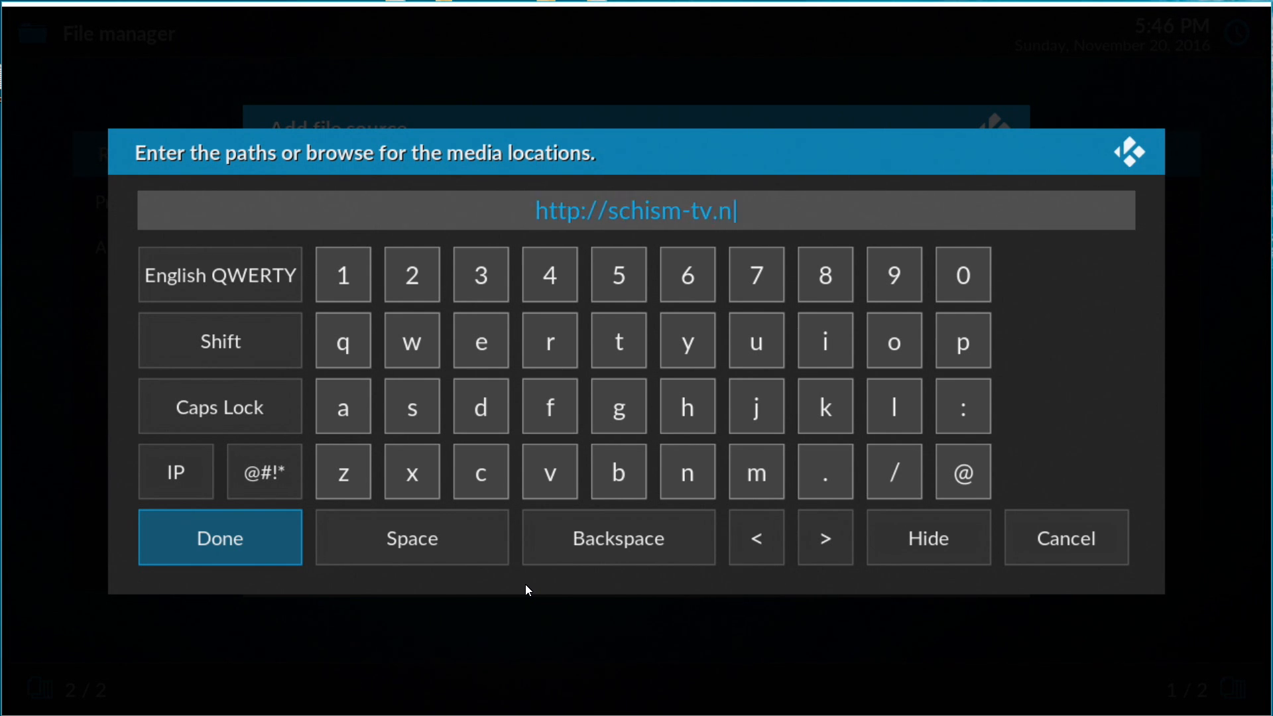
{"action": "type", "text": "et"}
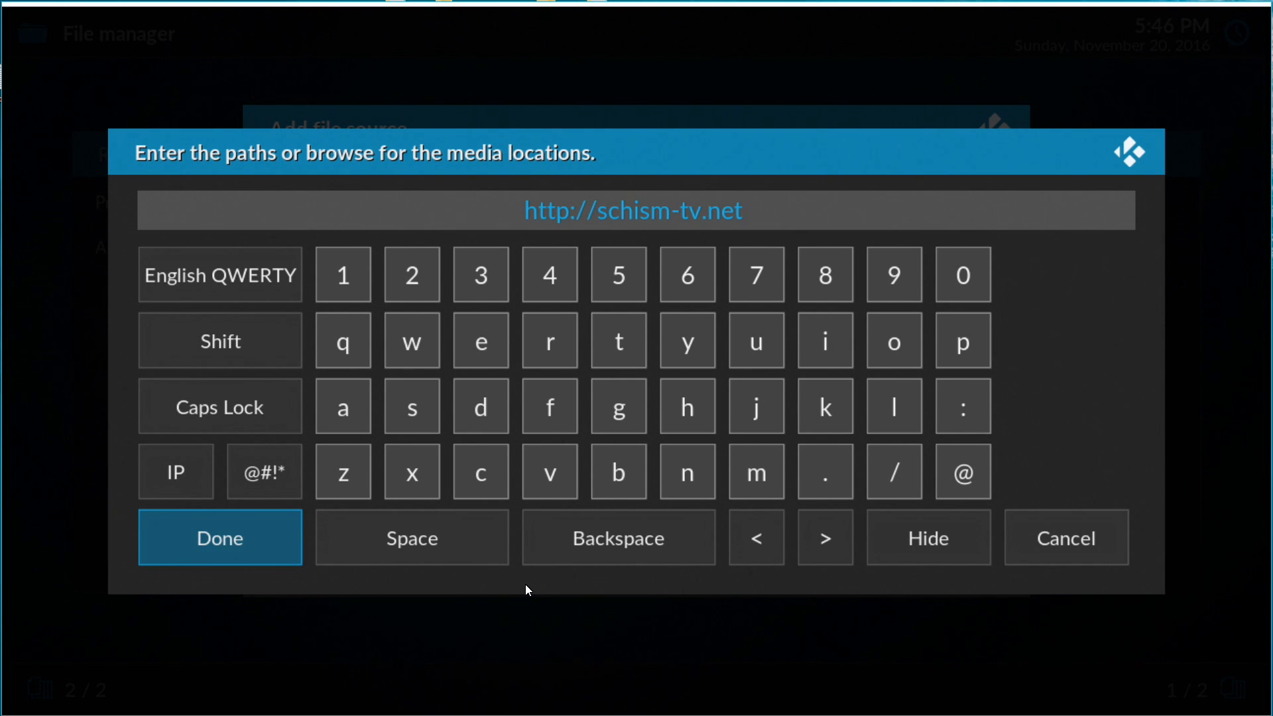
{"action": "left_click", "coordinate": [548, 341]}
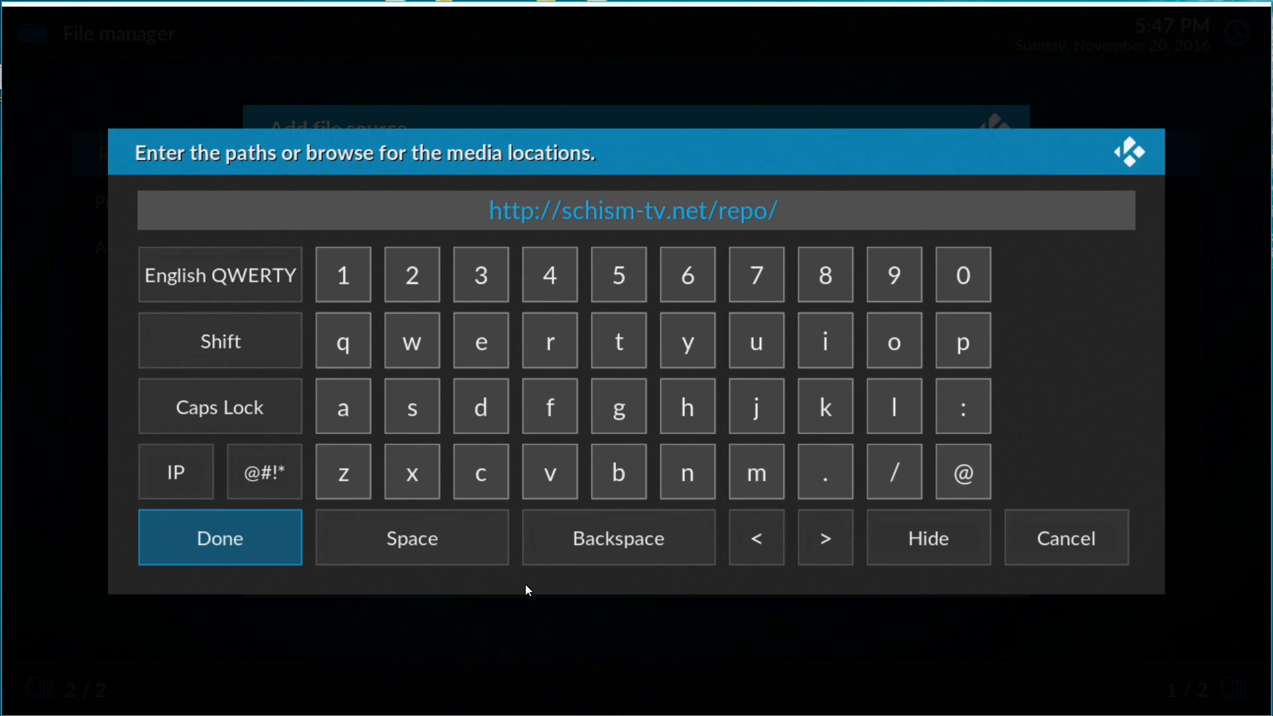
{"action": "left_click", "coordinate": [218, 537]}
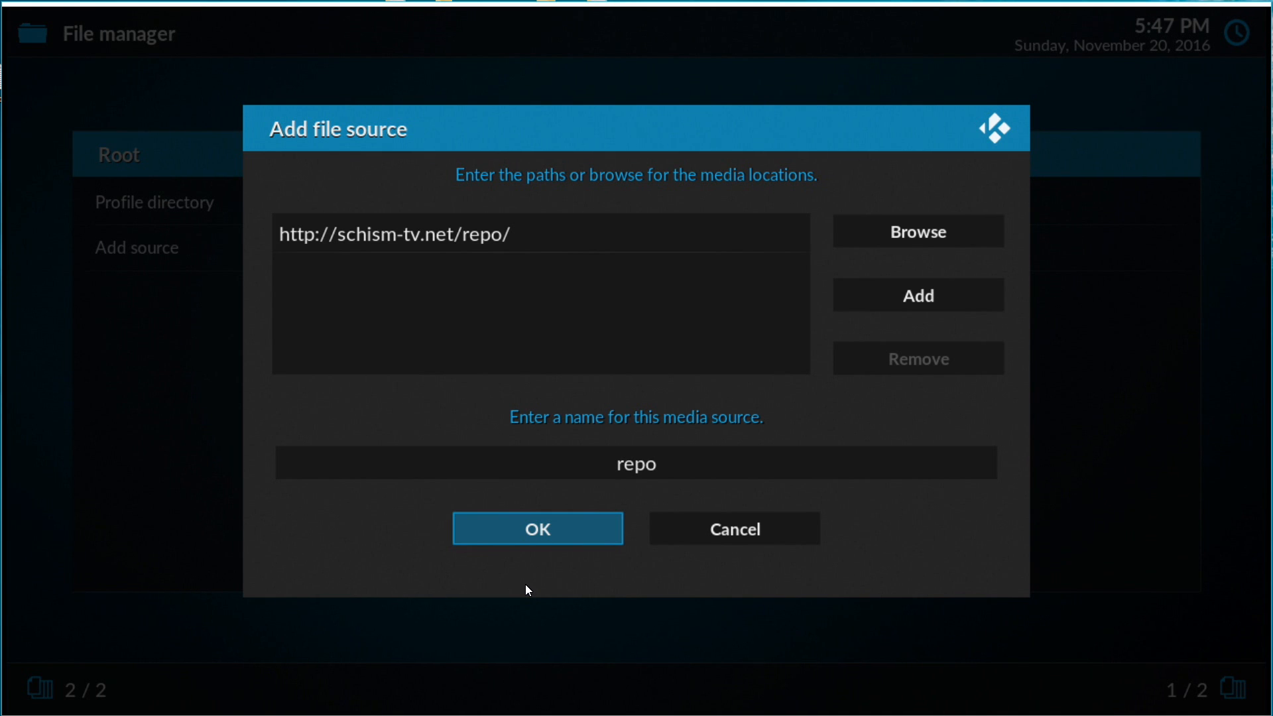
{"action": "left_click", "coordinate": [537, 529]}
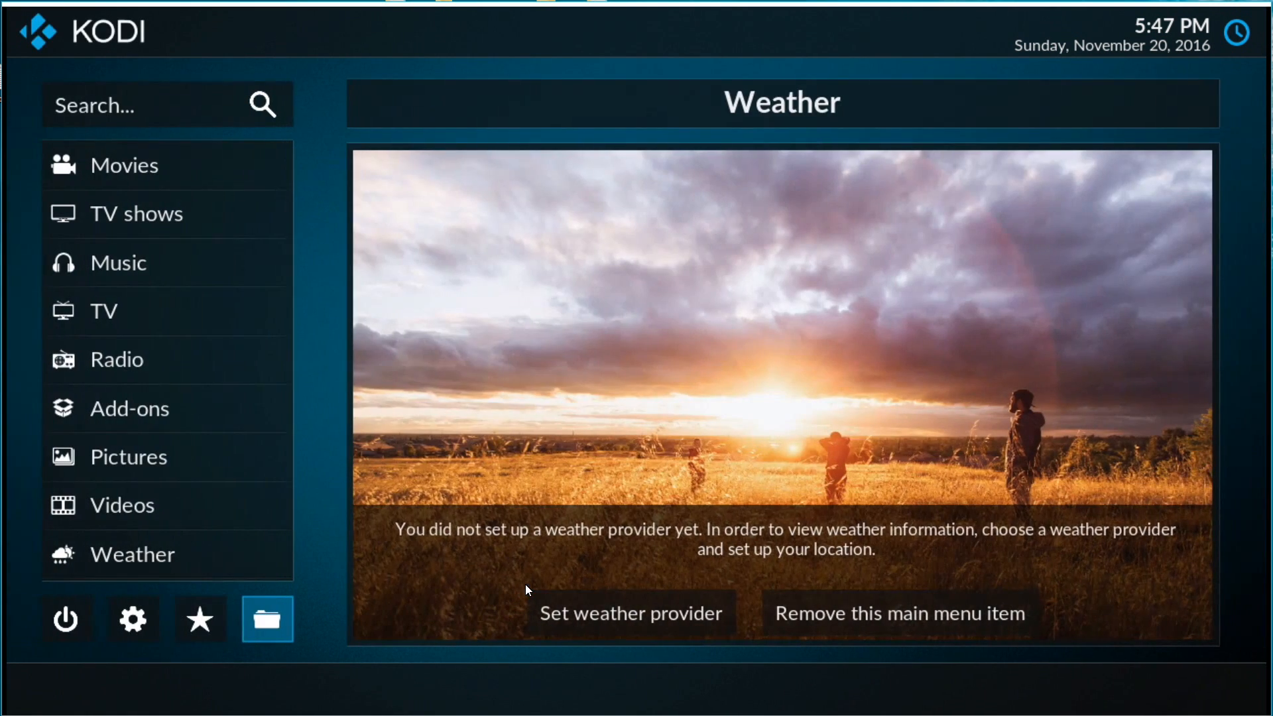
{"action": "left_click", "coordinate": [200, 619]}
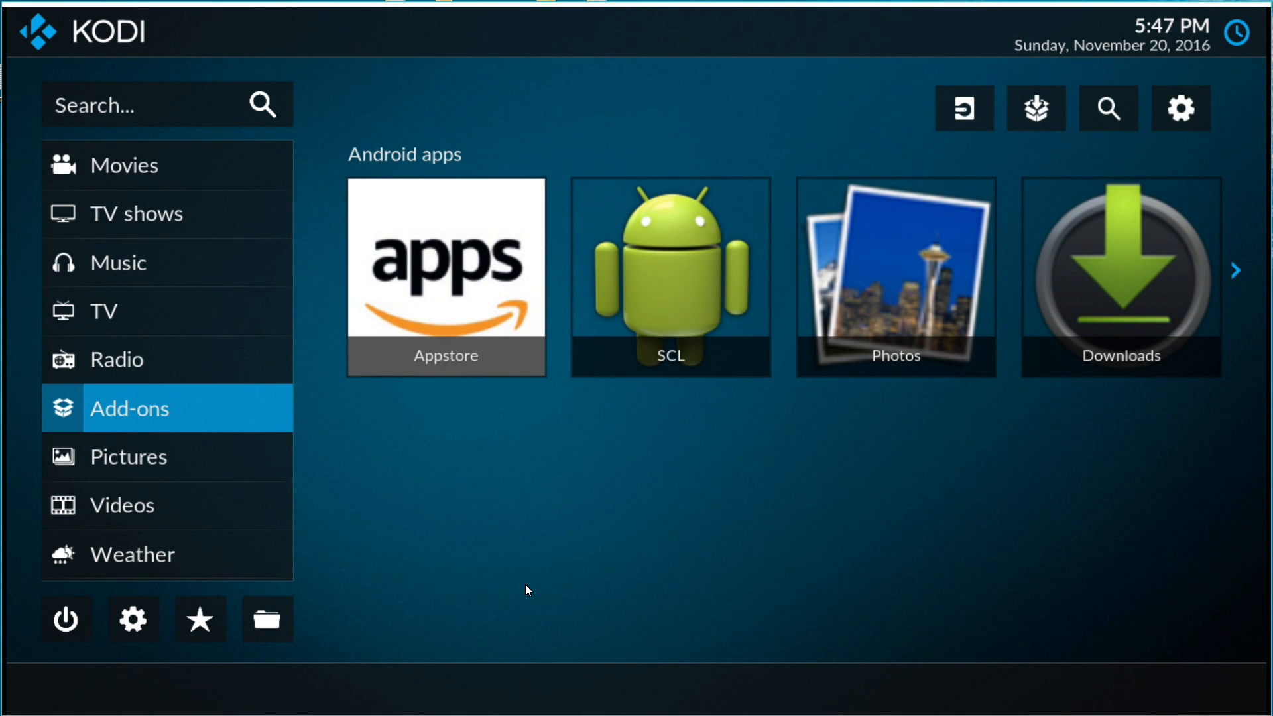
{"action": "mouse_move", "coordinate": [1035, 108]}
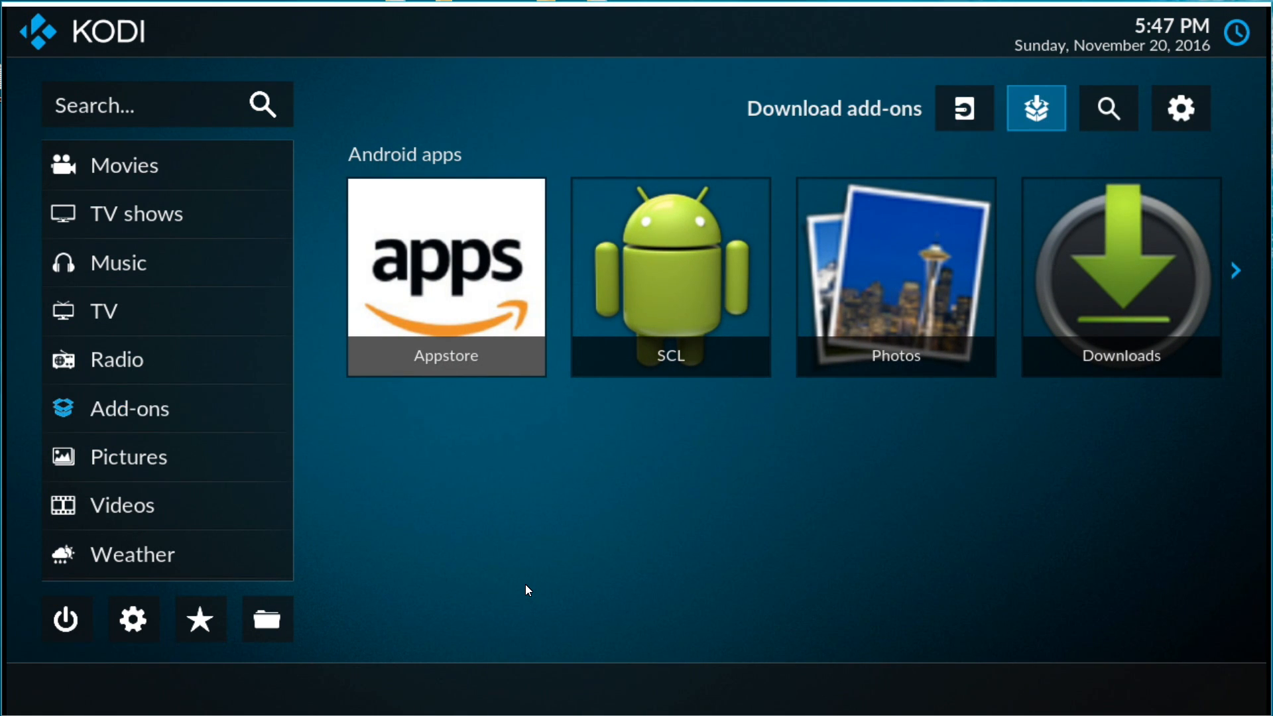
{"action": "mouse_move", "coordinate": [962, 108]}
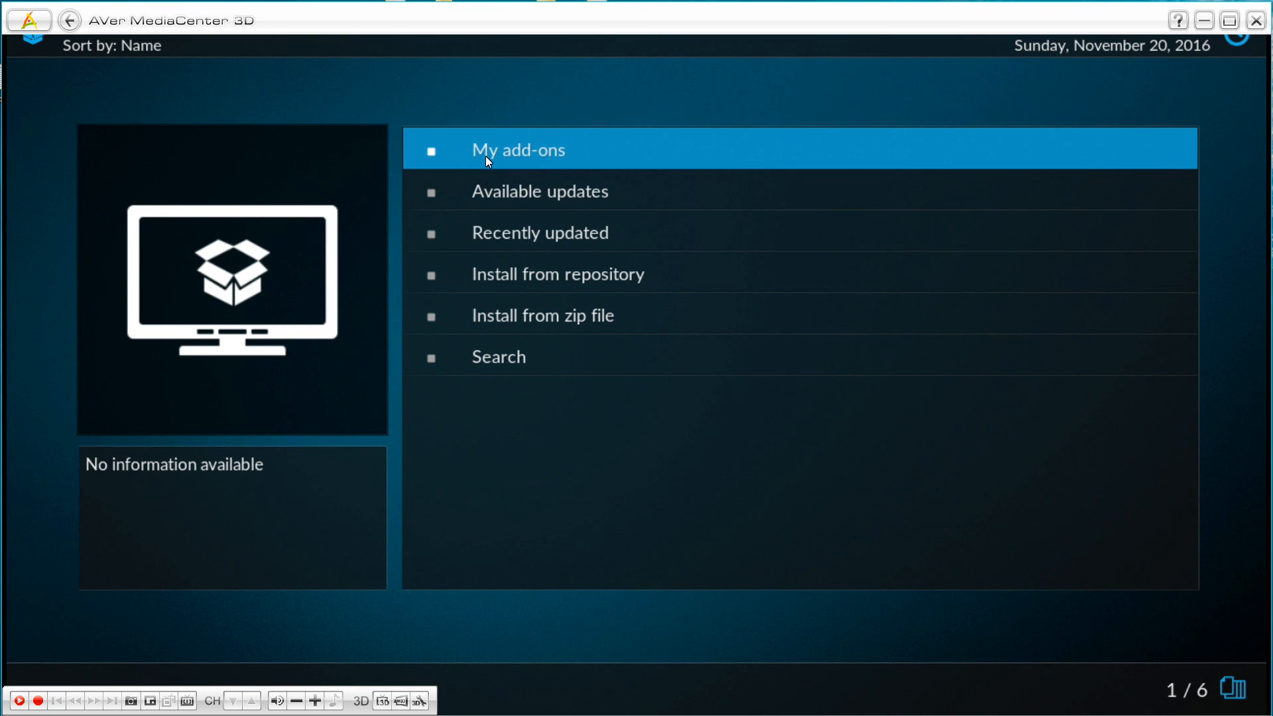
{"action": "mouse_move", "coordinate": [566, 316]}
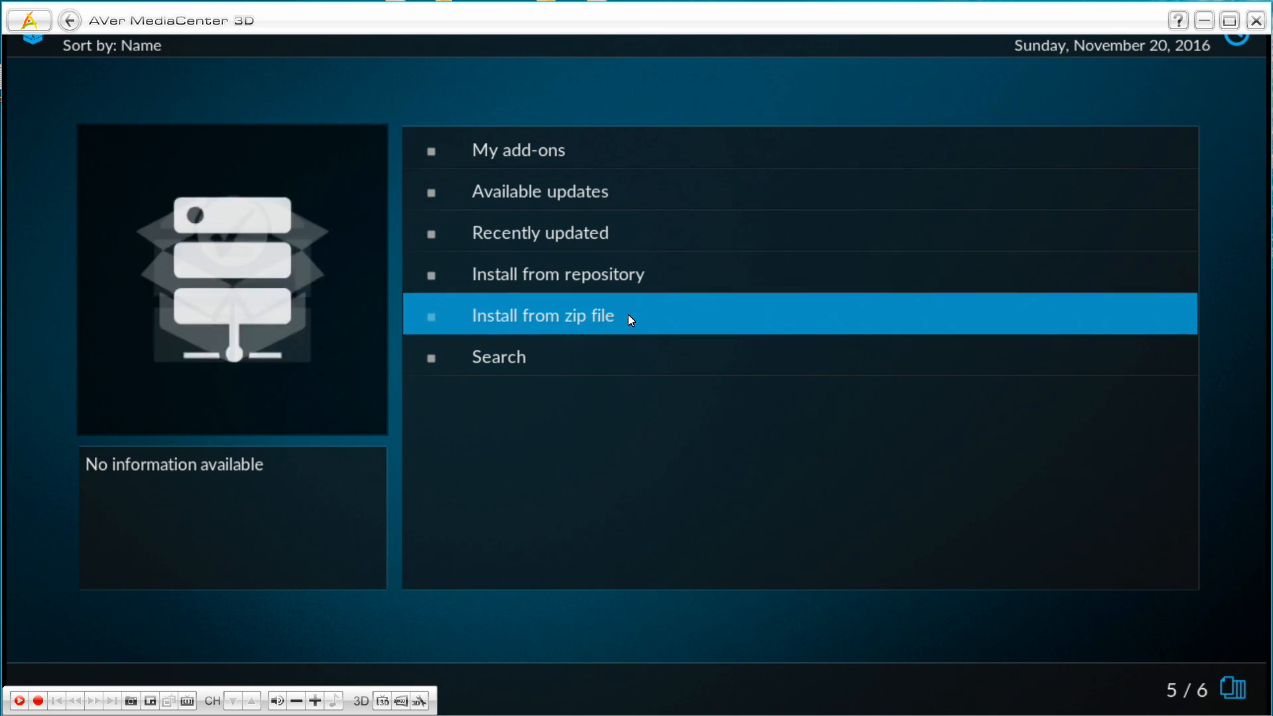
- Choose Install from zip file and open the repo source to select the repository zip
{"action": "left_click", "coordinate": [542, 315]}
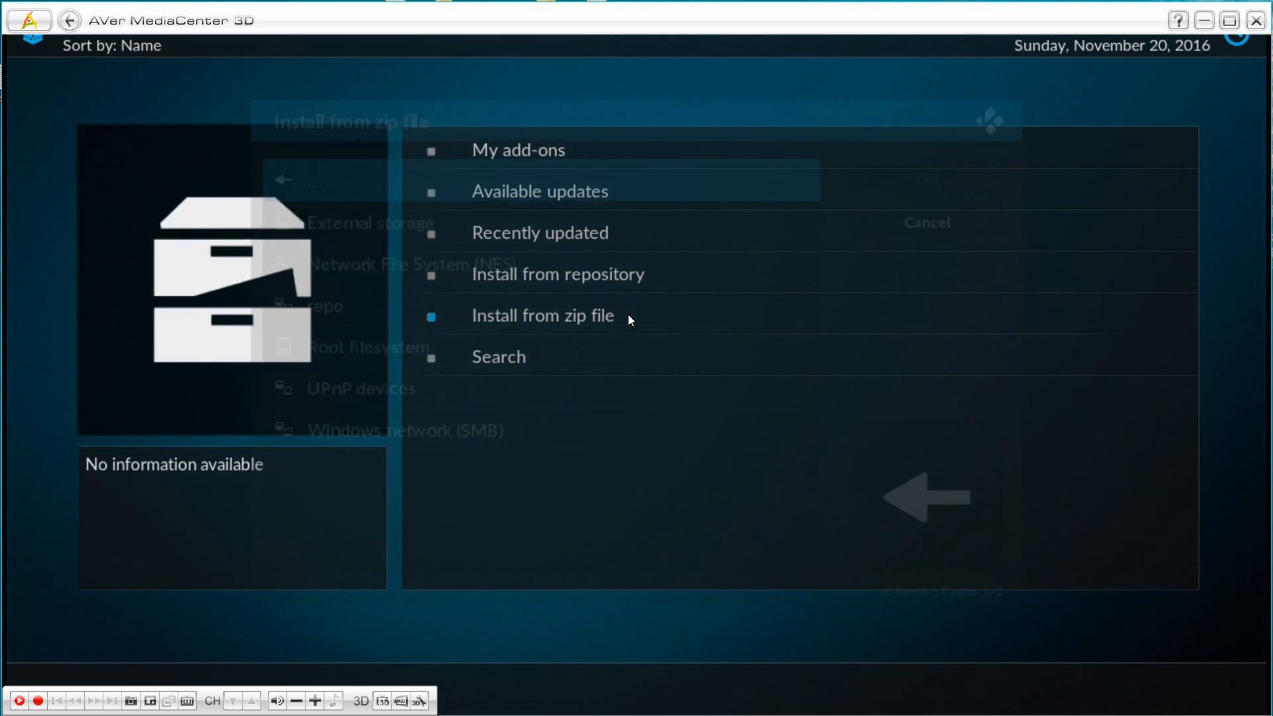
{"action": "left_click", "coordinate": [542, 316]}
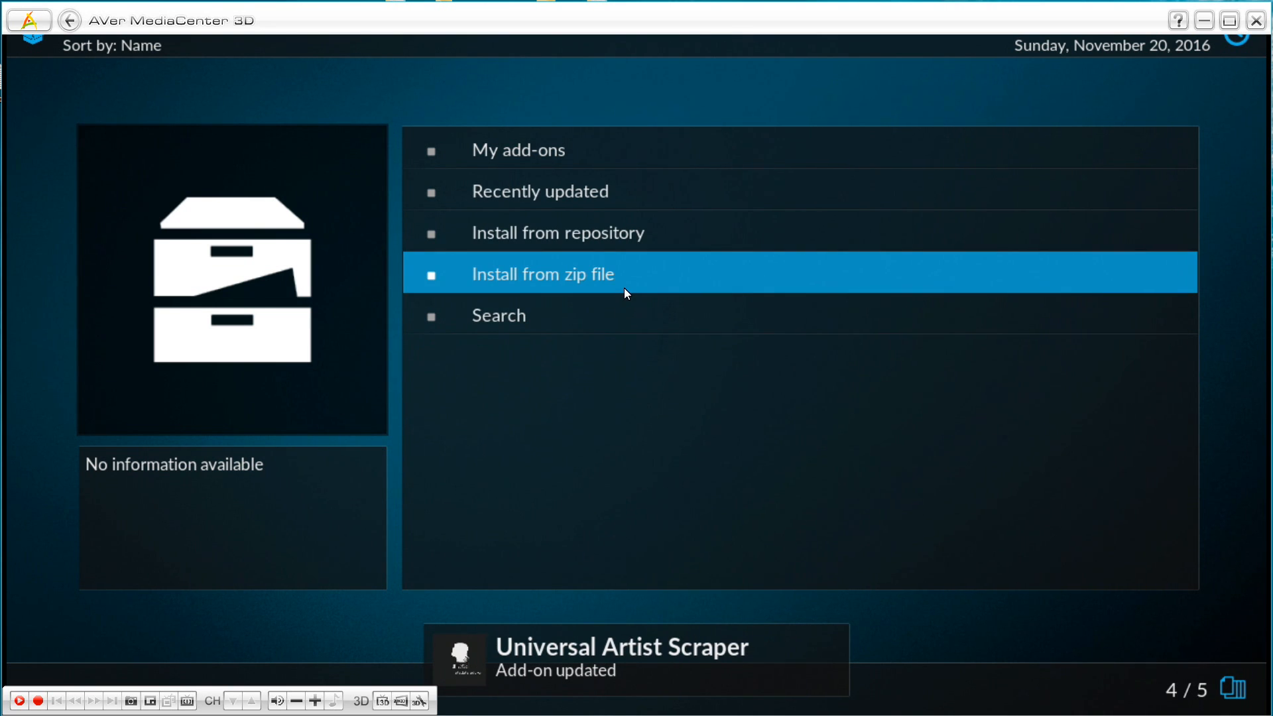
- Browse Install from repository > SchisM TV Addons Repository > Program add-ons > SchisM TV Builds
{"action": "key", "text": "up"}
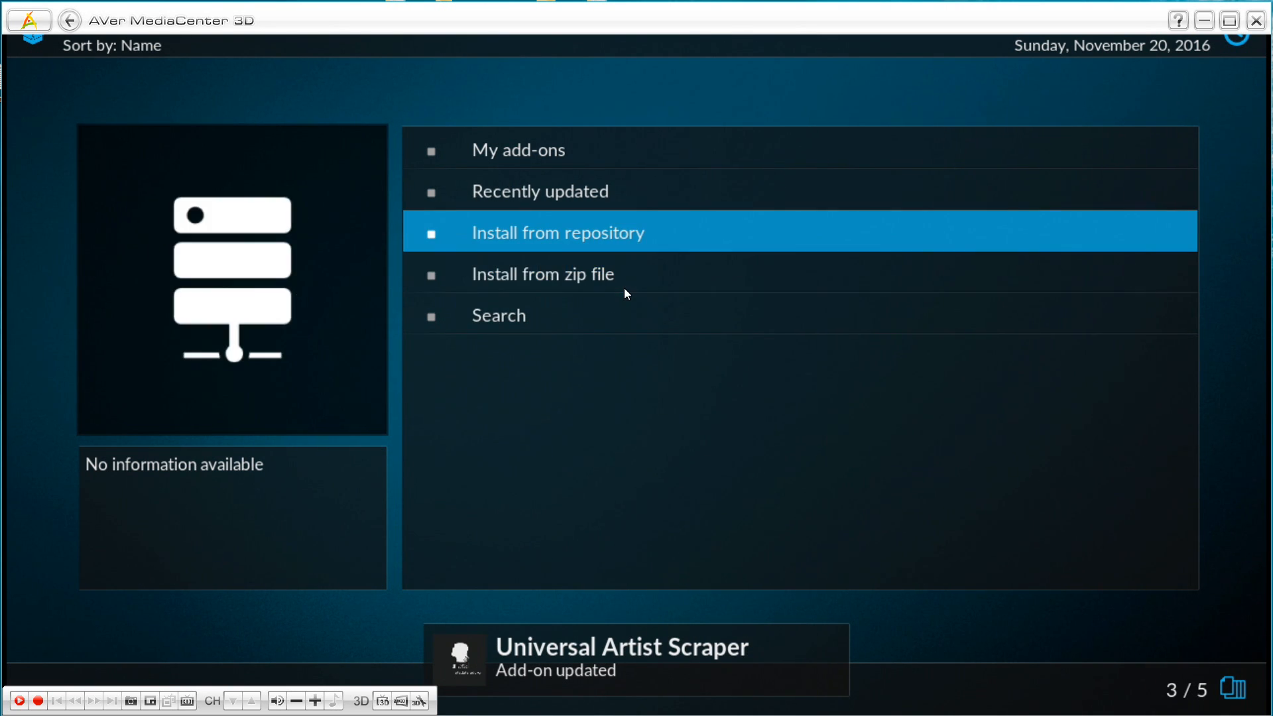
{"action": "left_click", "coordinate": [558, 232]}
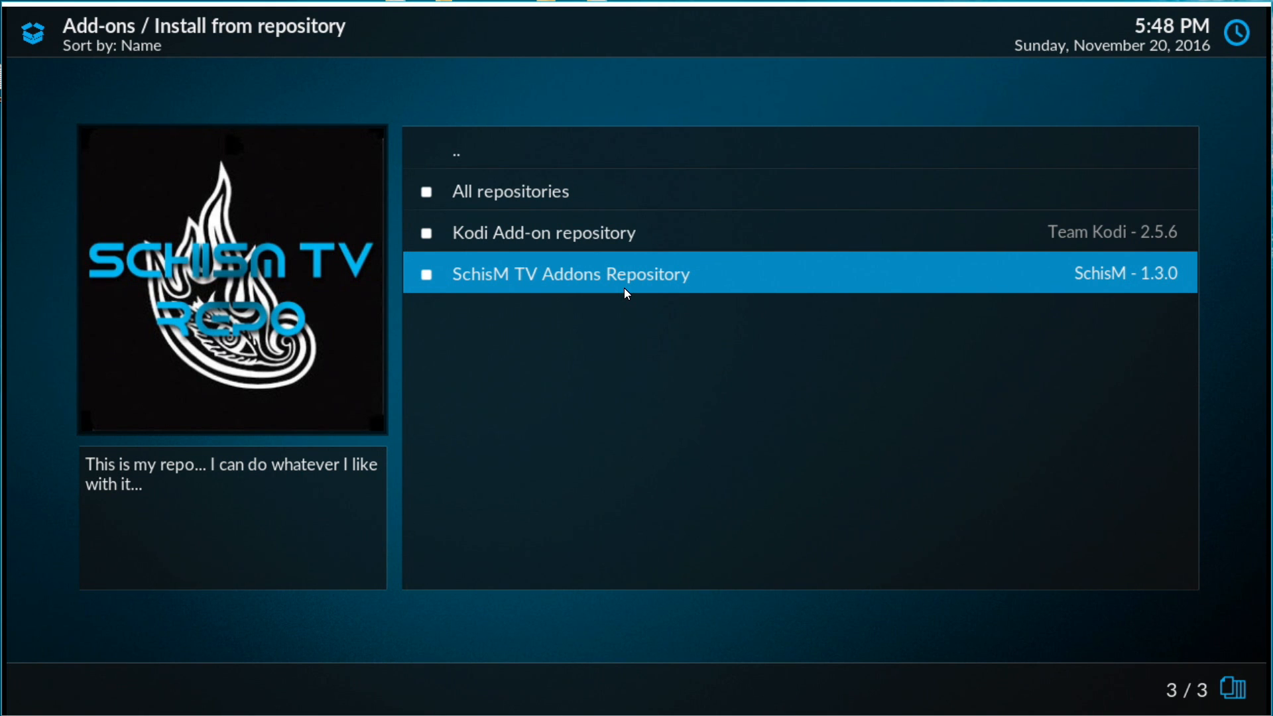
{"action": "left_click", "coordinate": [569, 273]}
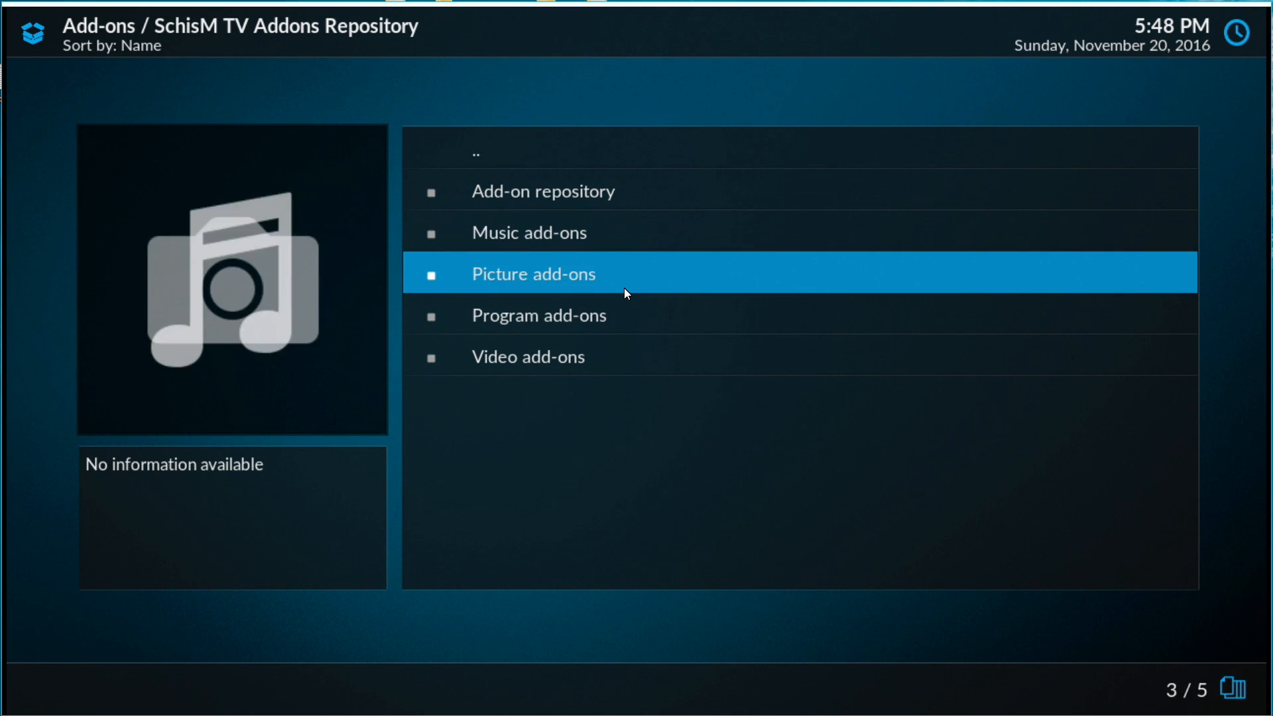
{"action": "left_click", "coordinate": [538, 316]}
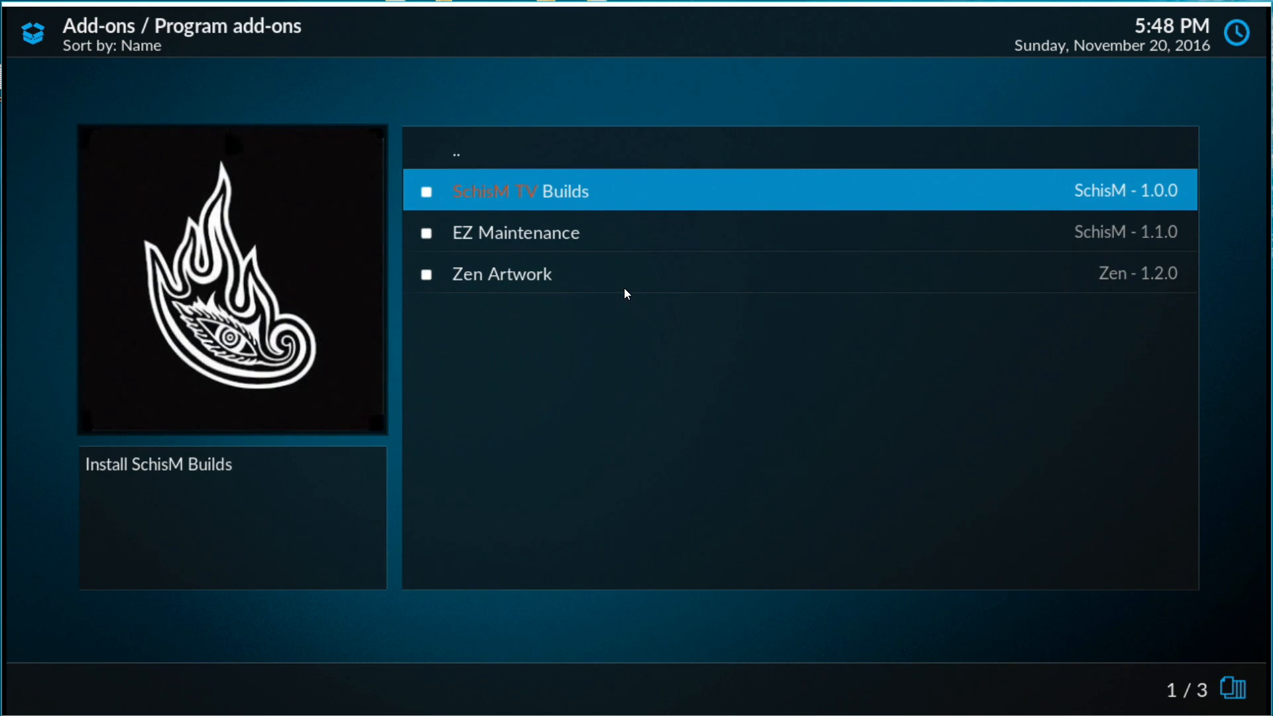
{"action": "left_click", "coordinate": [519, 191]}
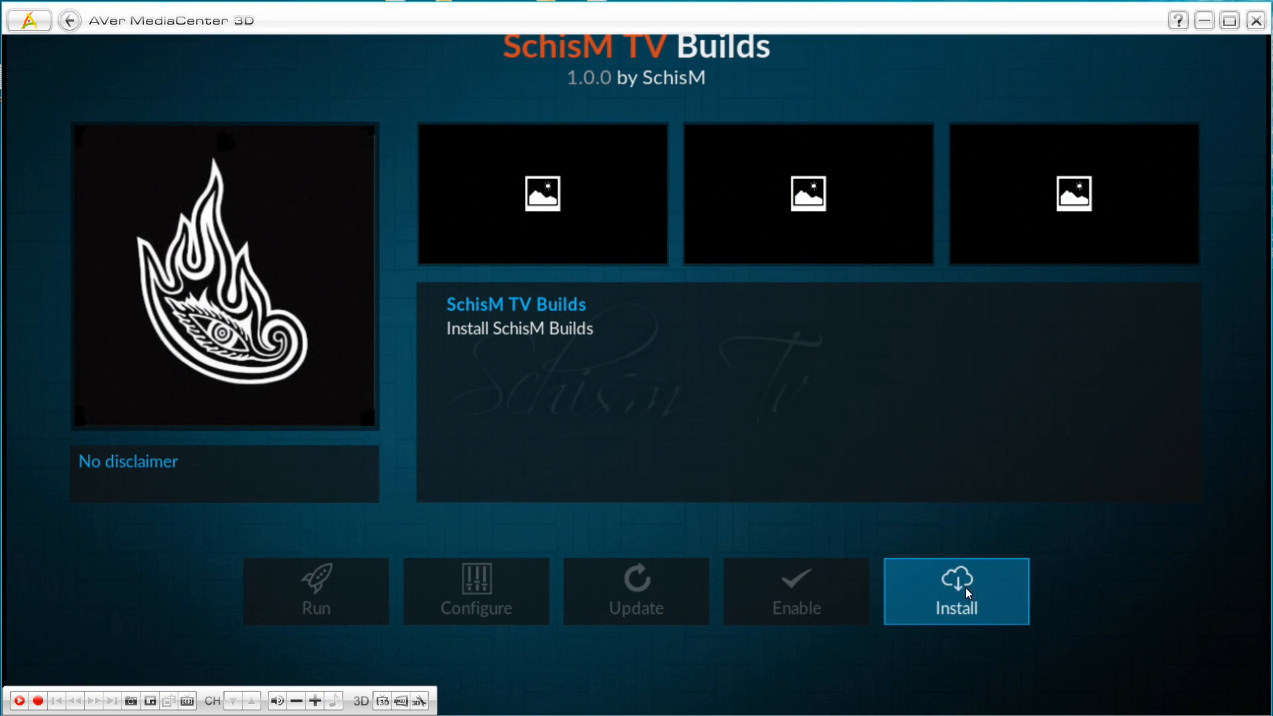
{"action": "mouse_move", "coordinate": [966, 591]}
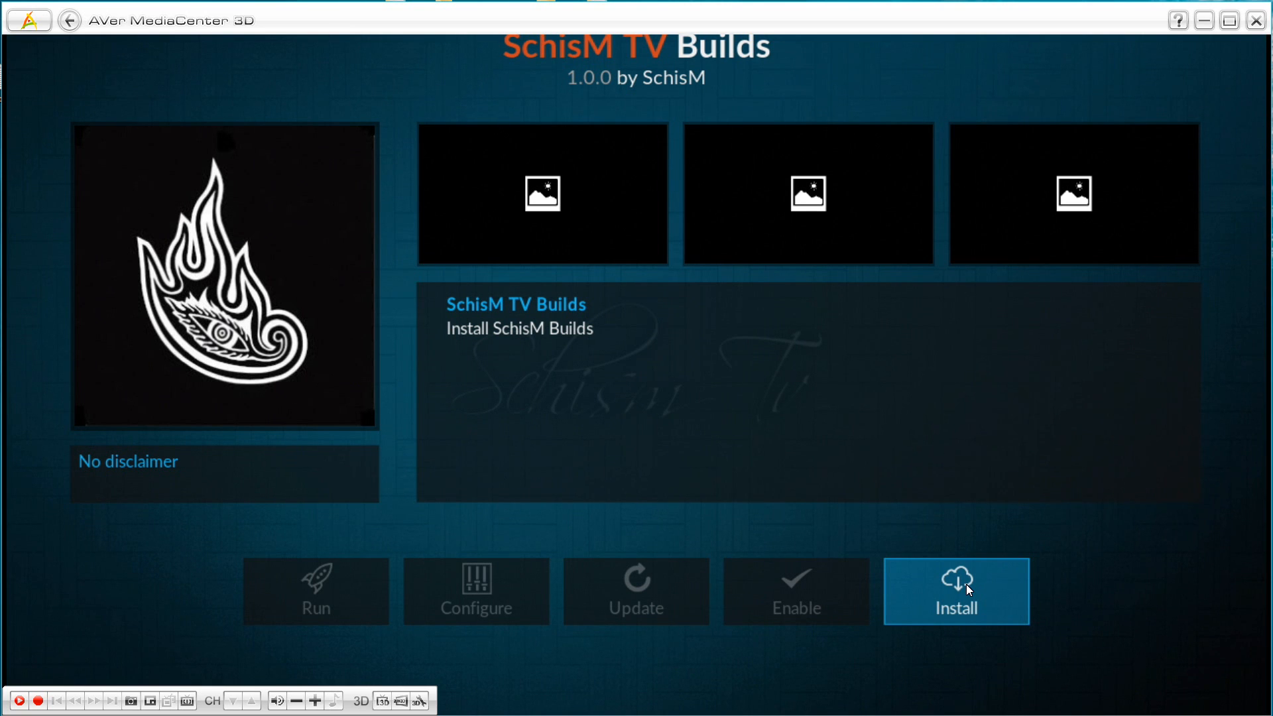
- Install SchisM TV Builds version 1.0.0 and head back toward home
{"action": "left_click", "coordinate": [956, 591]}
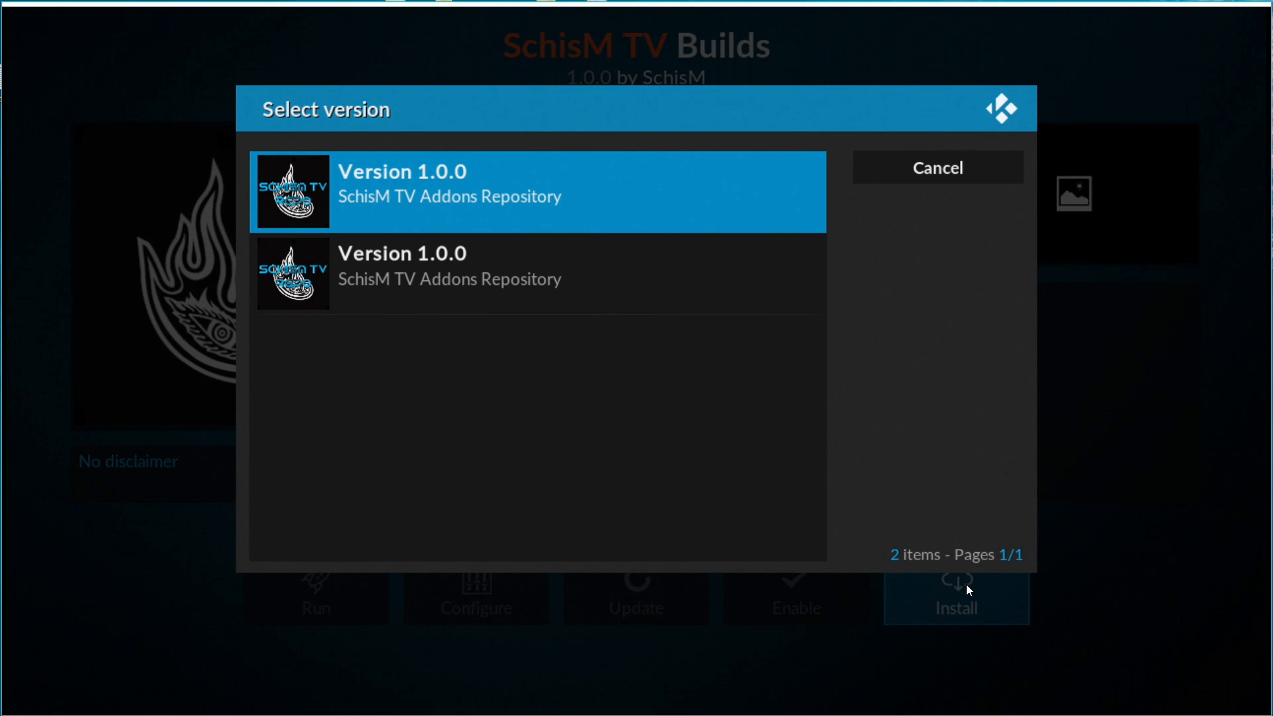
{"action": "left_click", "coordinate": [535, 191]}
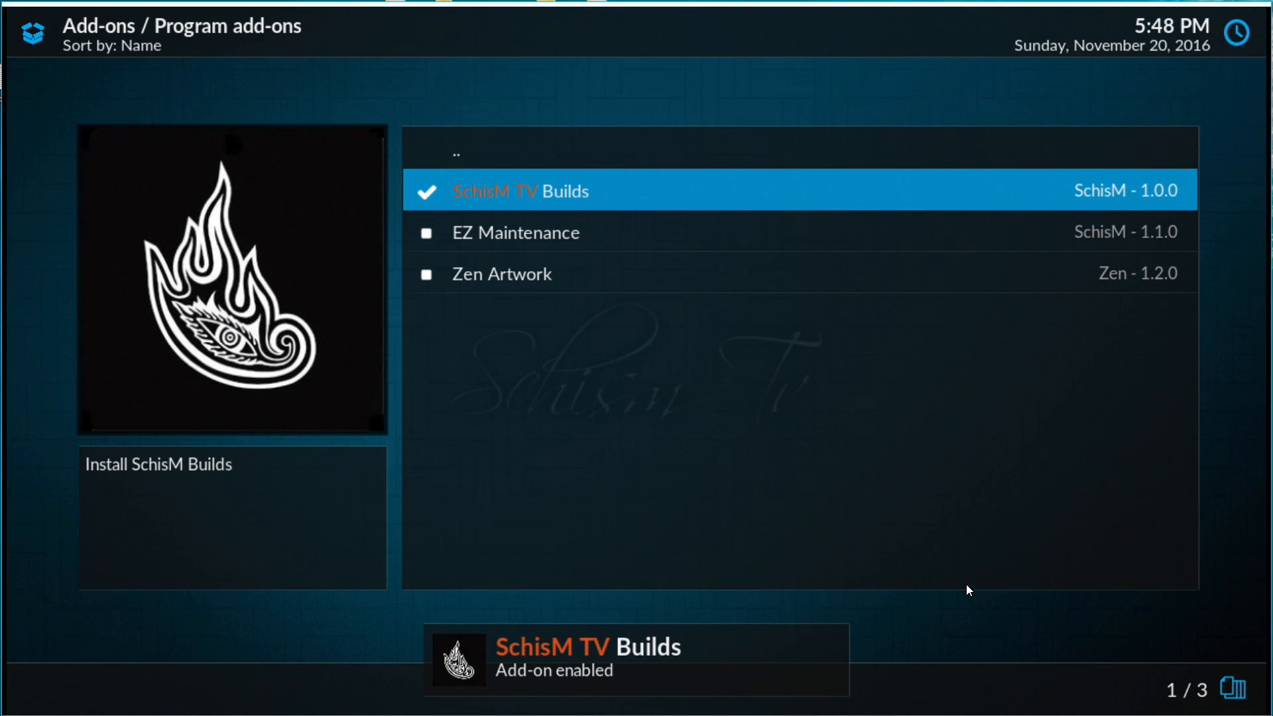
{"action": "key", "text": "Up"}
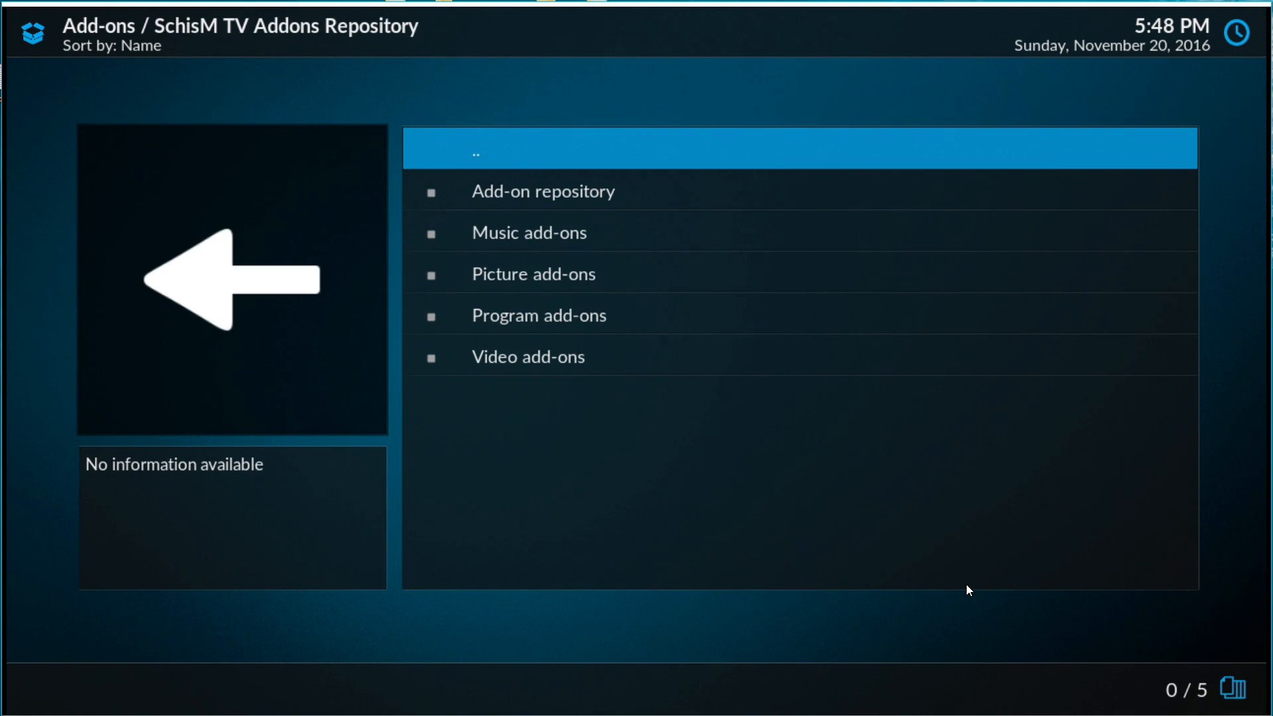
{"action": "left_click", "coordinate": [474, 149]}
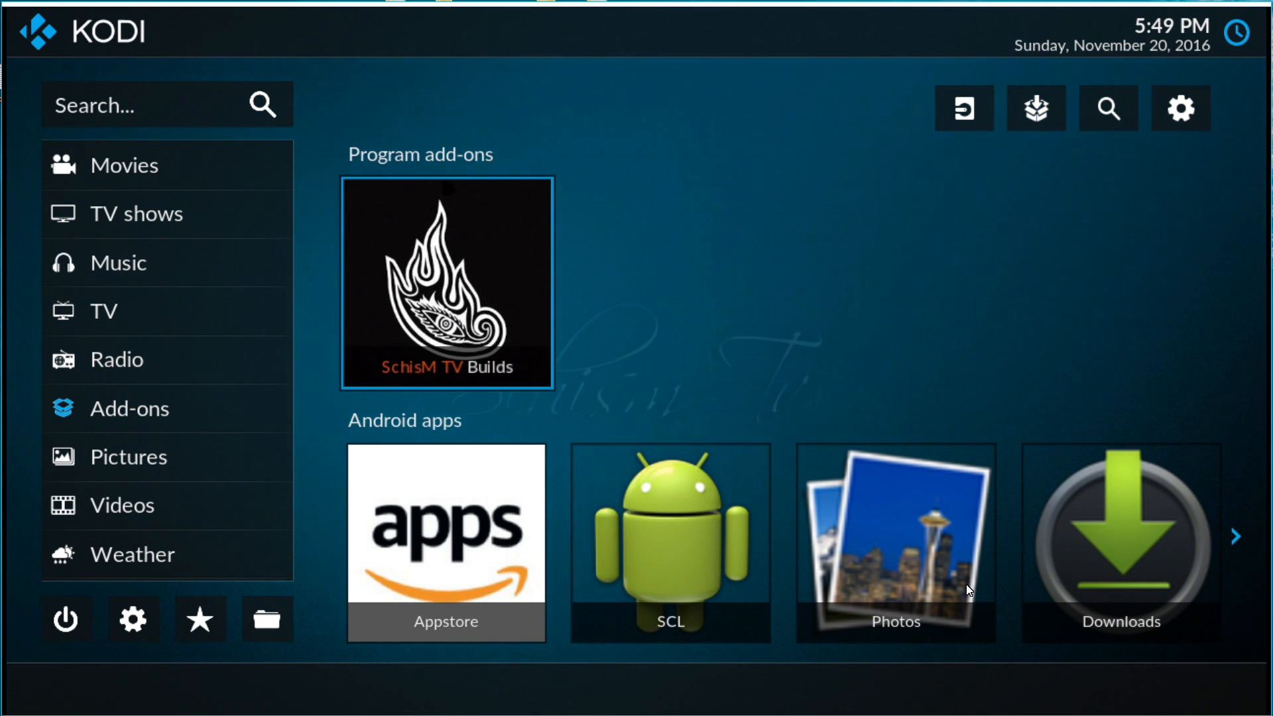
- From the home Add-ons section, launch SchisM TV Builds and open its Settings
{"action": "left_click", "coordinate": [117, 360]}
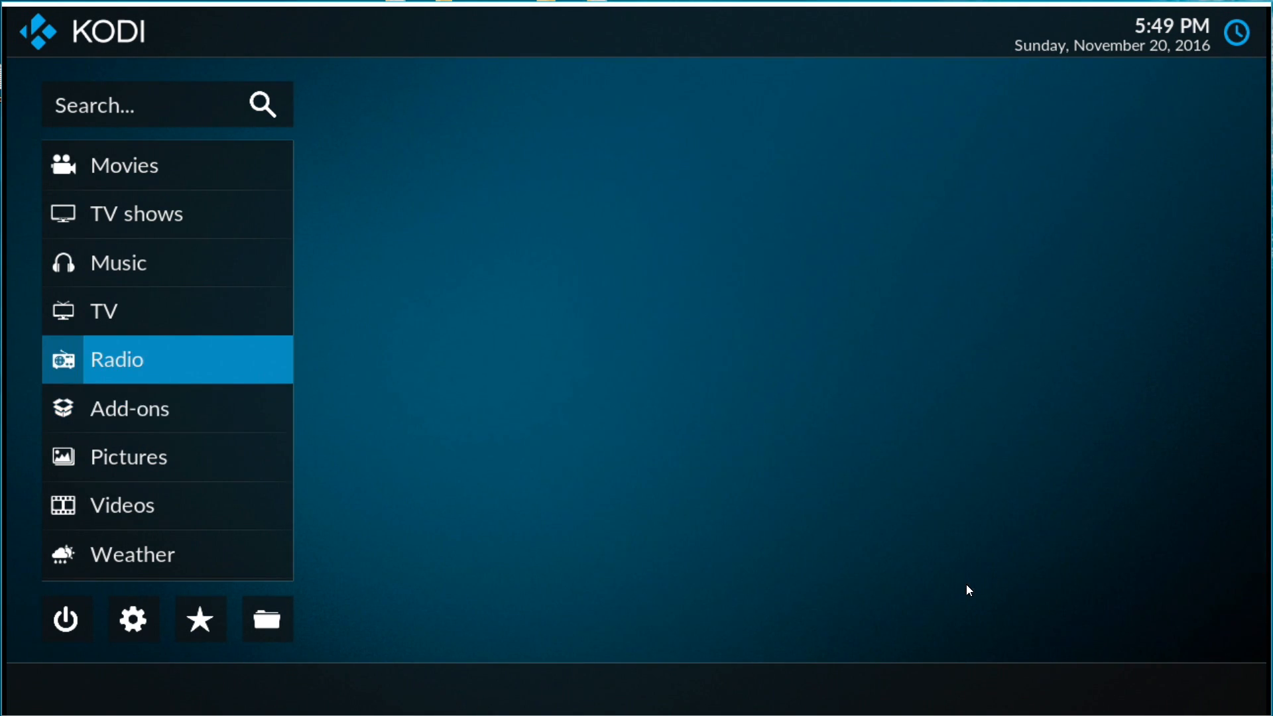
{"action": "left_click", "coordinate": [117, 359]}
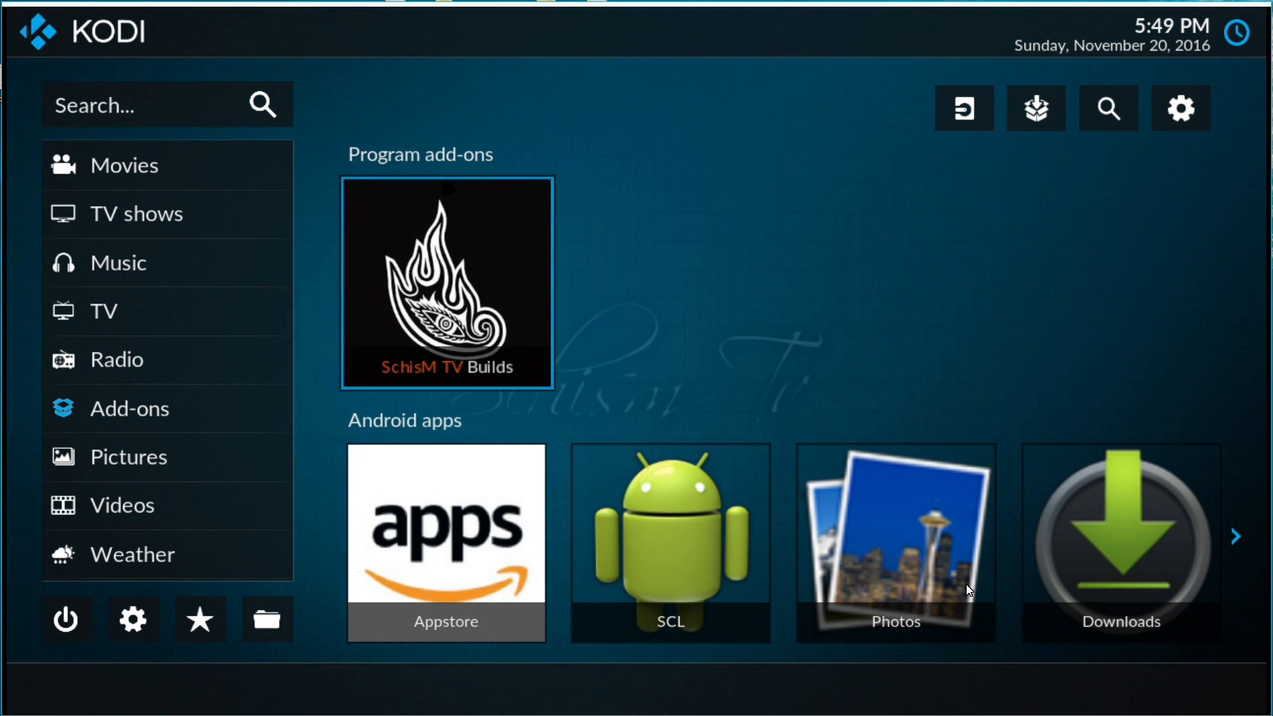
{"action": "left_click", "coordinate": [445, 282]}
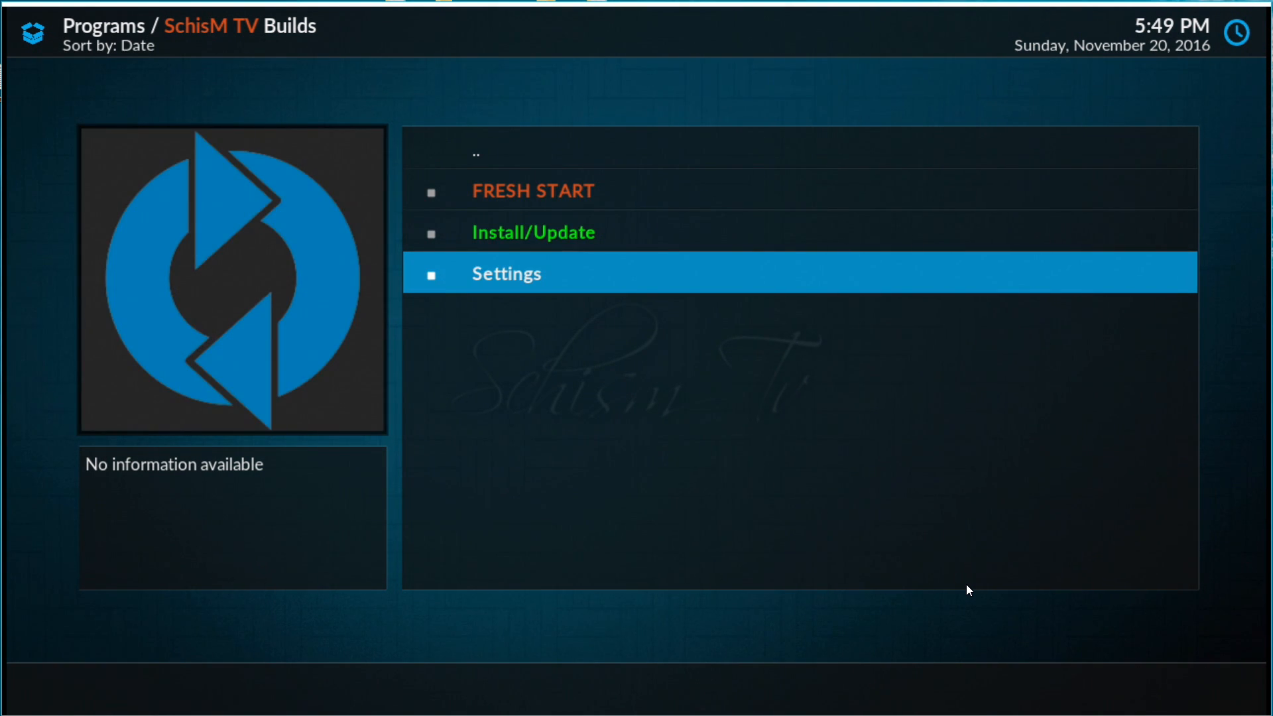
{"action": "left_click", "coordinate": [505, 273]}
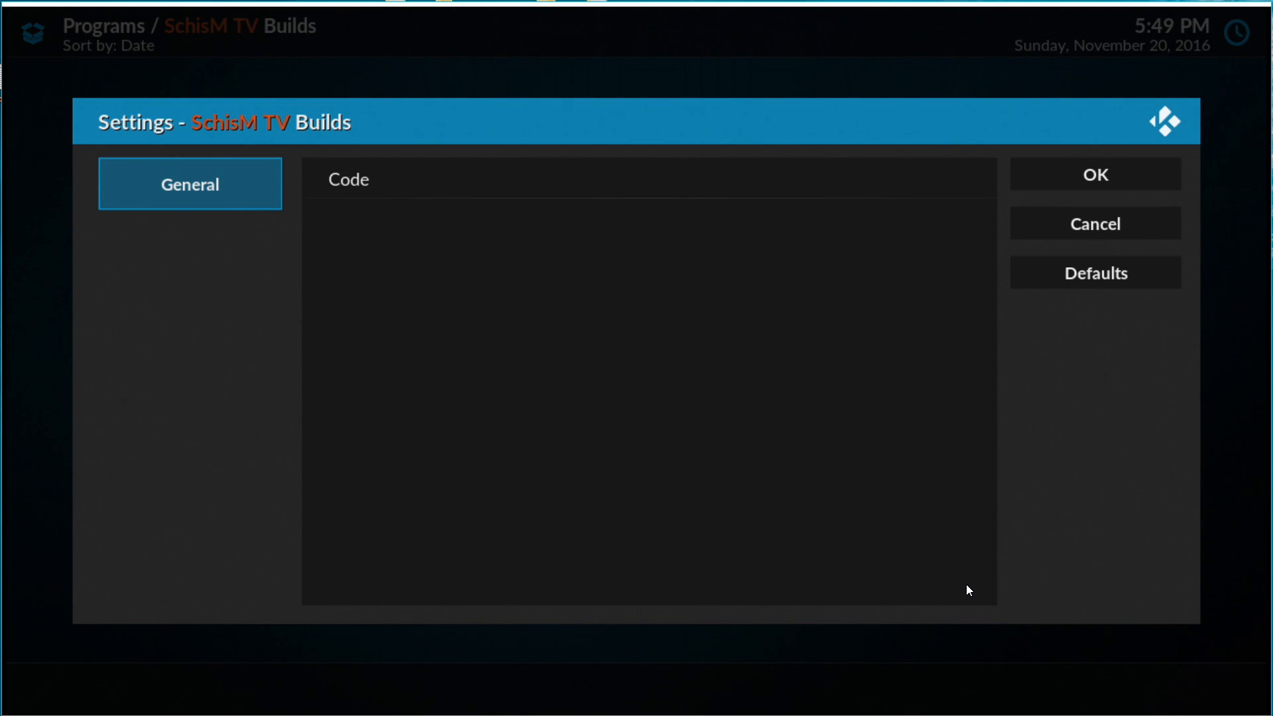
- Enter the website code bjgrsy into the Code setting and confirm with Done
{"action": "left_click", "coordinate": [646, 179]}
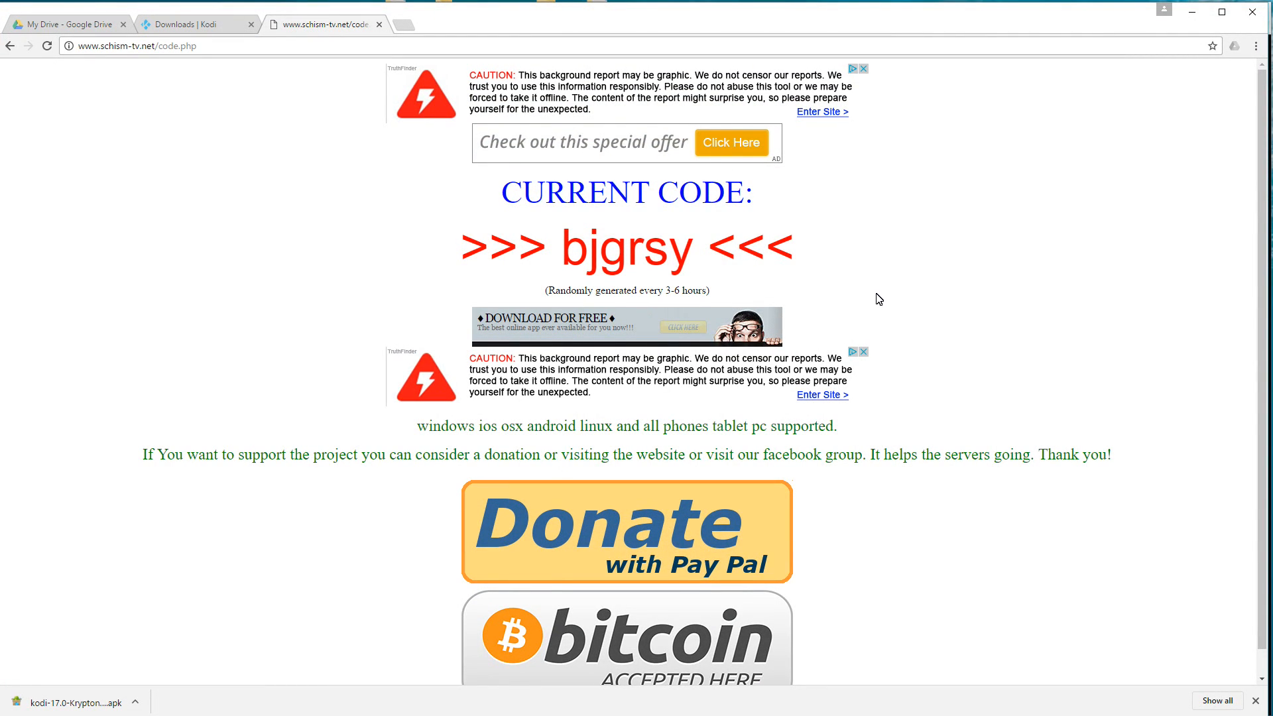
{"action": "mouse_move", "coordinate": [831, 23]}
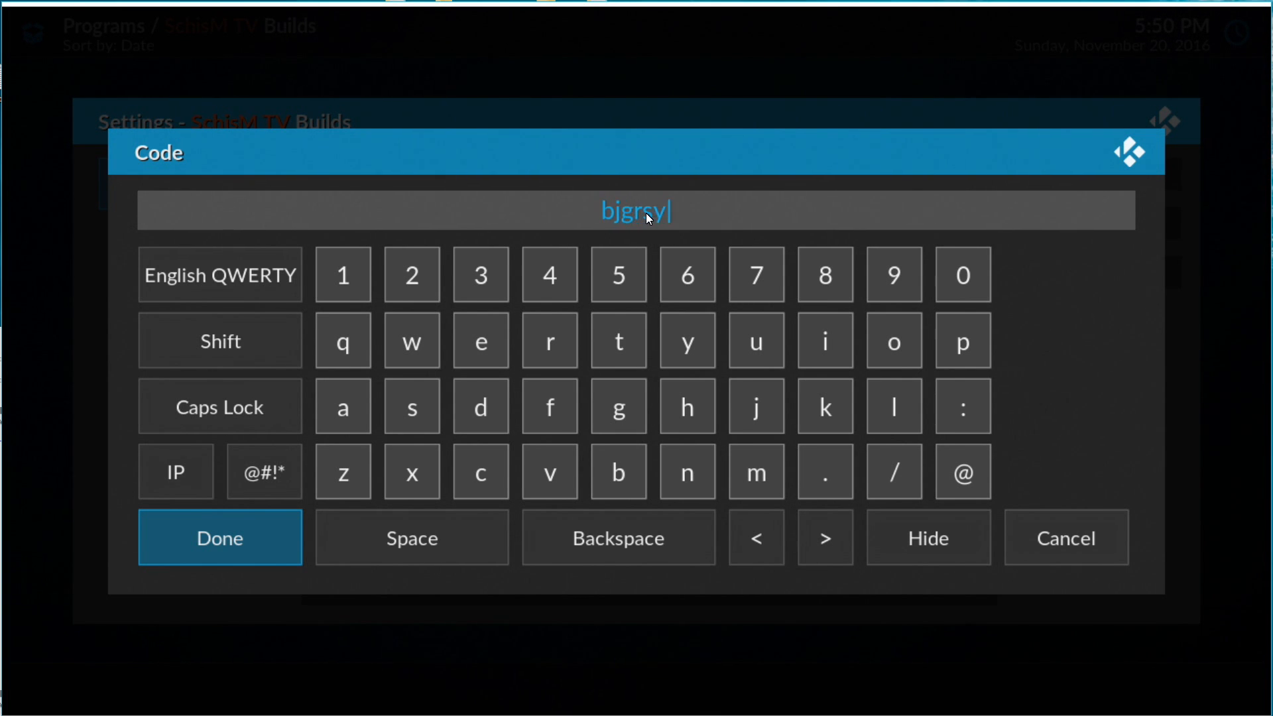
{"action": "left_click", "coordinate": [618, 536]}
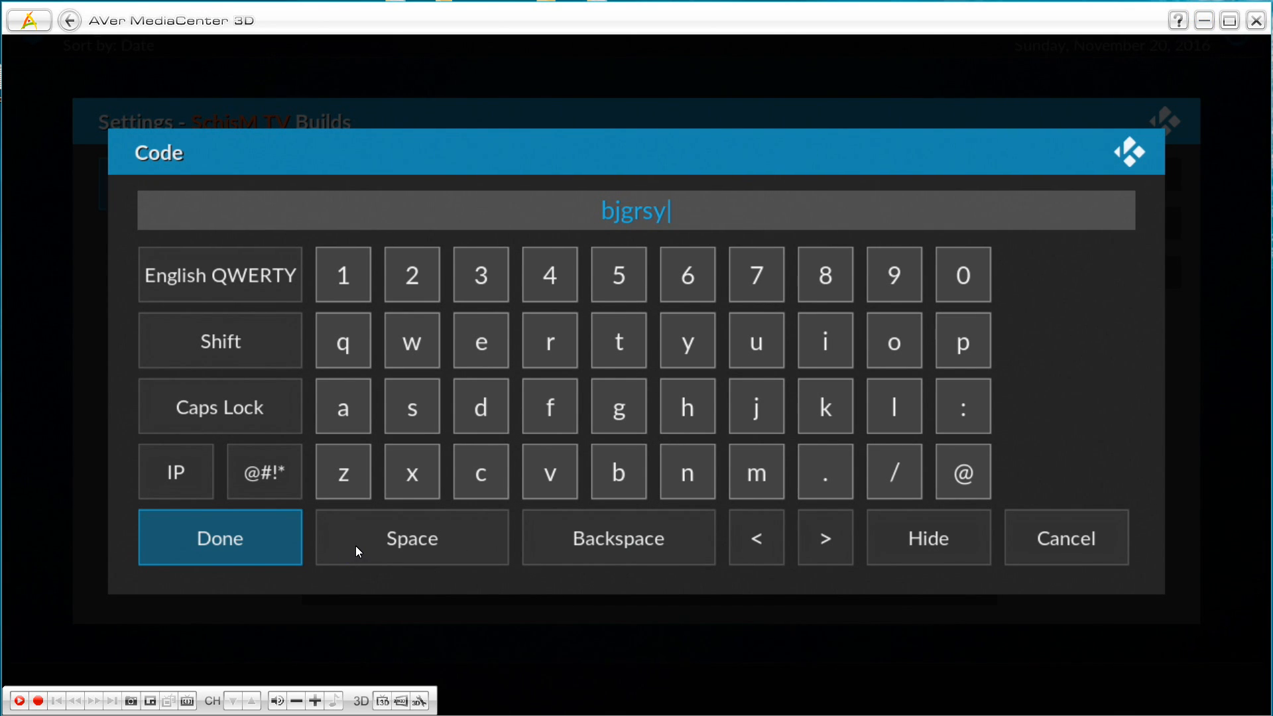
{"action": "left_click", "coordinate": [219, 537]}
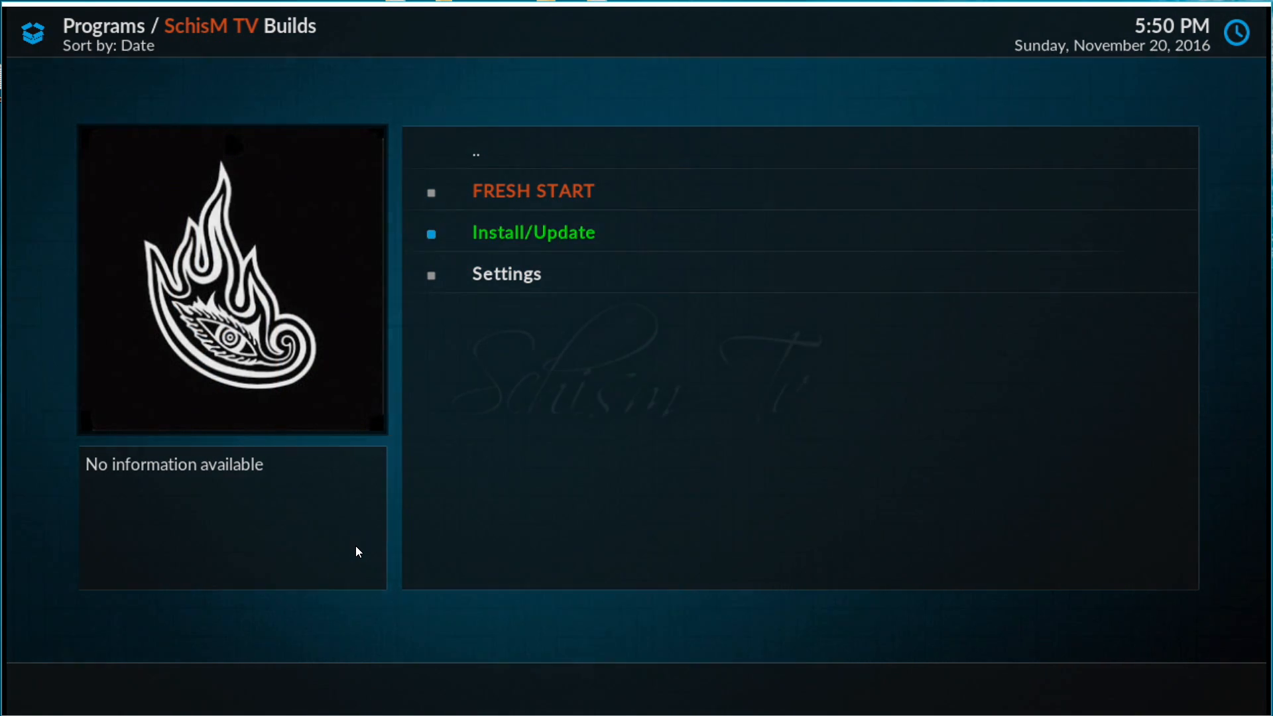
- From Install/Update, install the Serenity - Krypton build and acknowledge Process Complete
{"action": "left_click", "coordinate": [533, 233]}
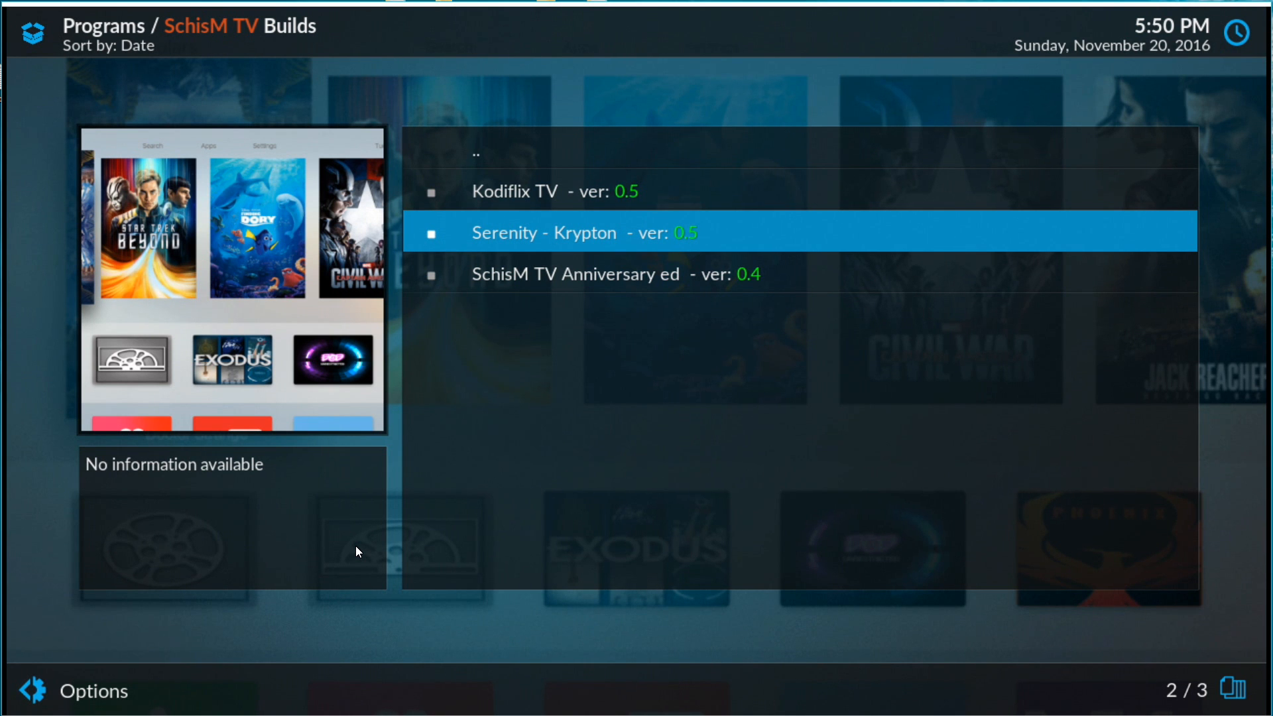
{"action": "left_click", "coordinate": [569, 234]}
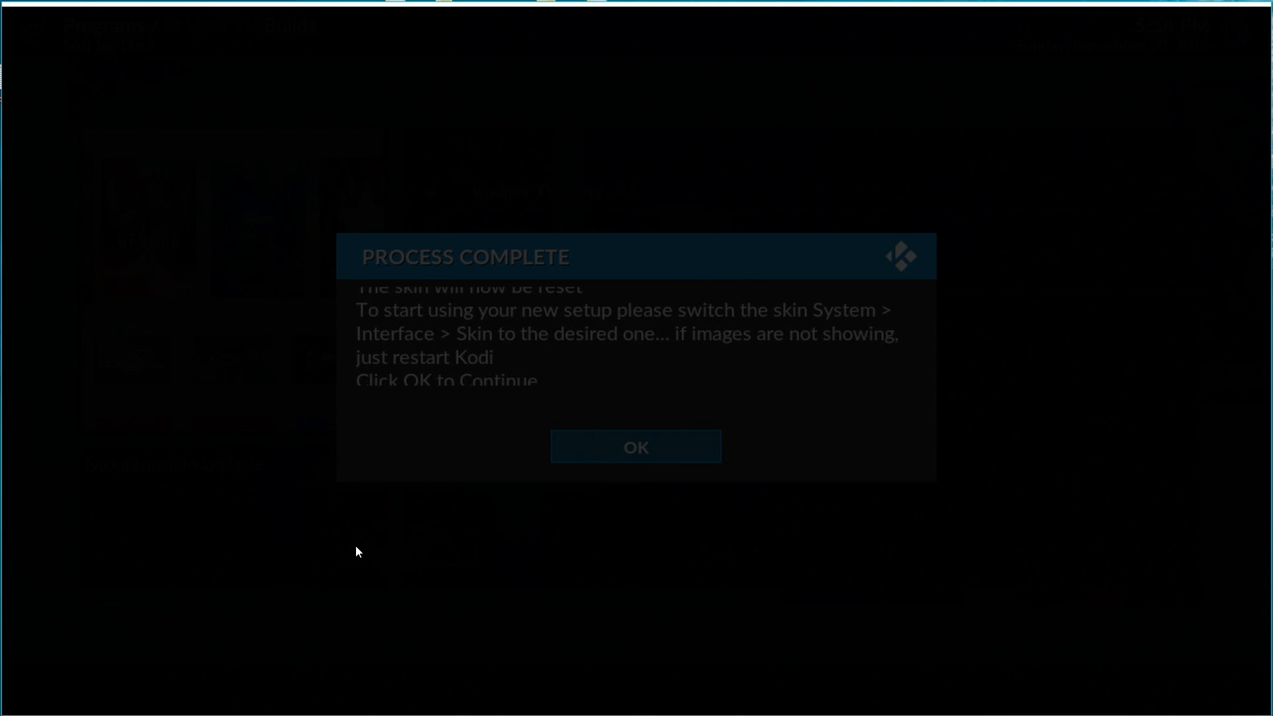
{"action": "left_click", "coordinate": [635, 447]}
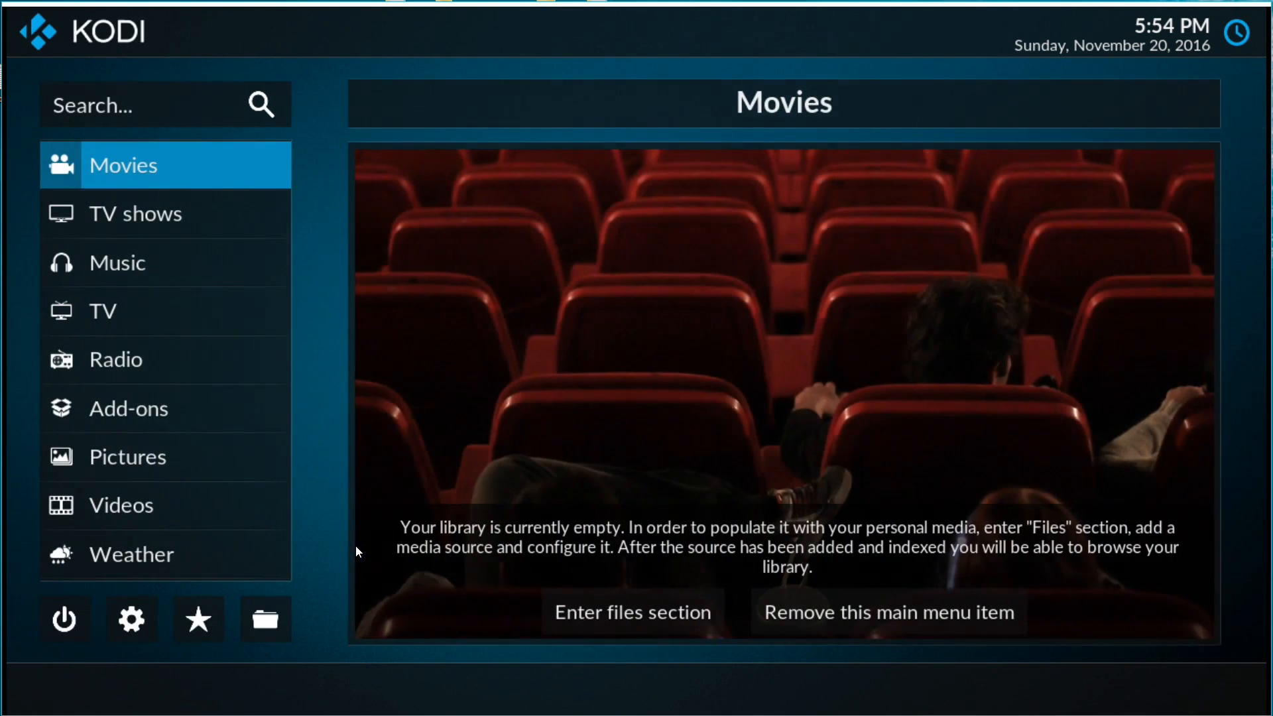
{"action": "left_click", "coordinate": [129, 408]}
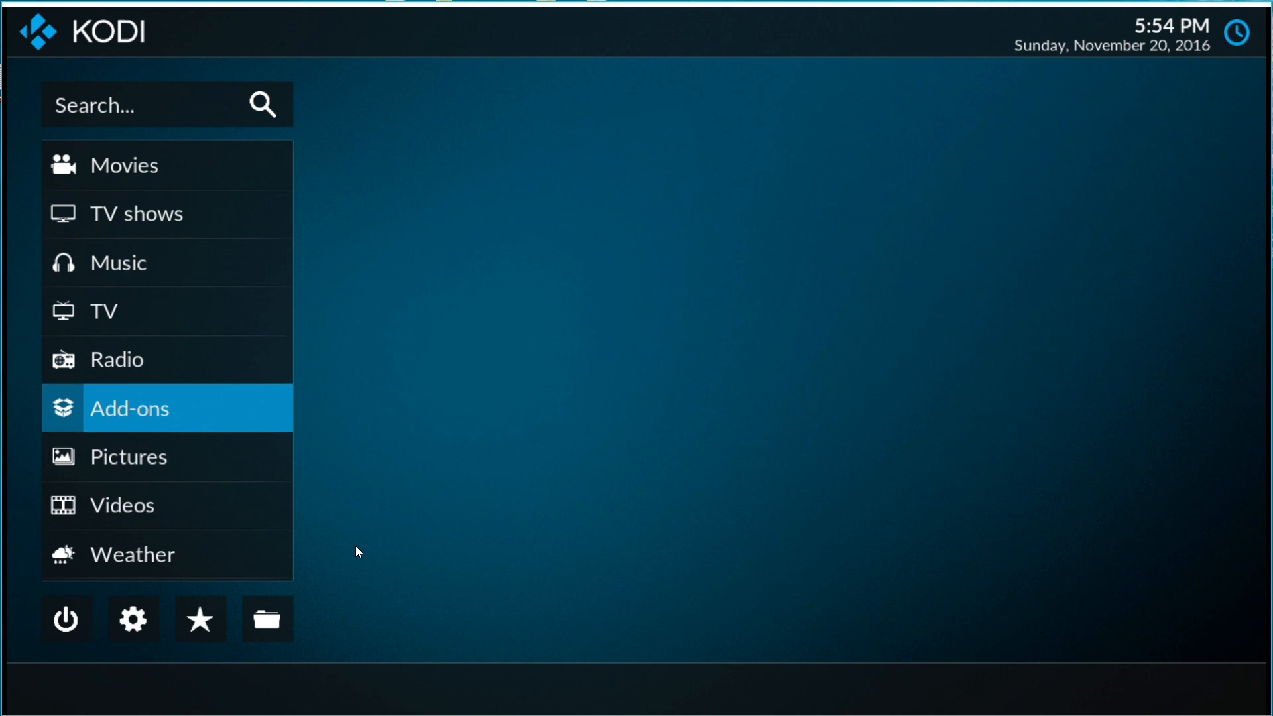
{"action": "left_click", "coordinate": [133, 554]}
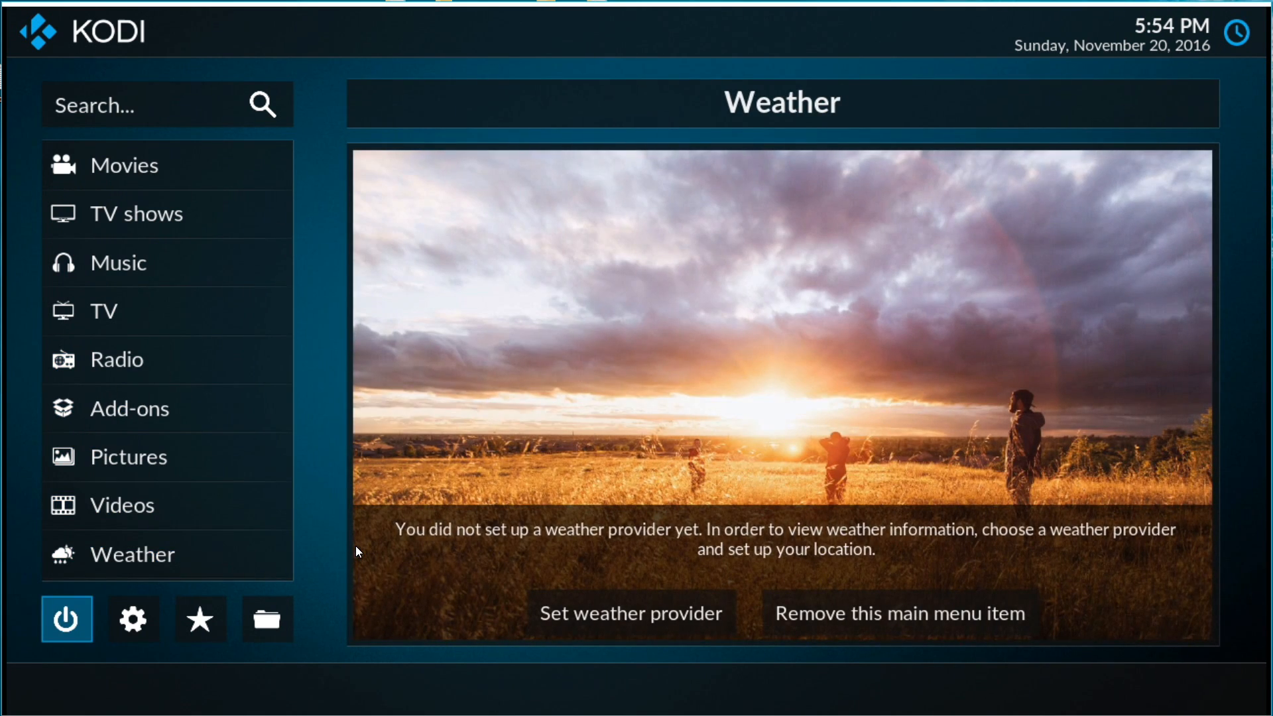
{"action": "left_click", "coordinate": [67, 619]}
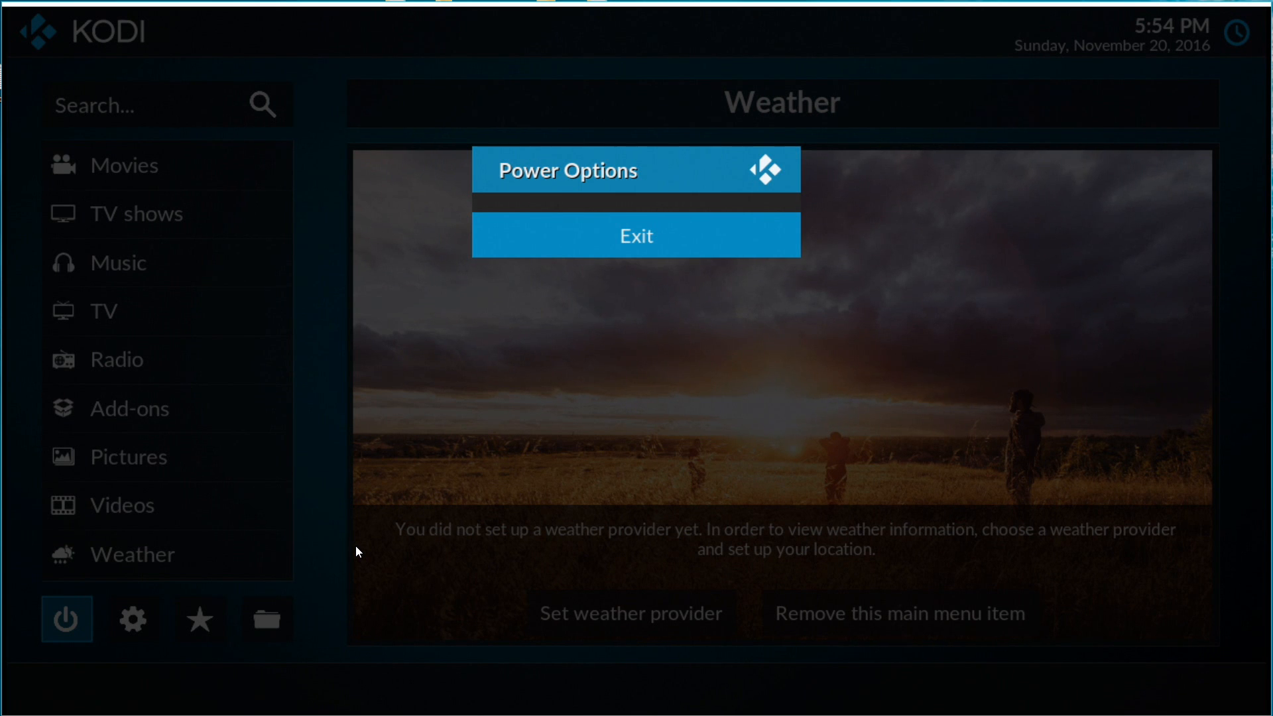
{"action": "left_click", "coordinate": [635, 236]}
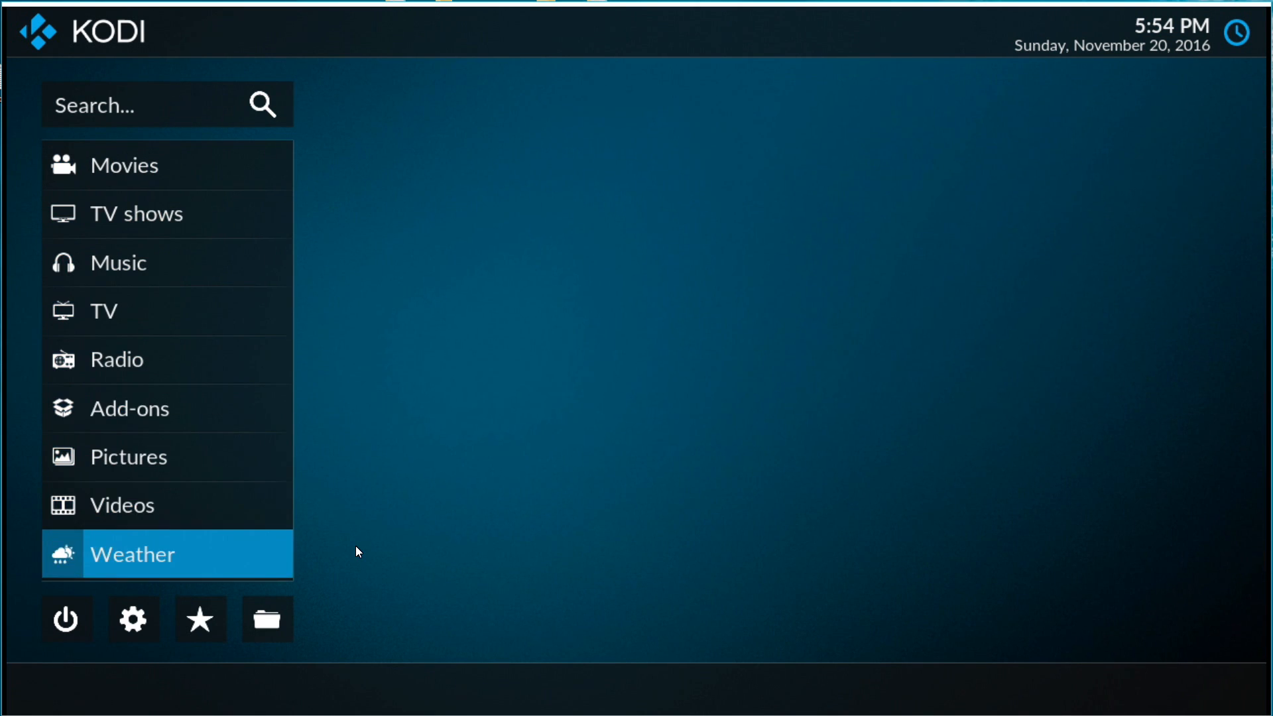
- In Interface settings, switch the skin to SERENITY for Krypton and answer Yes to keep it
{"action": "left_click", "coordinate": [132, 554]}
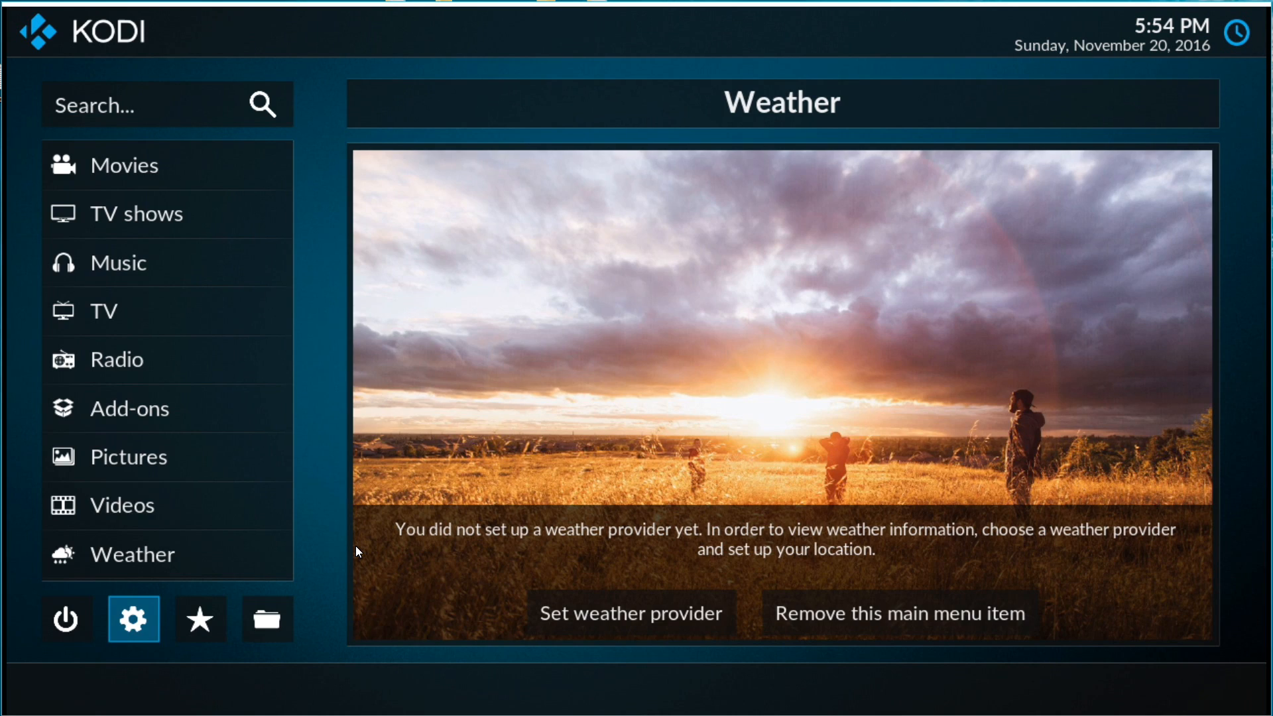
{"action": "left_click", "coordinate": [133, 619]}
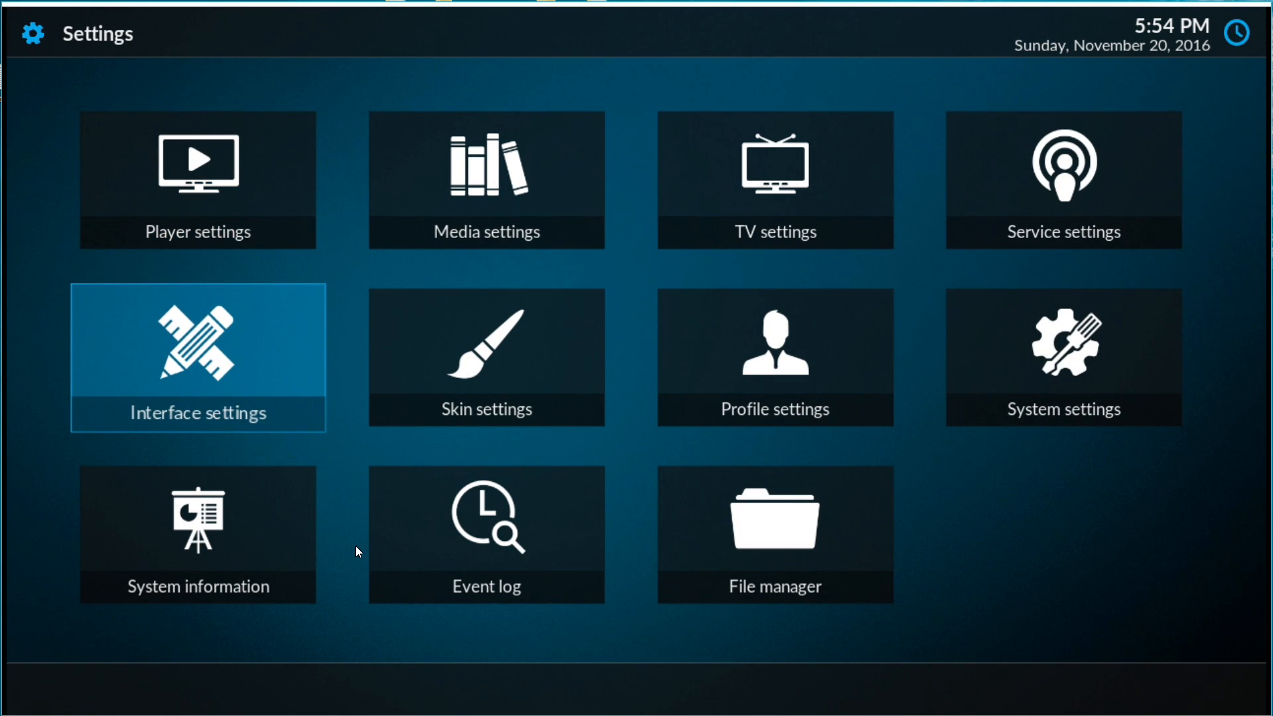
{"action": "left_click", "coordinate": [198, 358]}
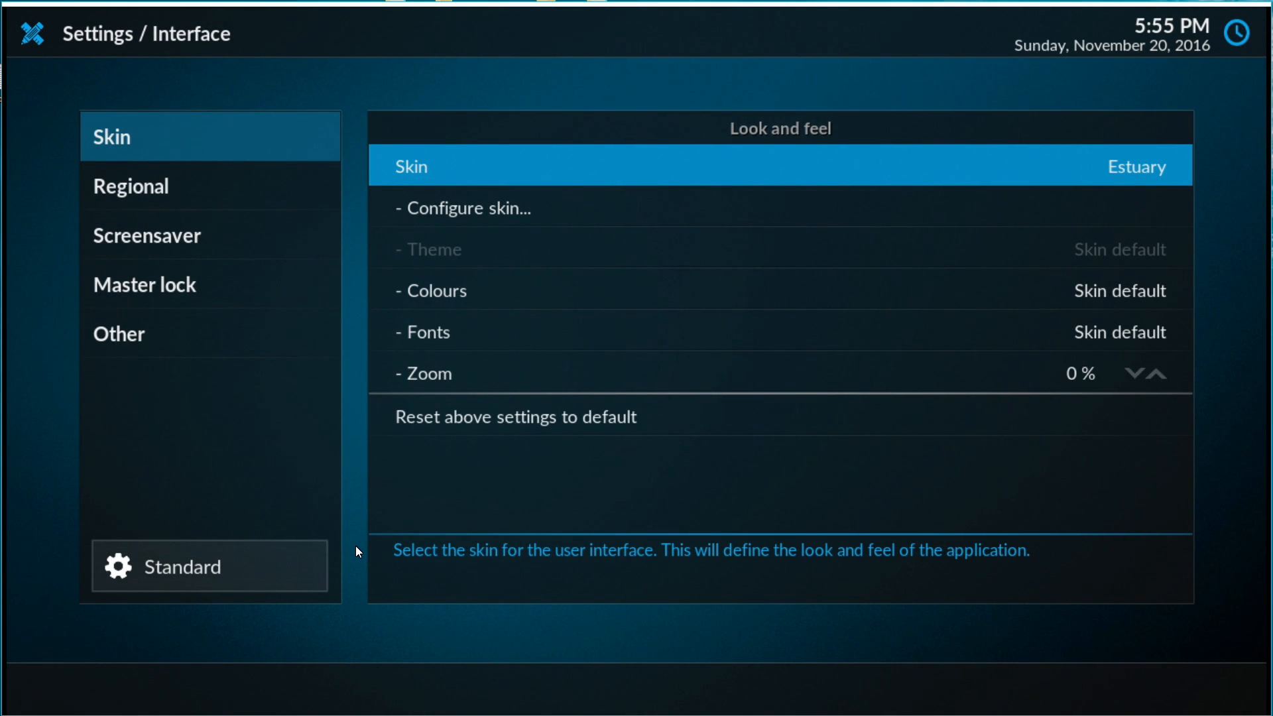
{"action": "left_click", "coordinate": [780, 166]}
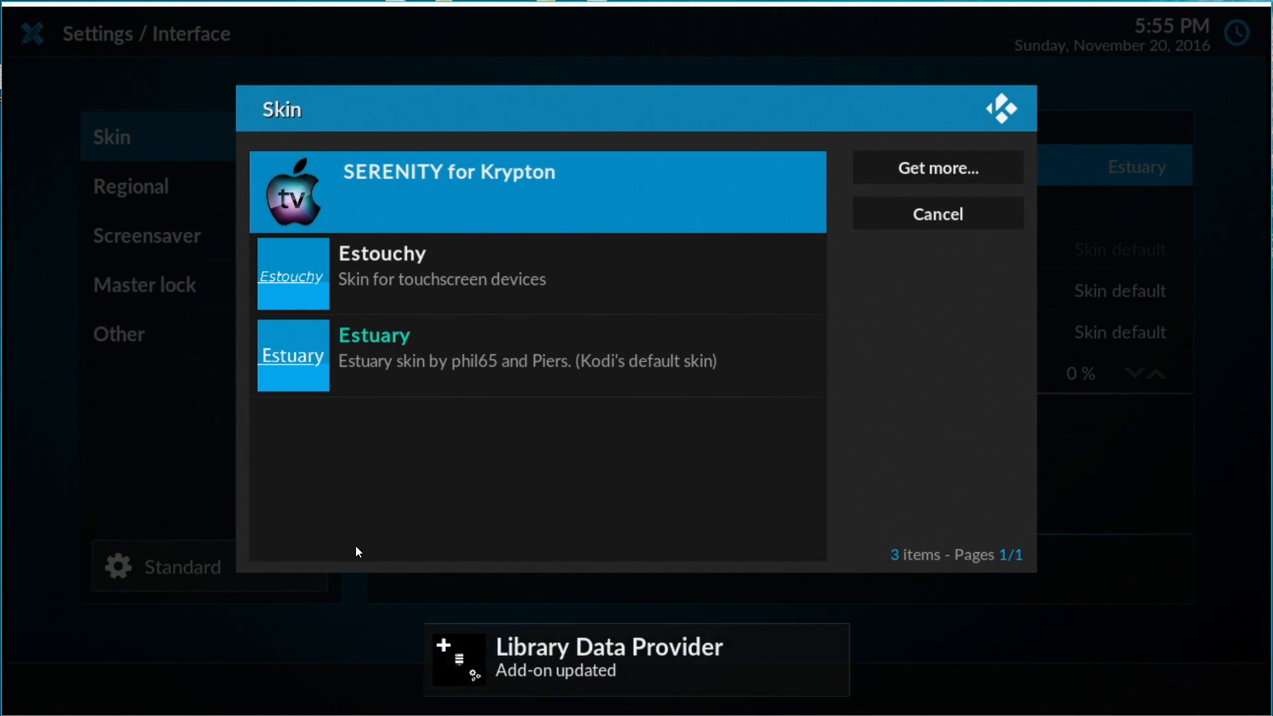
{"action": "left_click", "coordinate": [935, 213]}
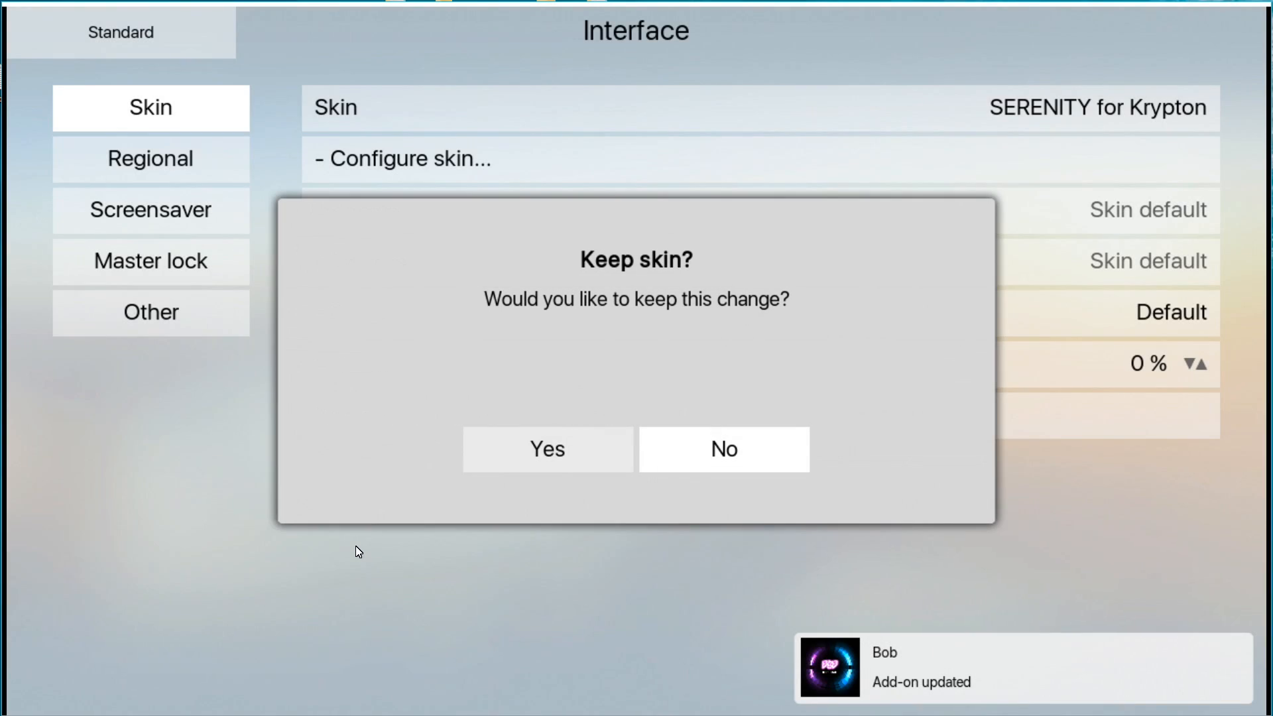
{"action": "left_click", "coordinate": [545, 449]}
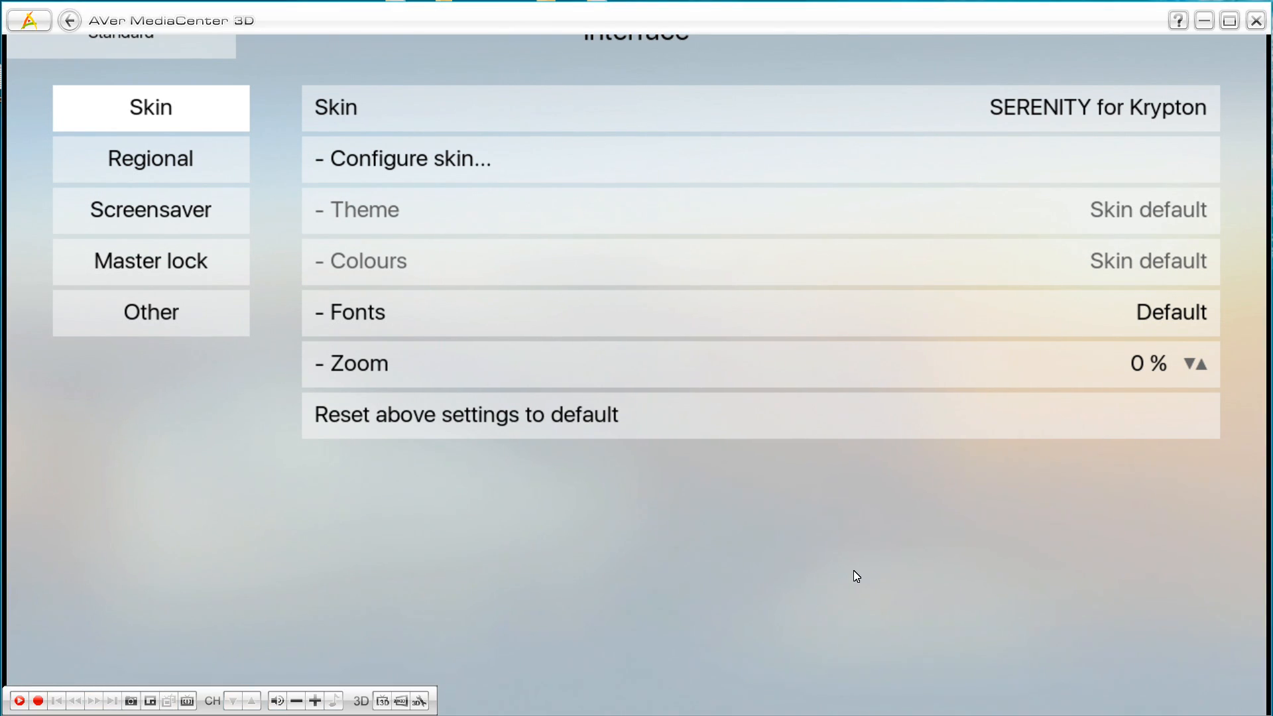
- Back out of settings to the Serenity home screen and scroll through its addon tile rows
{"action": "left_click", "coordinate": [69, 20]}
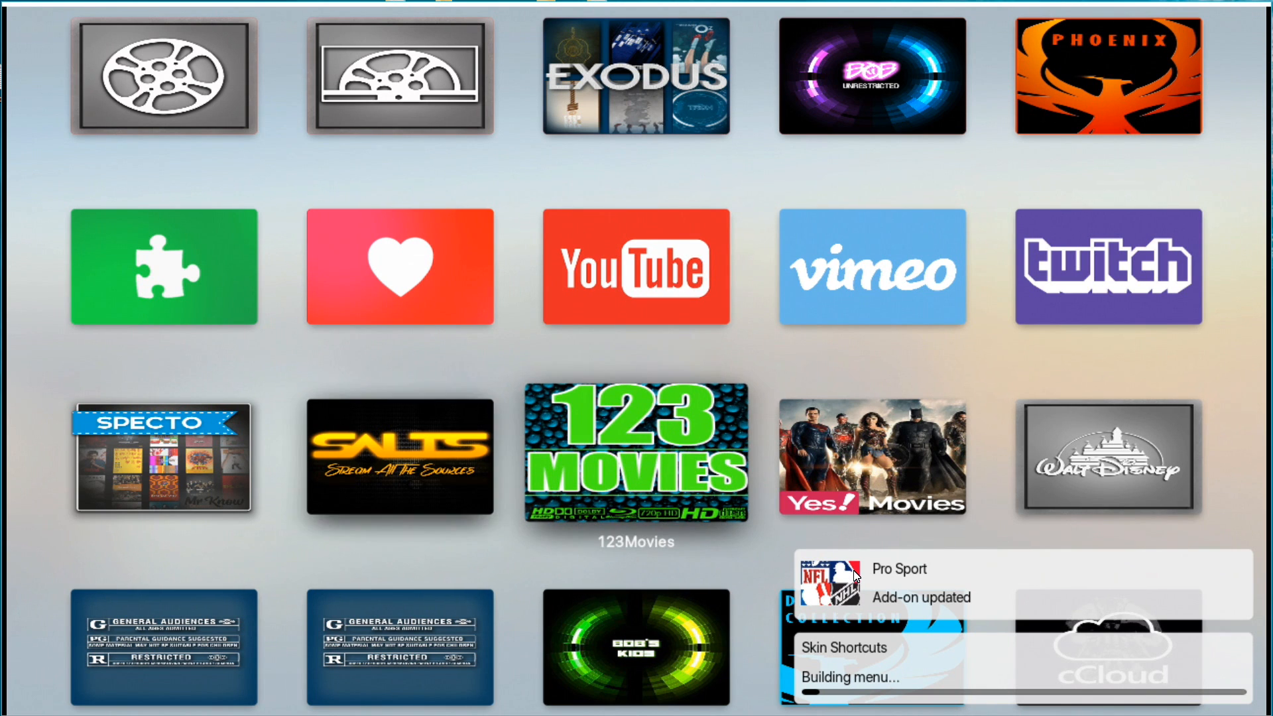
{"action": "scroll", "scroll_direction": "down", "scroll_amount": 3}
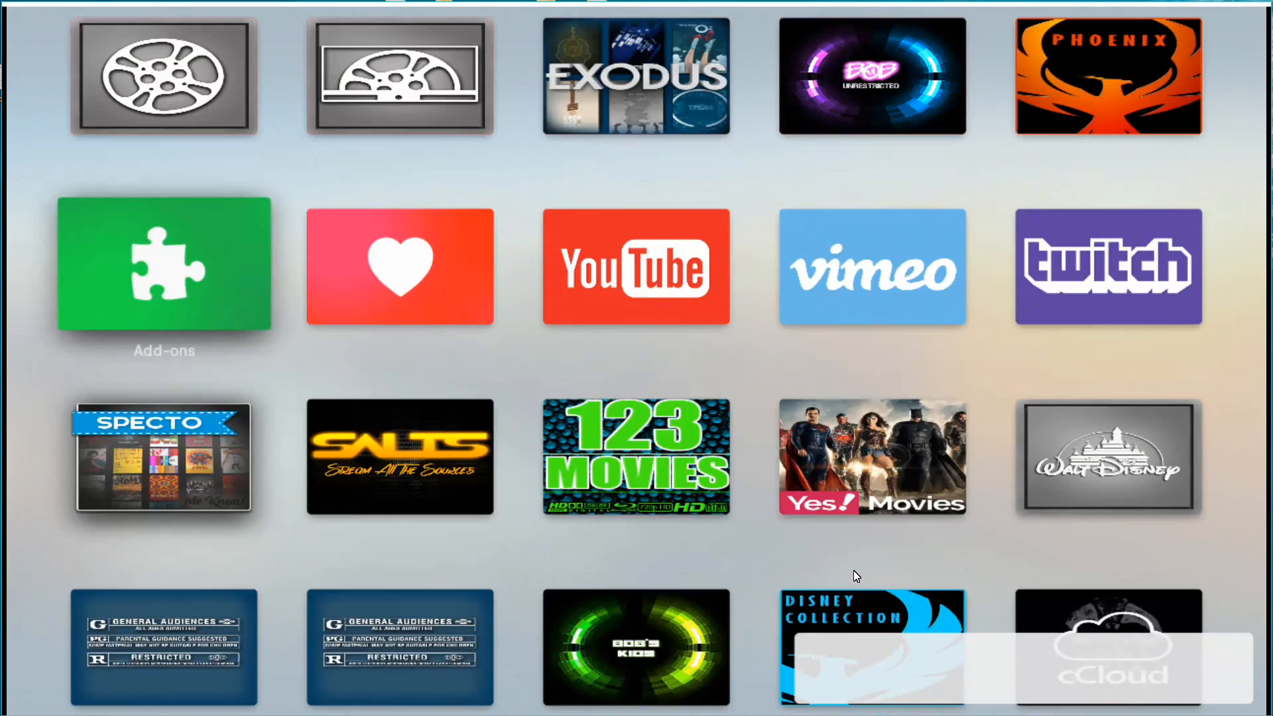
{"action": "scroll", "scroll_direction": "down", "scroll_amount": 3}
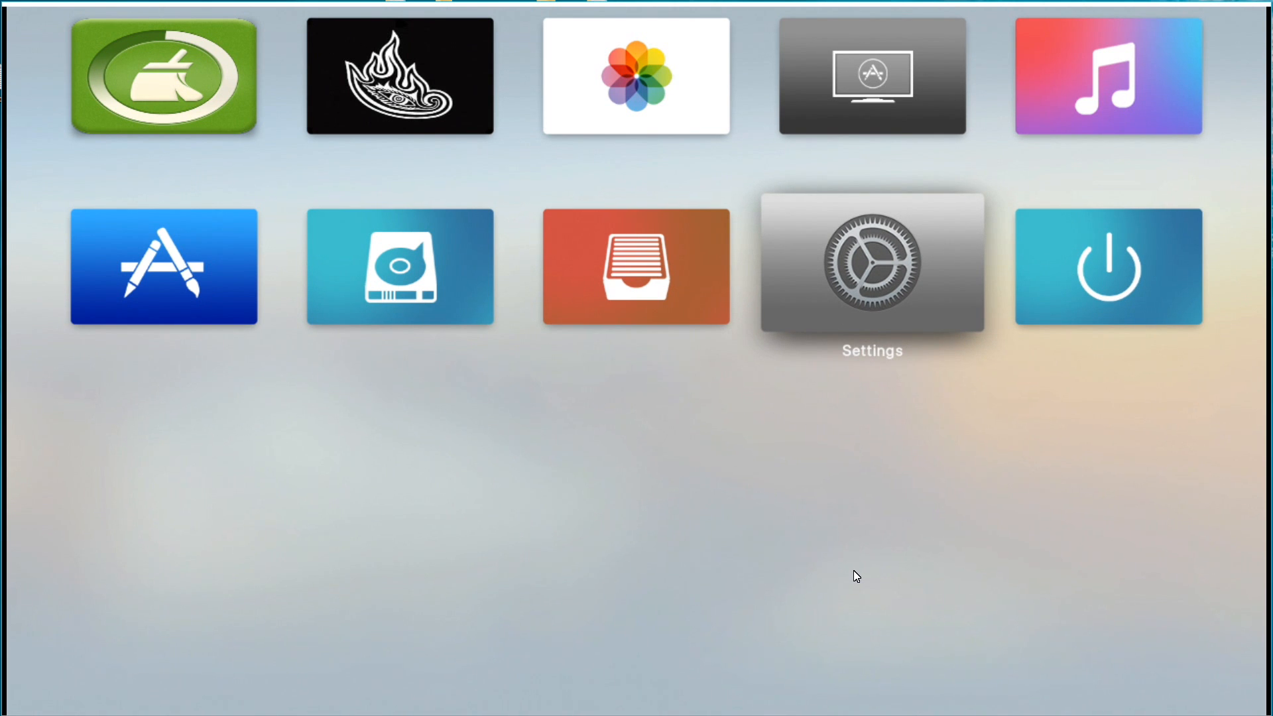
{"action": "left_click", "coordinate": [871, 266]}
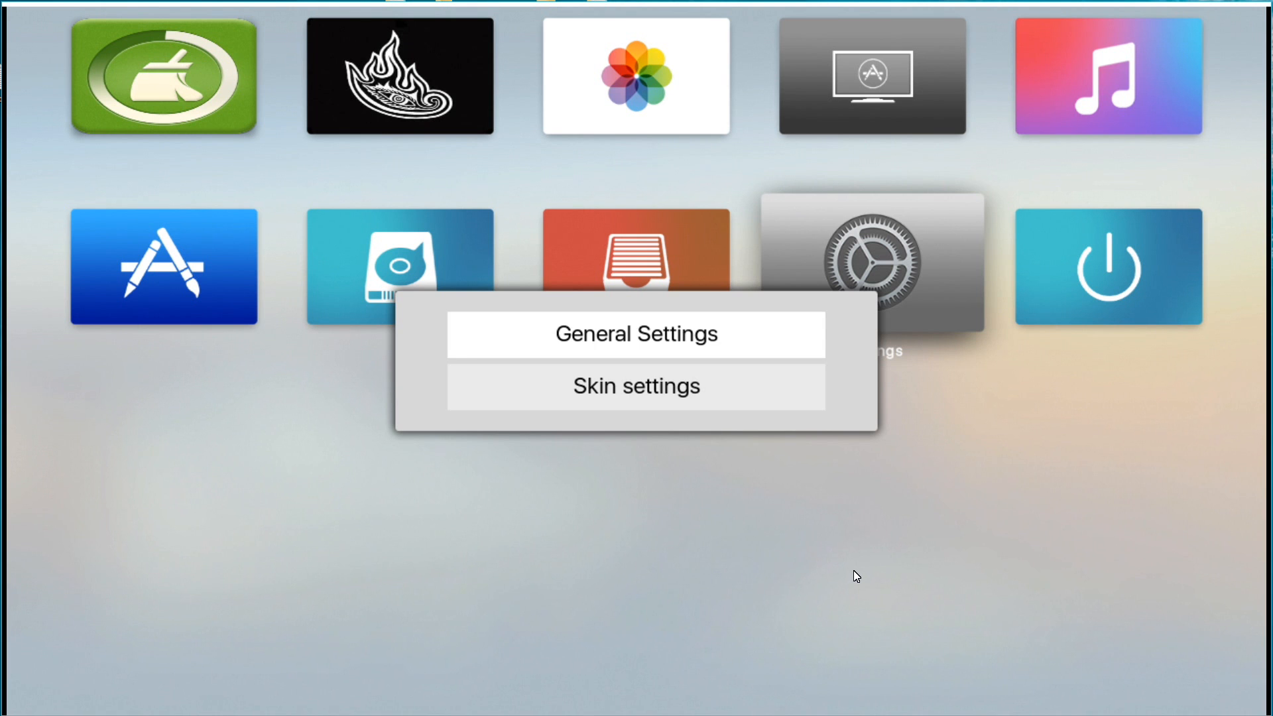
{"action": "left_click", "coordinate": [635, 334]}
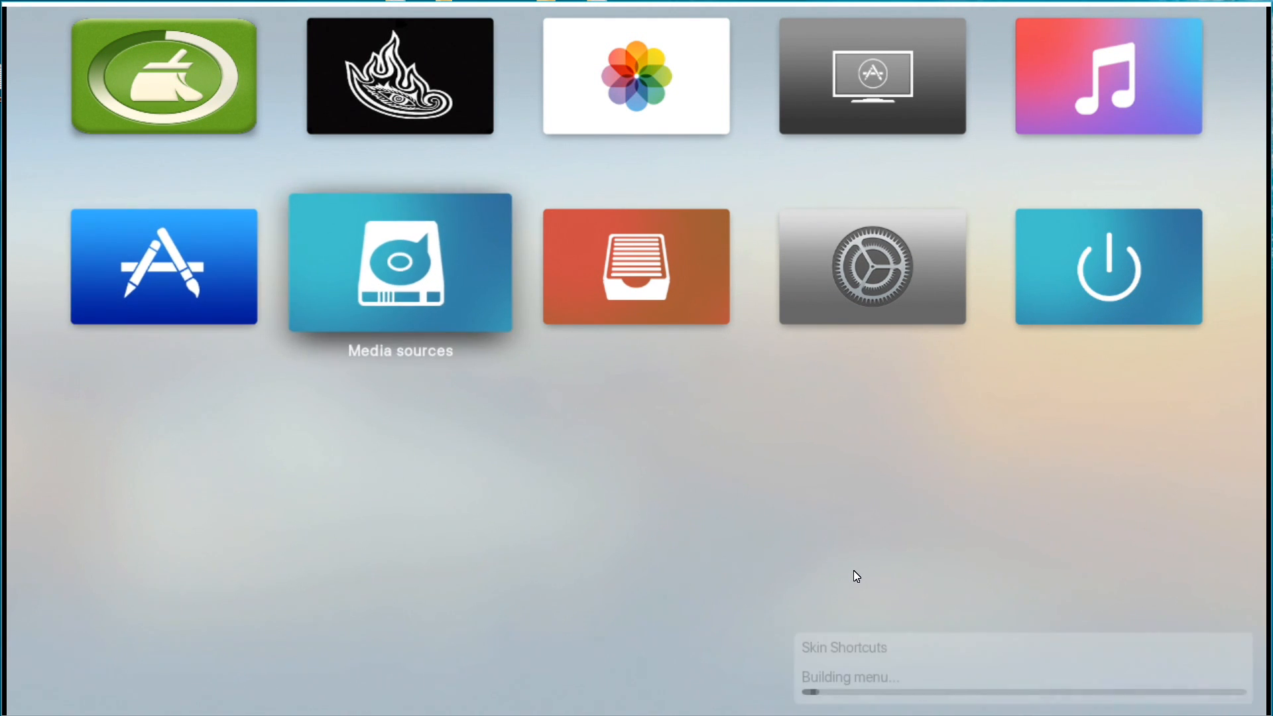
{"action": "left_click", "coordinate": [399, 266]}
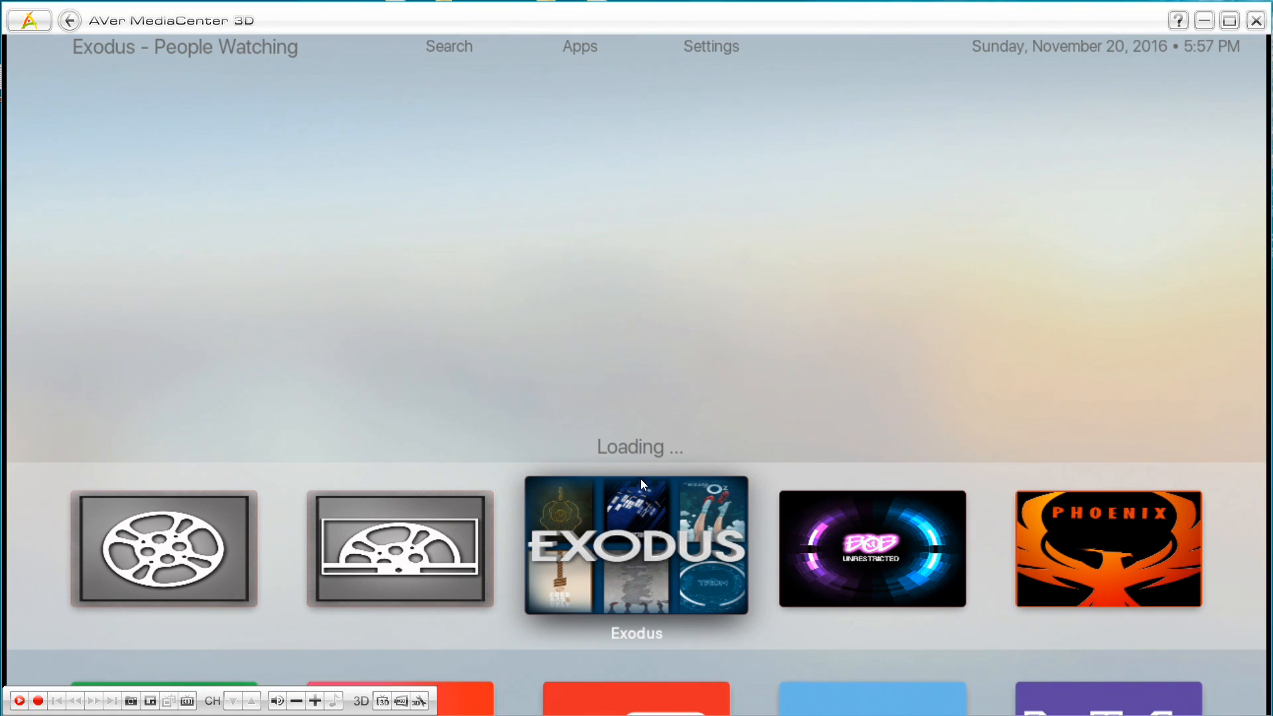
{"action": "mouse_move", "coordinate": [837, 487]}
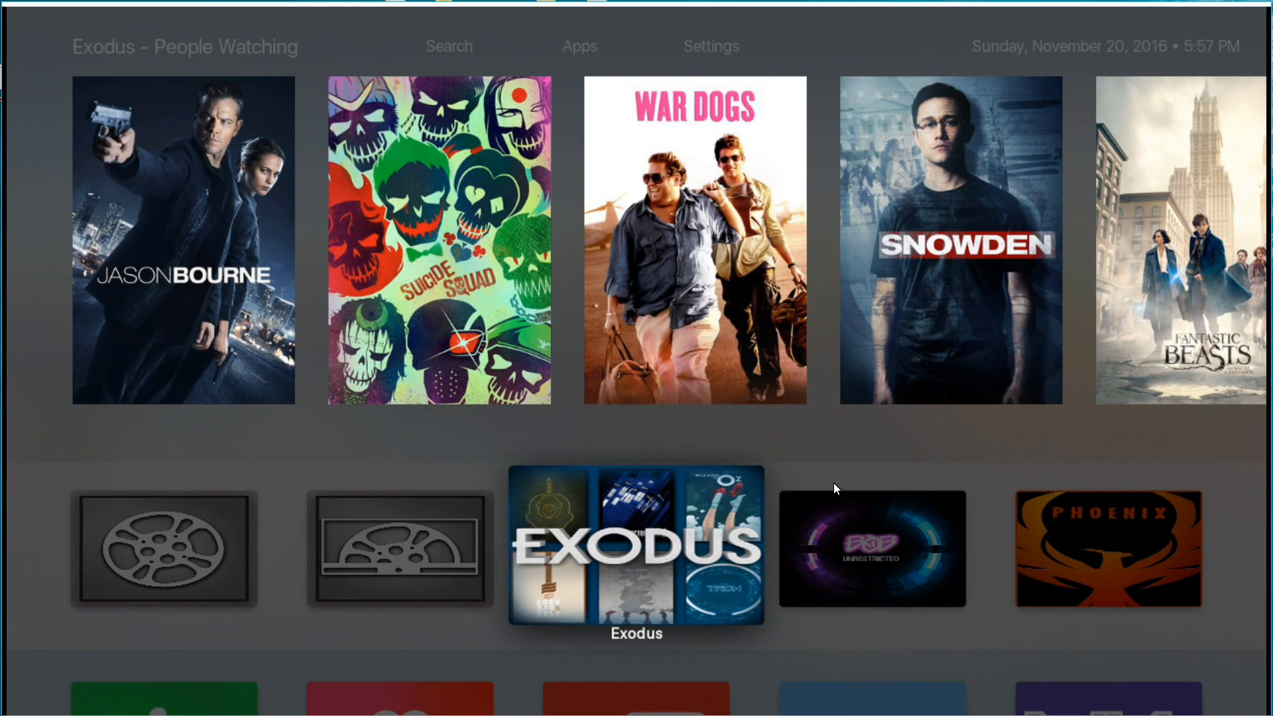
- Try the Bob tile, then refocus Exodus so its People Watching posters load in the featured row
{"action": "left_click", "coordinate": [635, 548]}
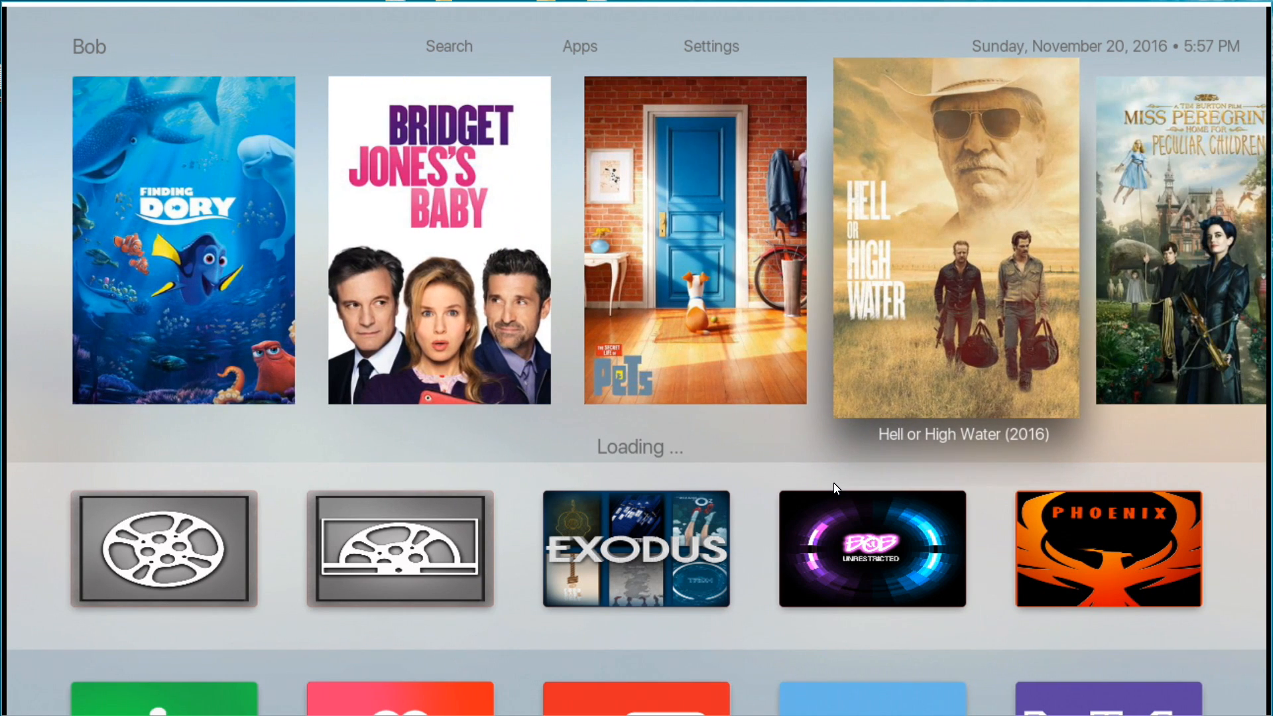
{"action": "scroll", "scroll_direction": "right", "scroll_amount": 3}
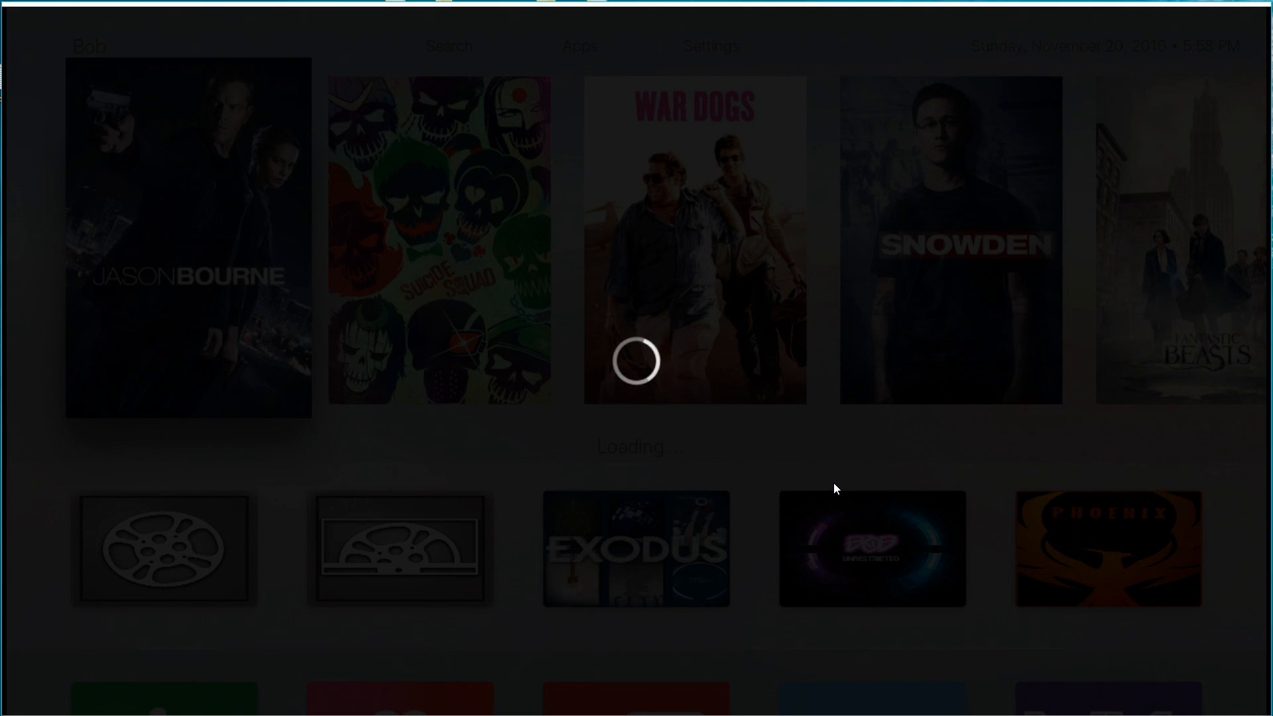
{"action": "left_click", "coordinate": [635, 549]}
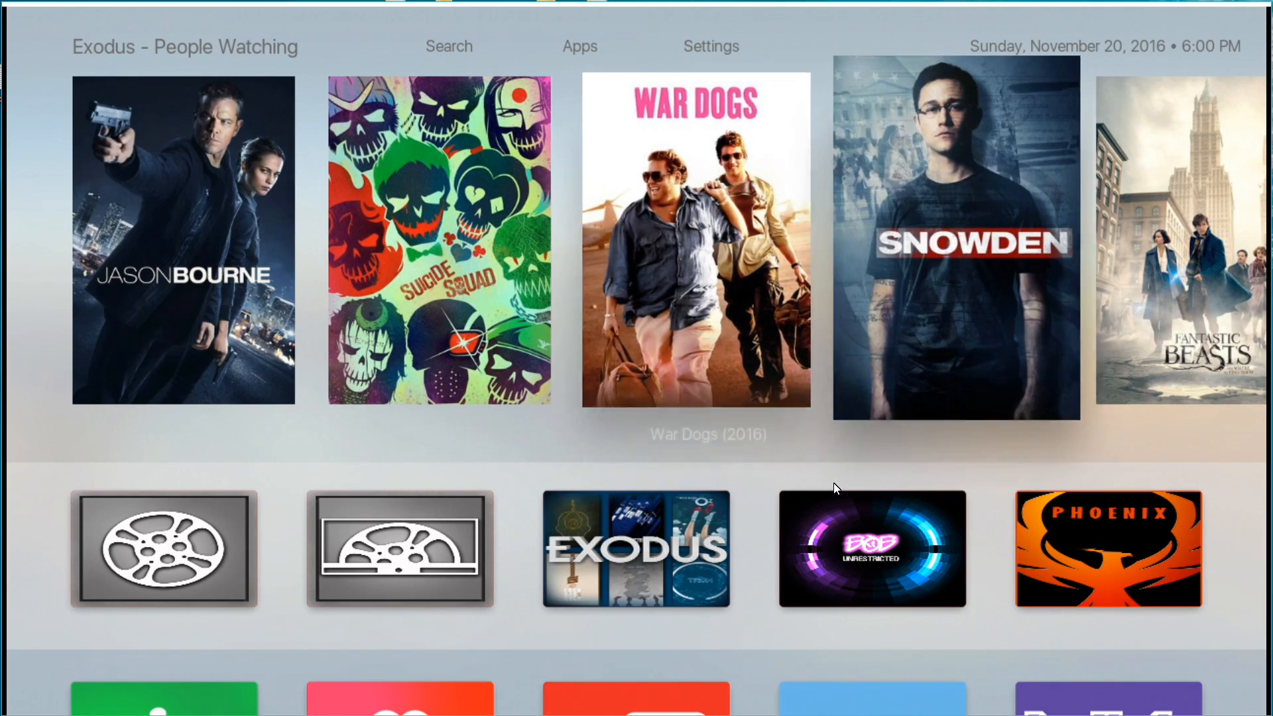
{"action": "scroll", "scroll_direction": "right", "scroll_amount": 3}
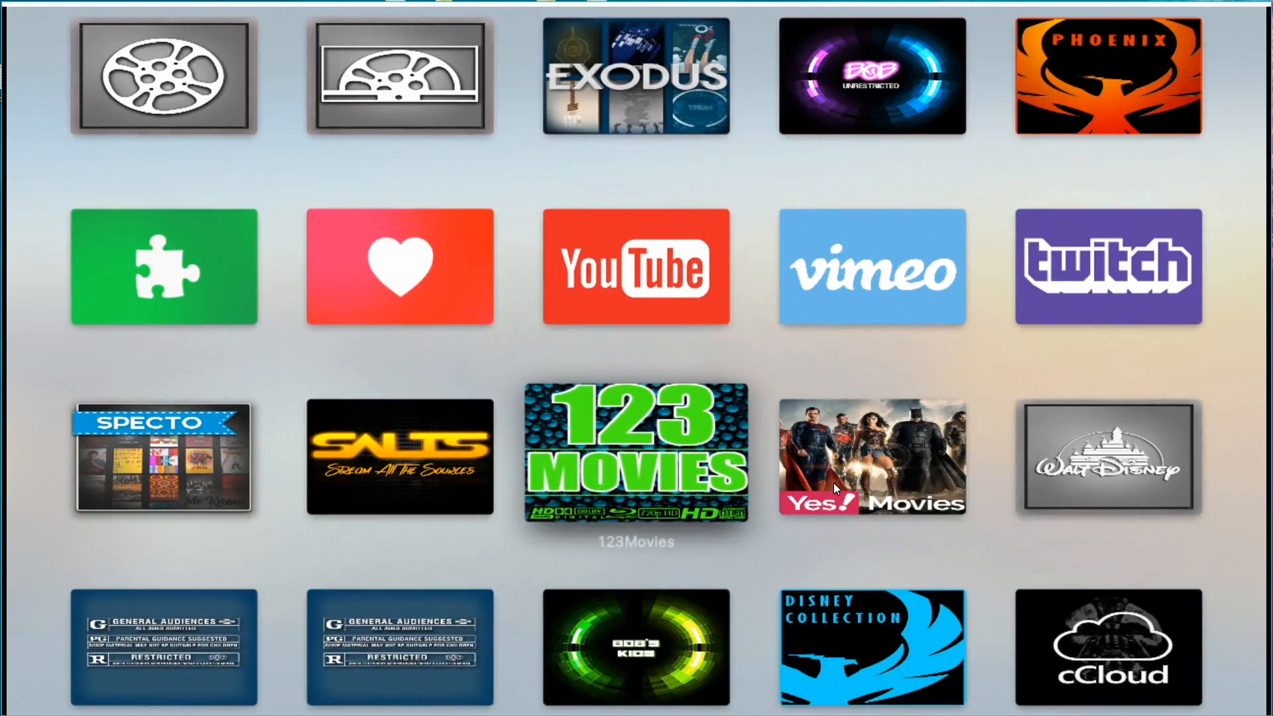
{"action": "scroll", "scroll_direction": "down", "scroll_amount": 3}
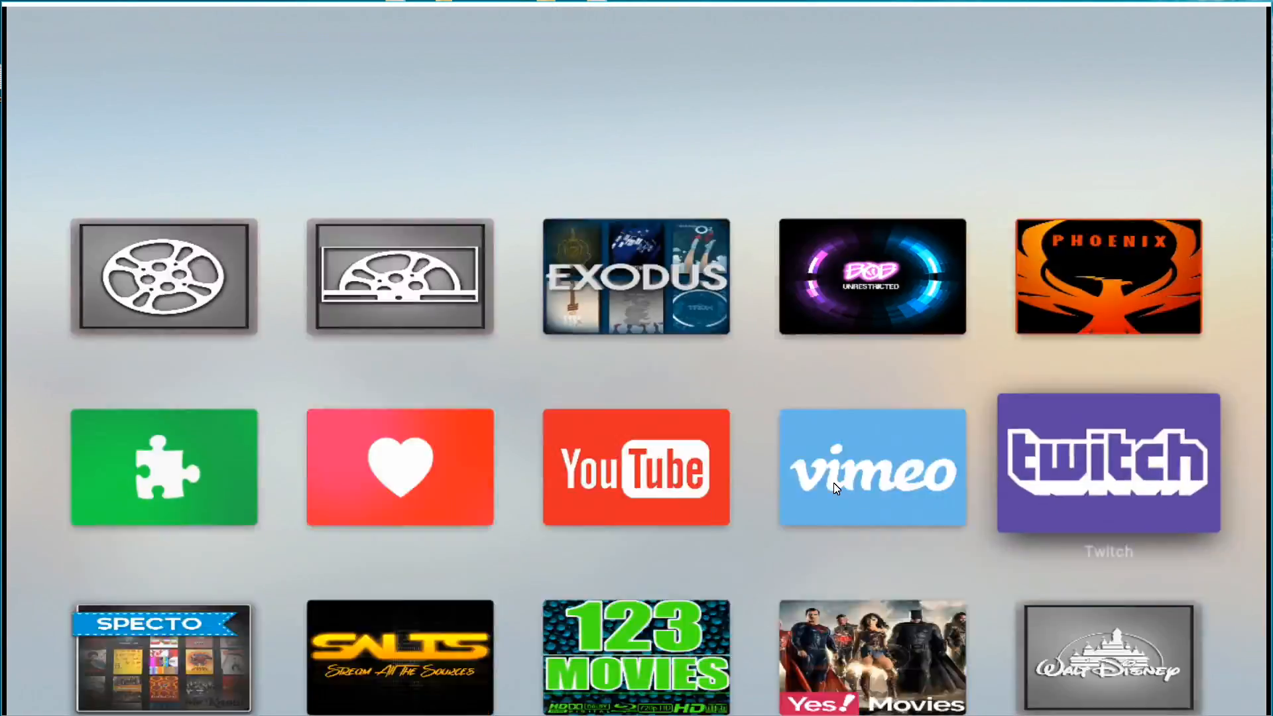
{"action": "scroll", "scroll_direction": "down", "scroll_amount": 3}
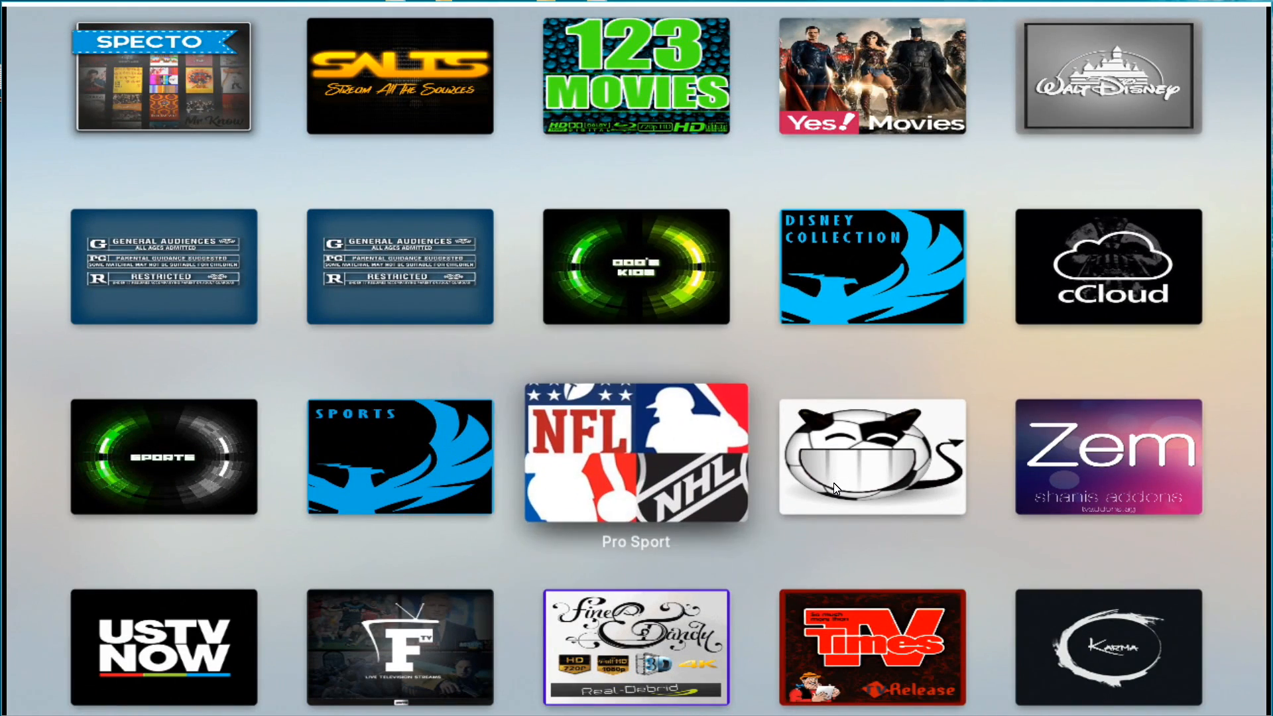
{"action": "scroll", "scroll_direction": "down", "scroll_amount": 3}
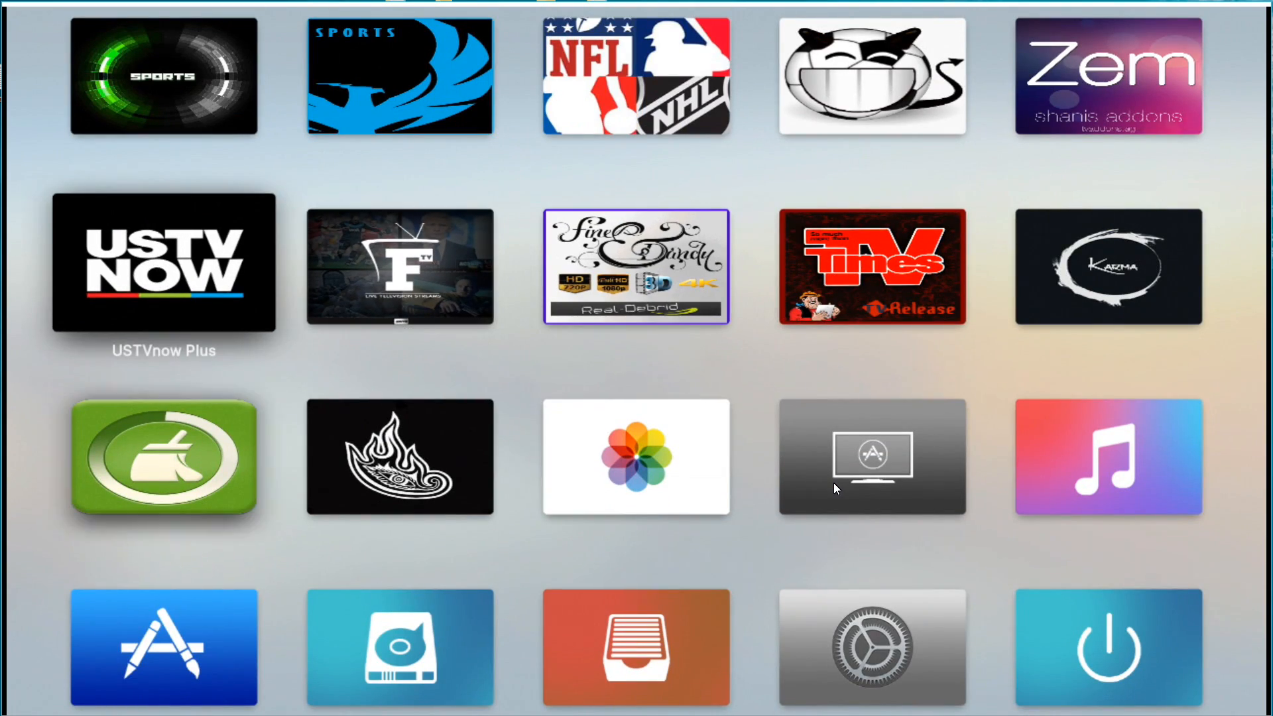
{"action": "scroll", "scroll_direction": "down", "scroll_amount": 3}
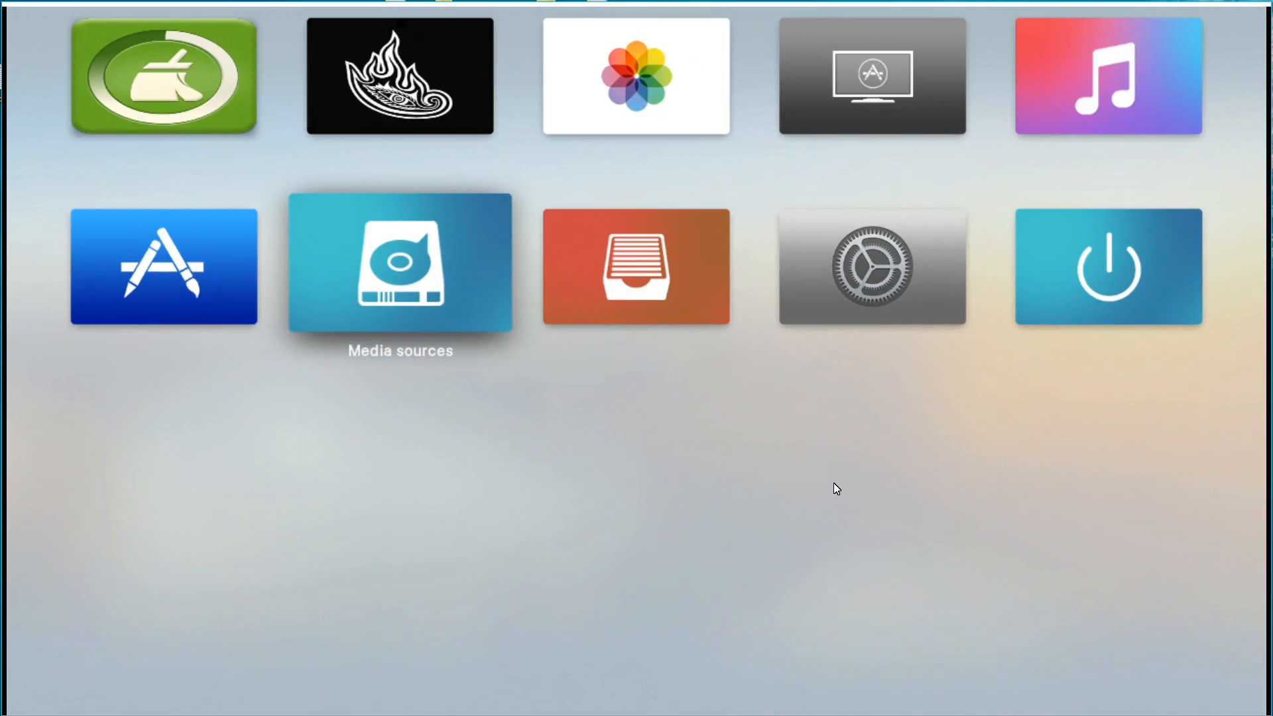